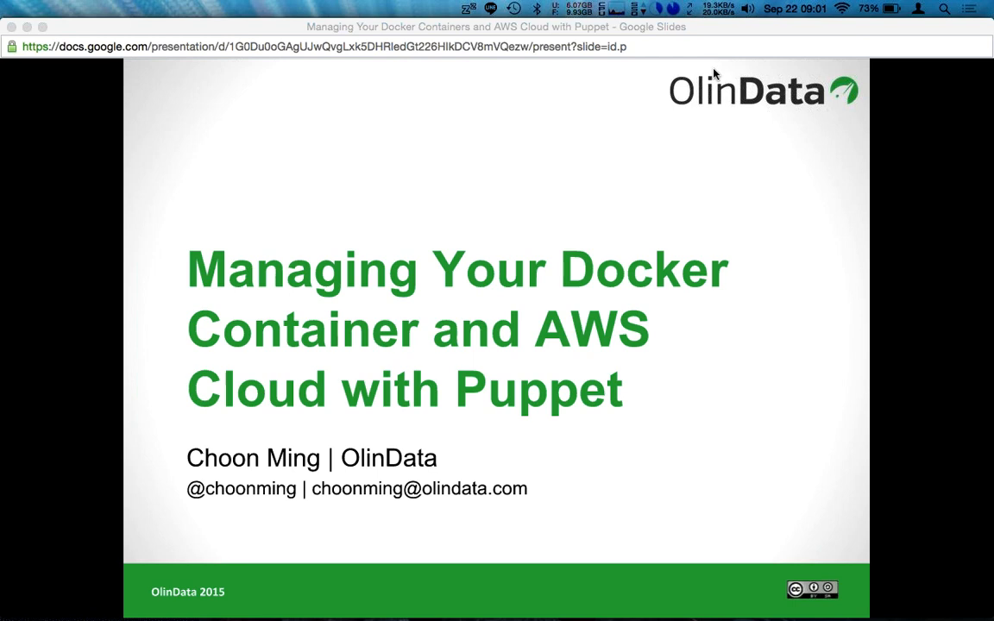
{"action": "mouse_move", "coordinate": [889, 154]}
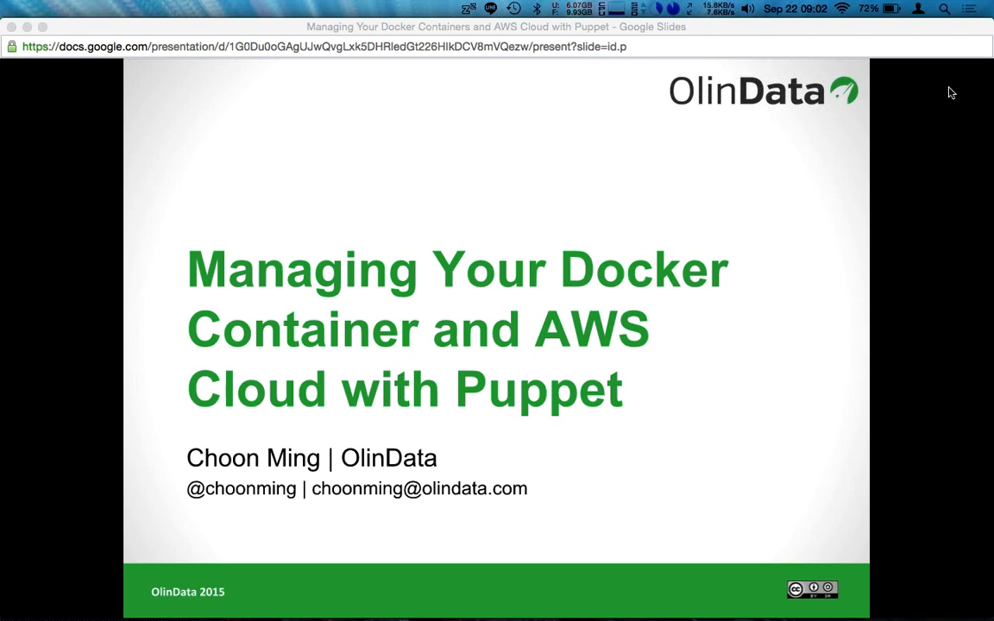
{"action": "mouse_move", "coordinate": [982, 62]}
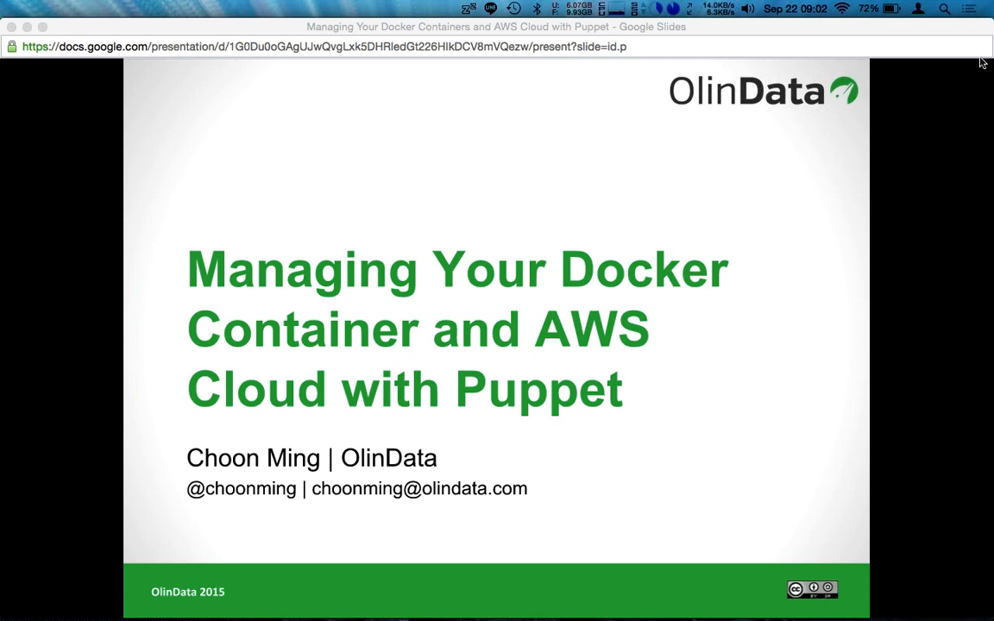
{"action": "mouse_move", "coordinate": [909, 258]}
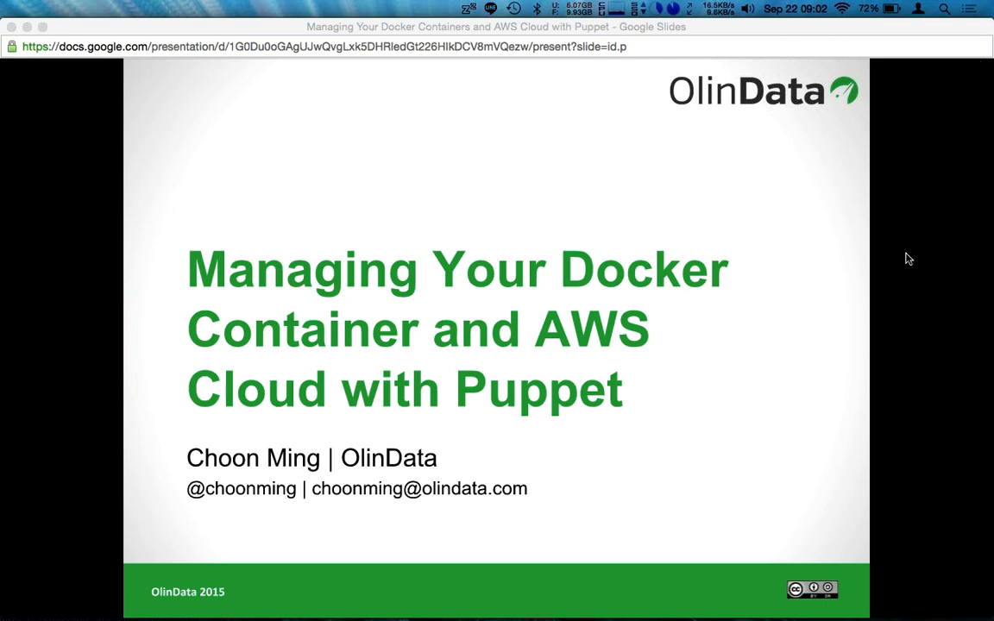
{"action": "mouse_move", "coordinate": [863, 39]}
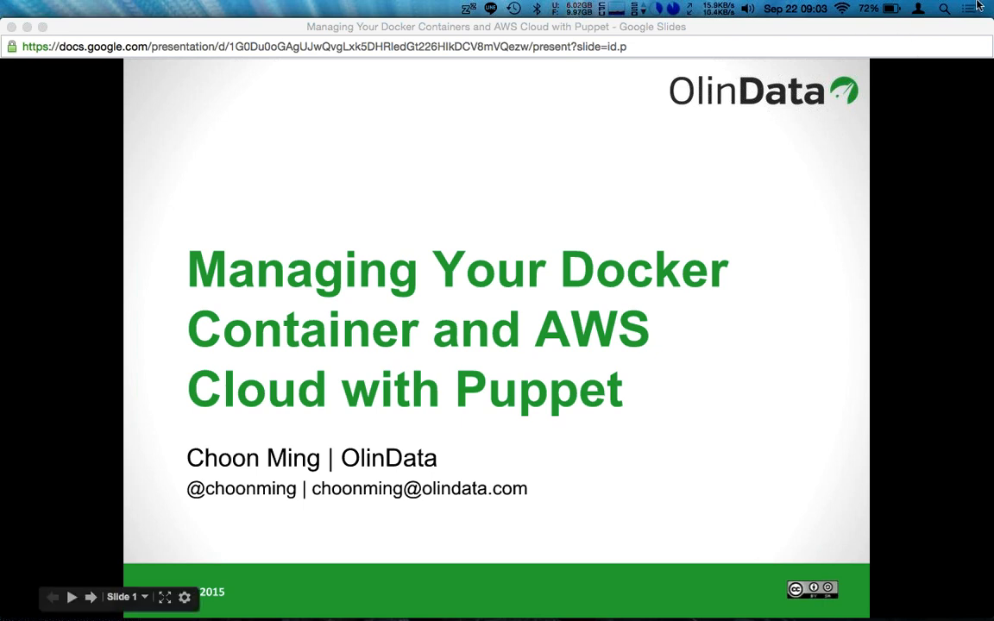
{"action": "mouse_move", "coordinate": [880, 317]}
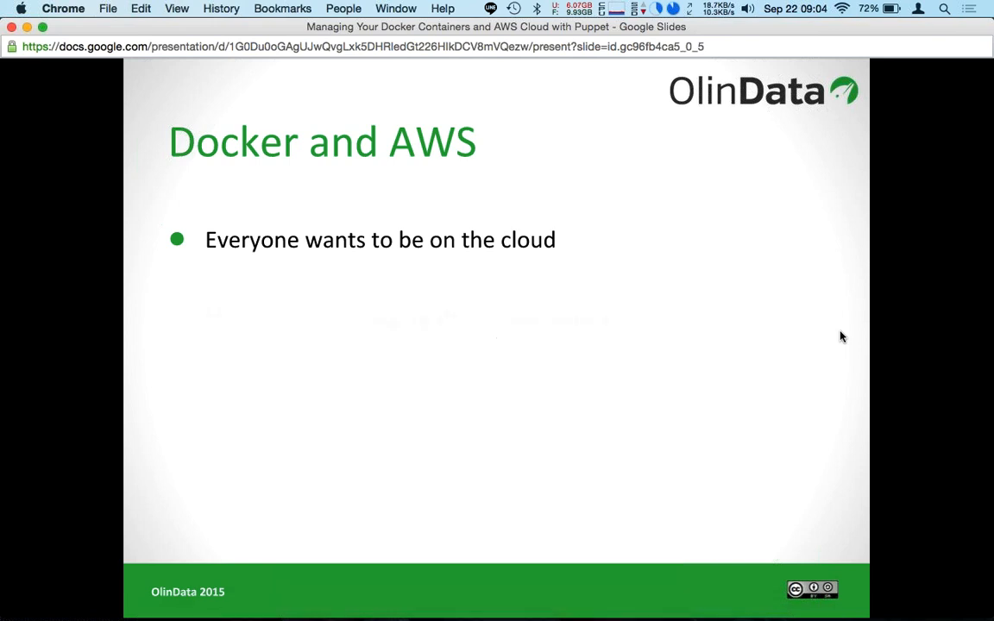
- Reveal the infrastructure flexibility and application isolation bullets on the Docker and AWS slide
{"action": "key", "text": "right"}
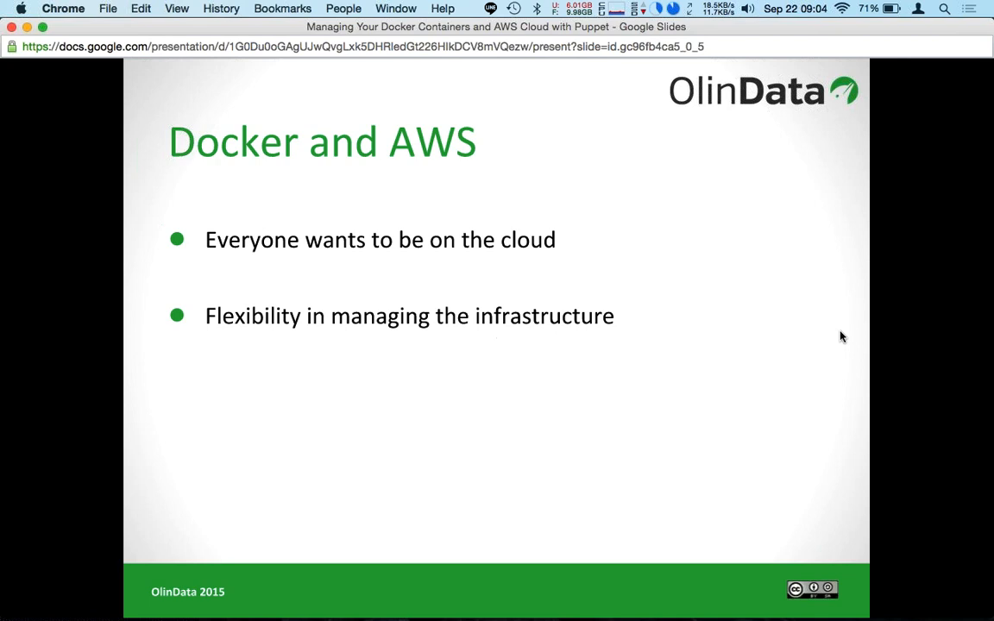
{"action": "key", "text": "right"}
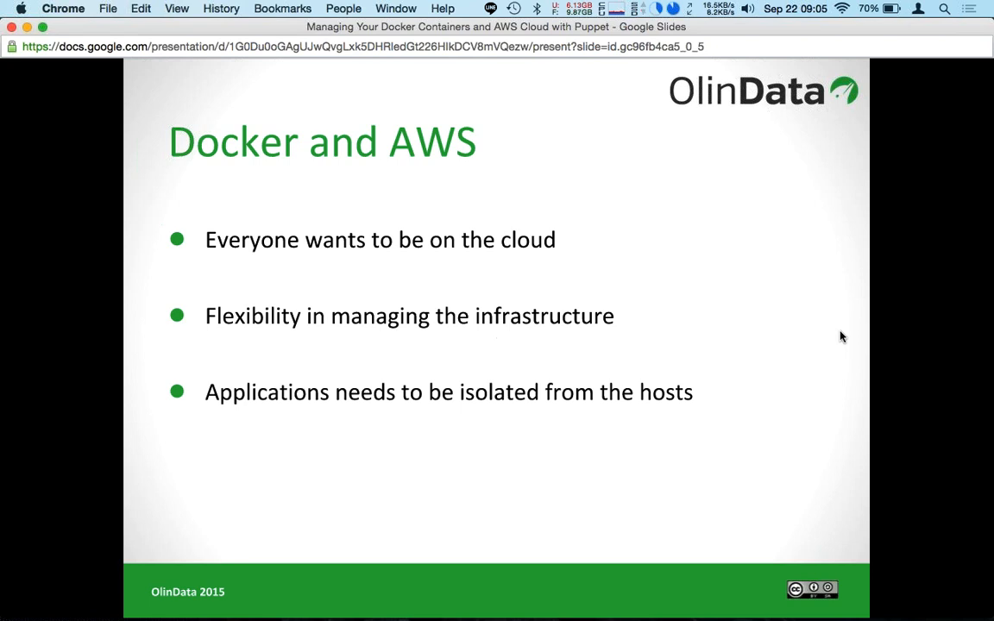
- Show the 'Deployment should be hassle free' and 'and many more..' bullets
{"action": "key", "text": "right"}
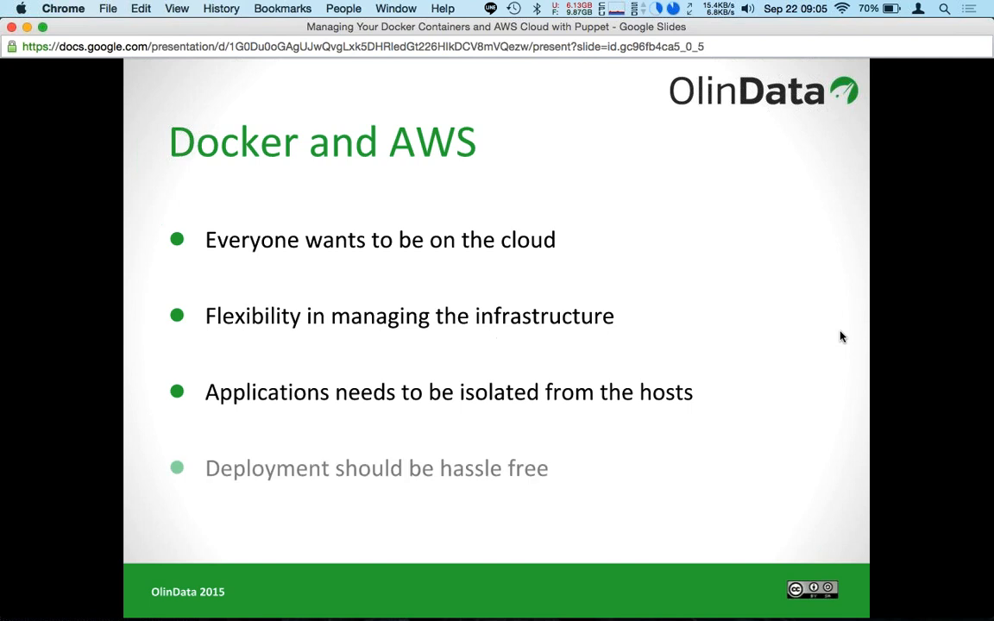
{"action": "key", "text": "right"}
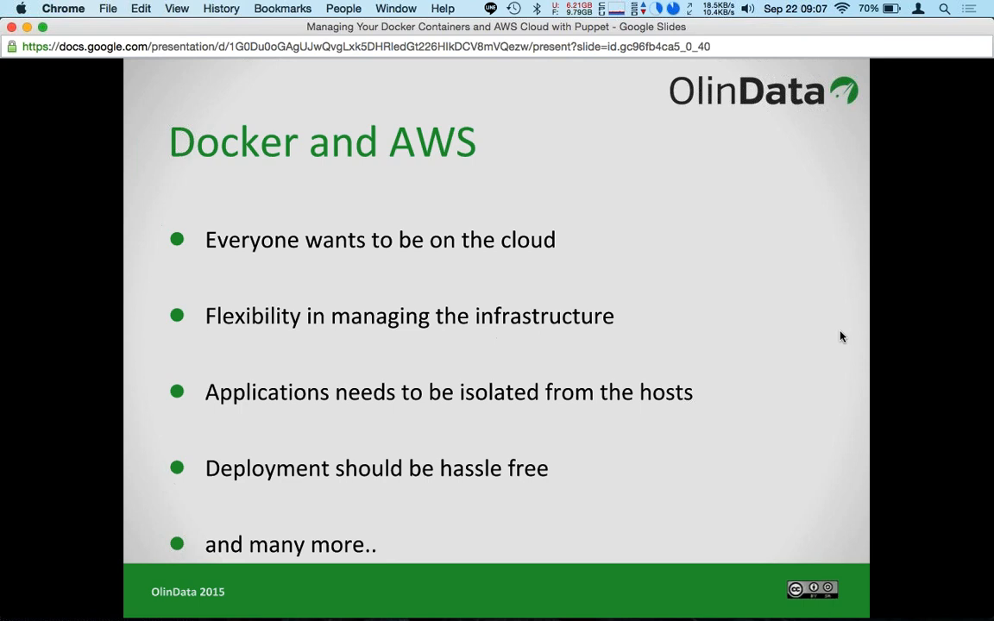
{"action": "key", "text": "Right"}
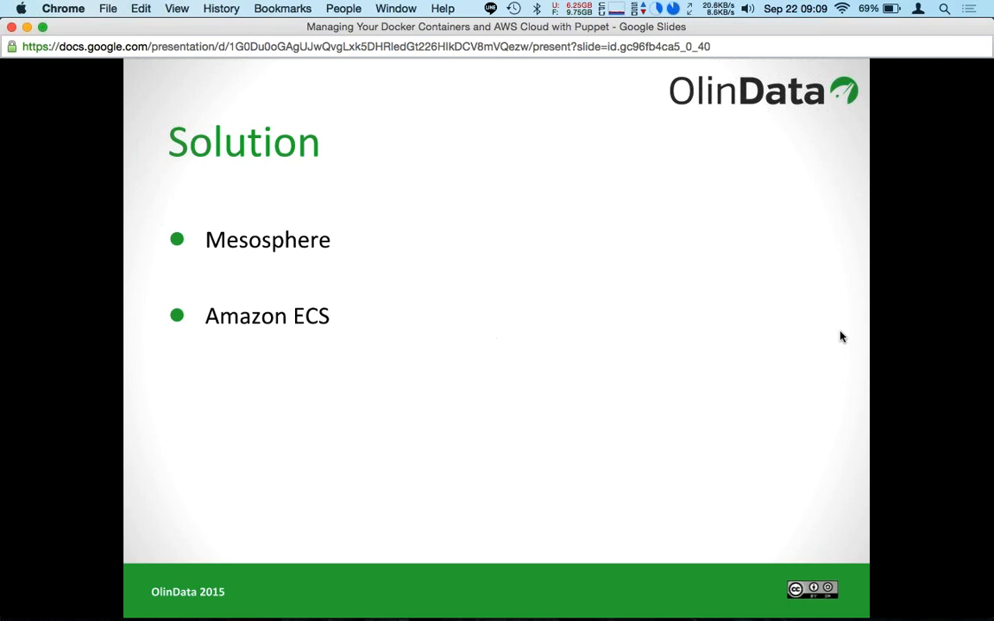
- Reveal the Openstack Docker plugin, OpenNebula Docker plugin and 'etc...' bullets on the Solution slide
{"action": "key", "text": "right"}
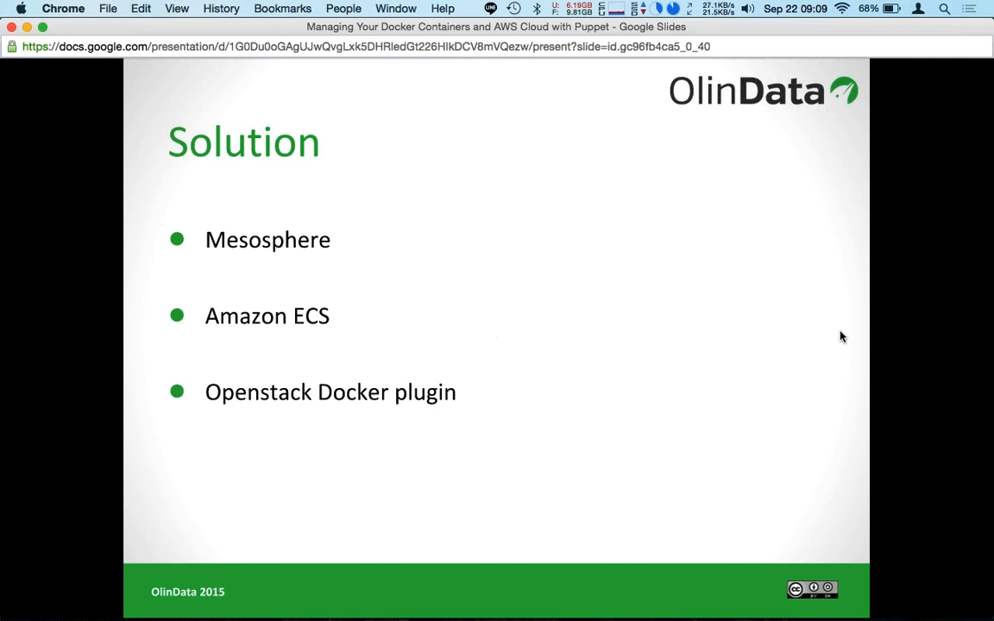
{"action": "key", "text": "right"}
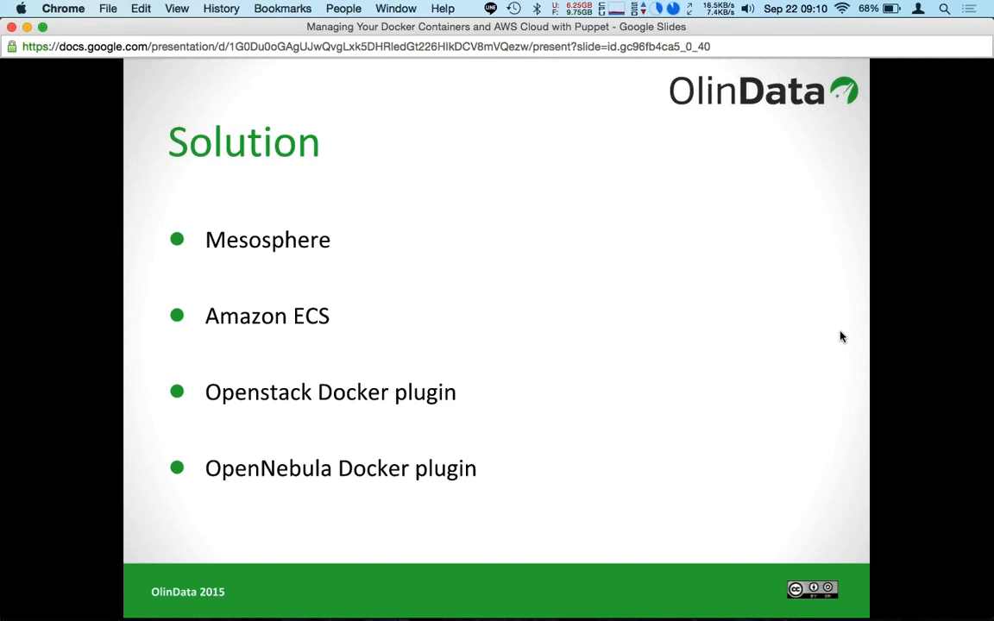
{"action": "key", "text": "right"}
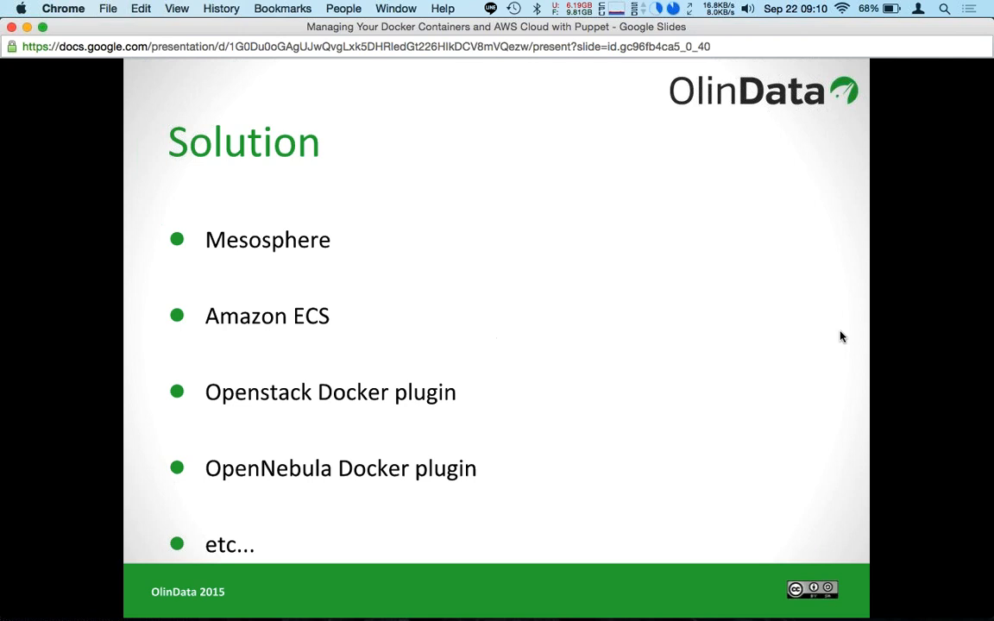
- Advance the presentation to the empty 'Why do we still need Puppet' slide
{"action": "key", "text": "Right"}
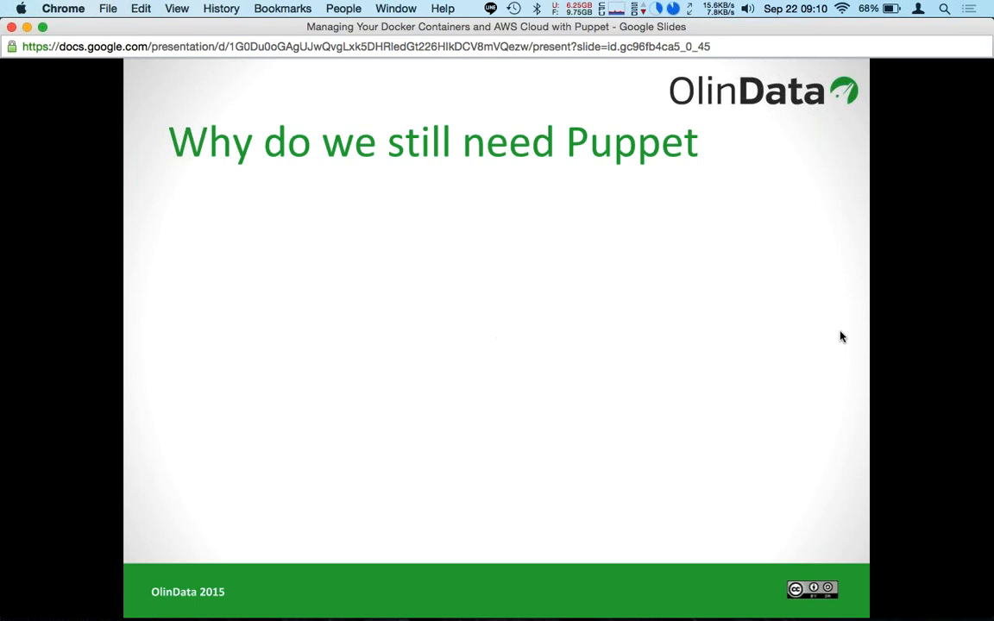
- Show the first bullet, 'Consistency', on the Puppet slide
{"action": "key", "text": "right"}
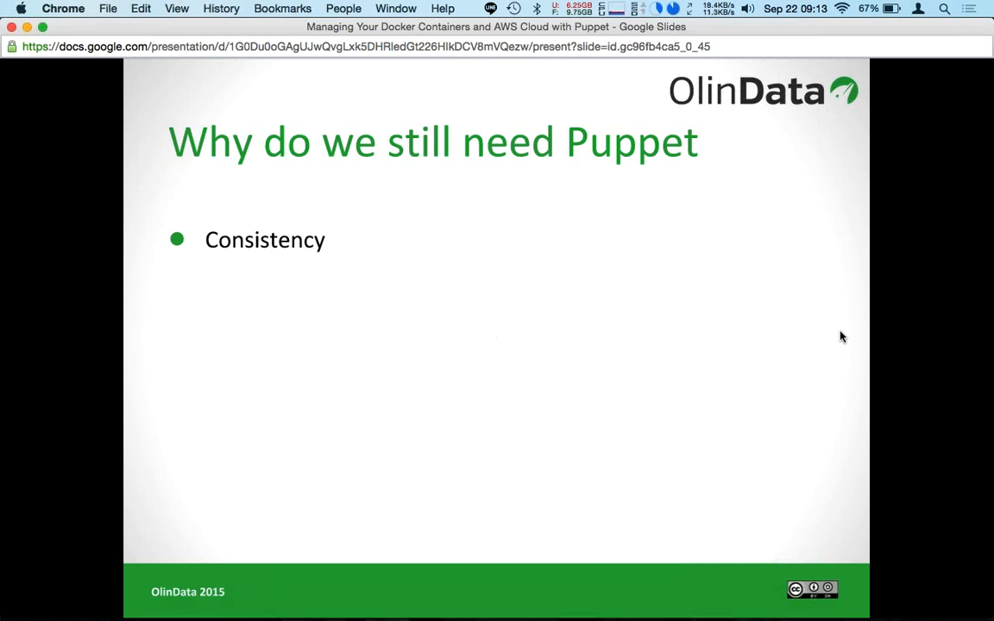
{"action": "key", "text": "right"}
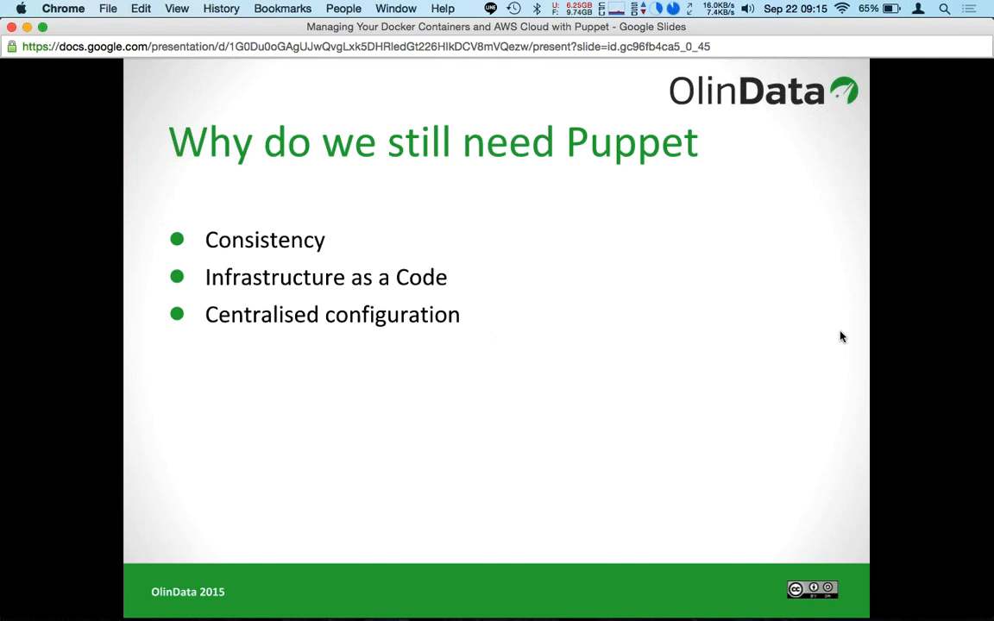
- Show the fourth bullet, 'Portable', on the Puppet slide
{"action": "key", "text": "right"}
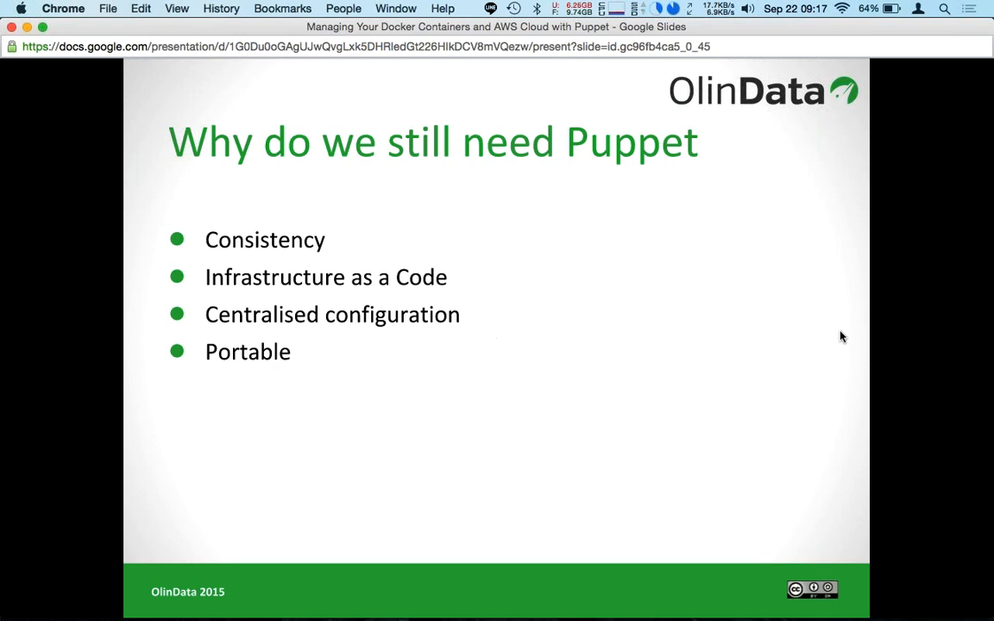
- Reveal the 'Configuration gets more complex as applications evolve' and 'and so forth..' bullets
{"action": "key", "text": "right"}
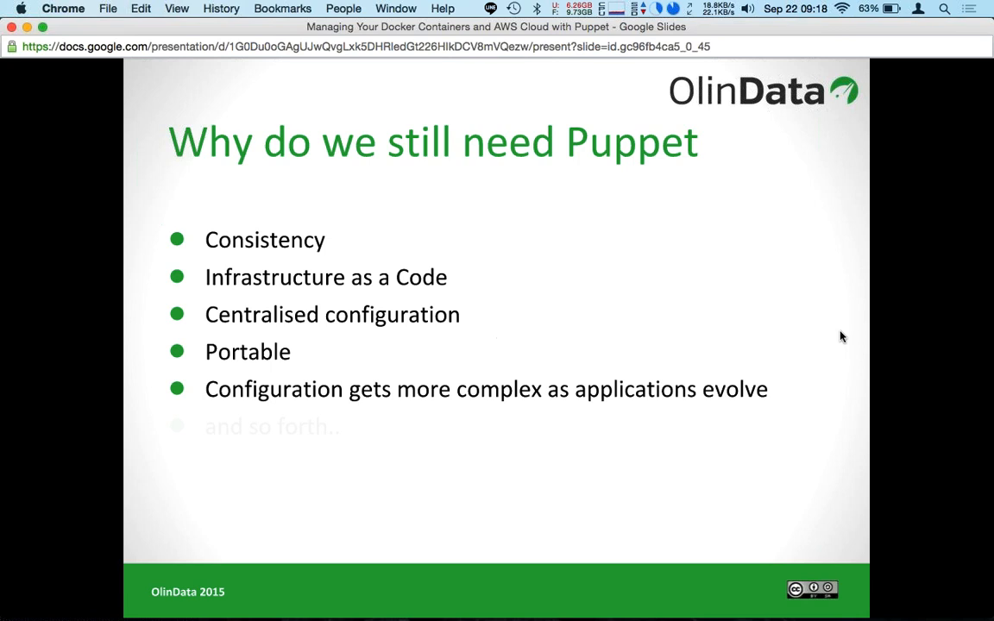
{"action": "key", "text": "right"}
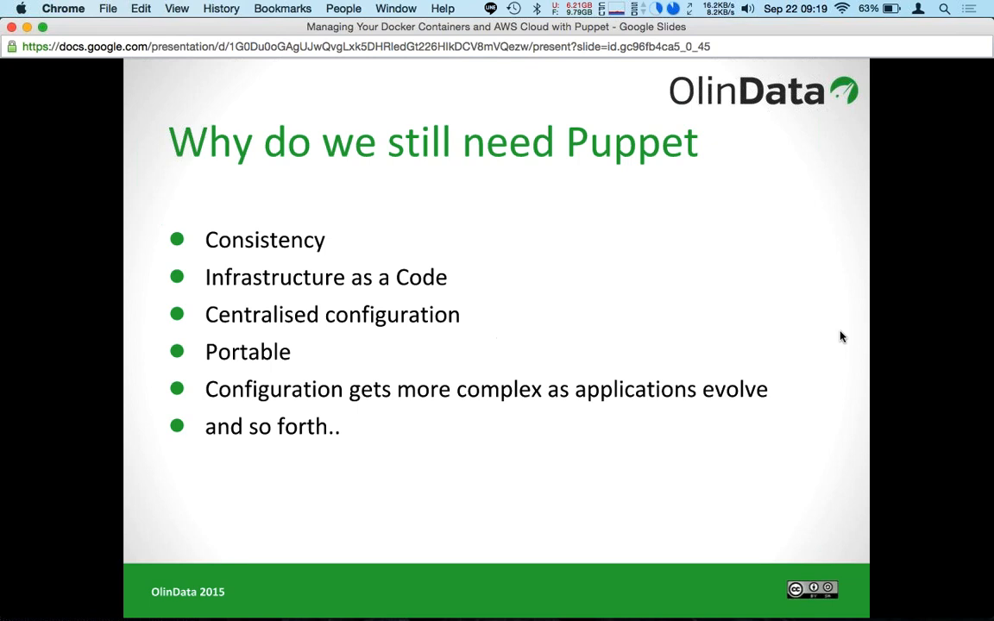
- Advance to the 'Do I still need to convince you?' slide
{"action": "key", "text": "right"}
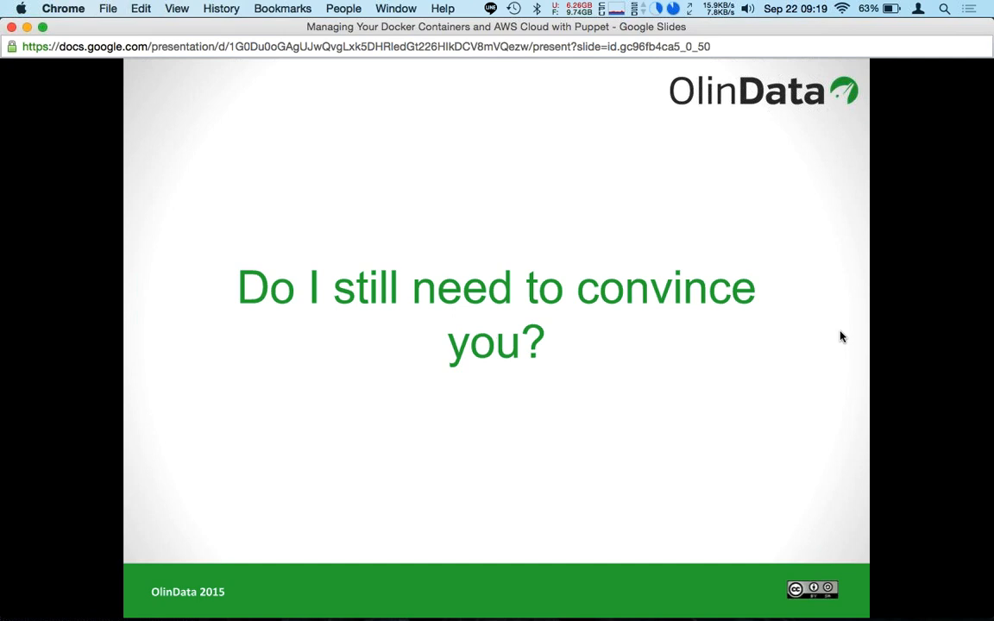
- Pass the AWS and Docker transition slide and reach the garethr/docker module code slide
{"action": "key", "text": "Right"}
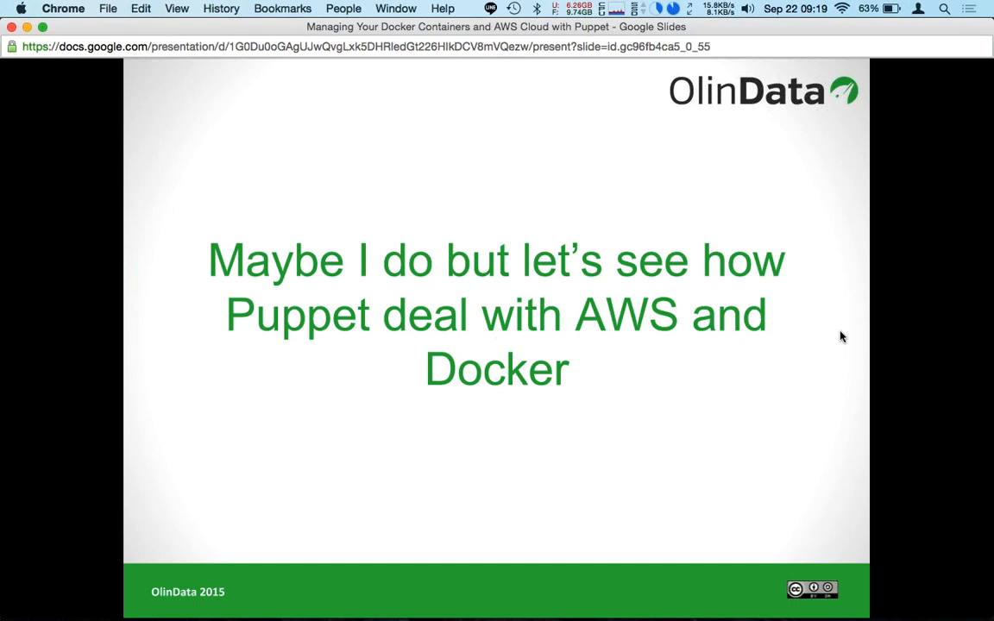
{"action": "key", "text": "right"}
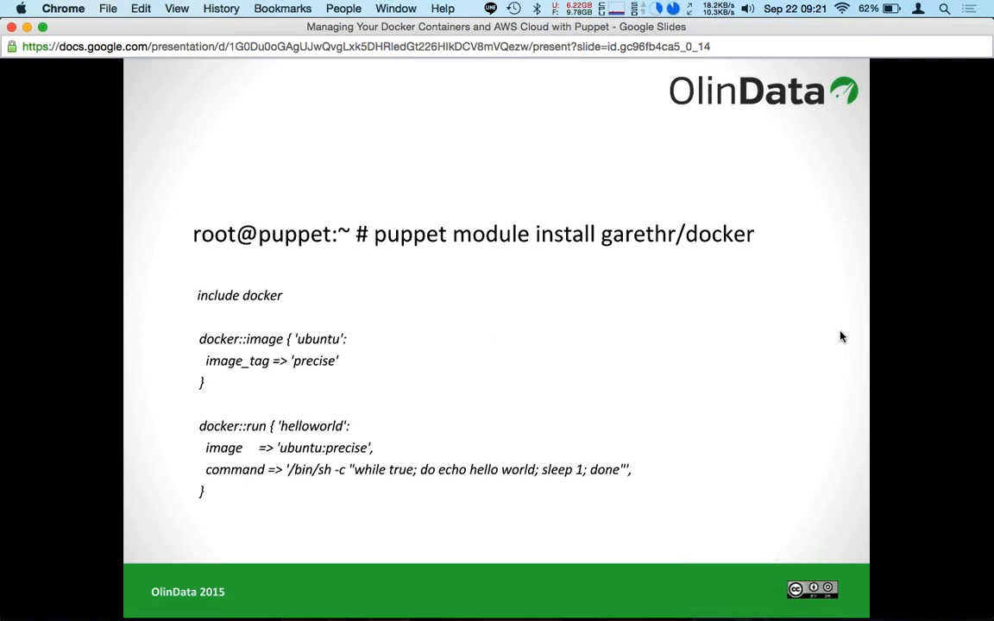
- Advance to the puppetlabs/aws code slide defining an EC2 instance and security group
{"action": "key", "text": "right"}
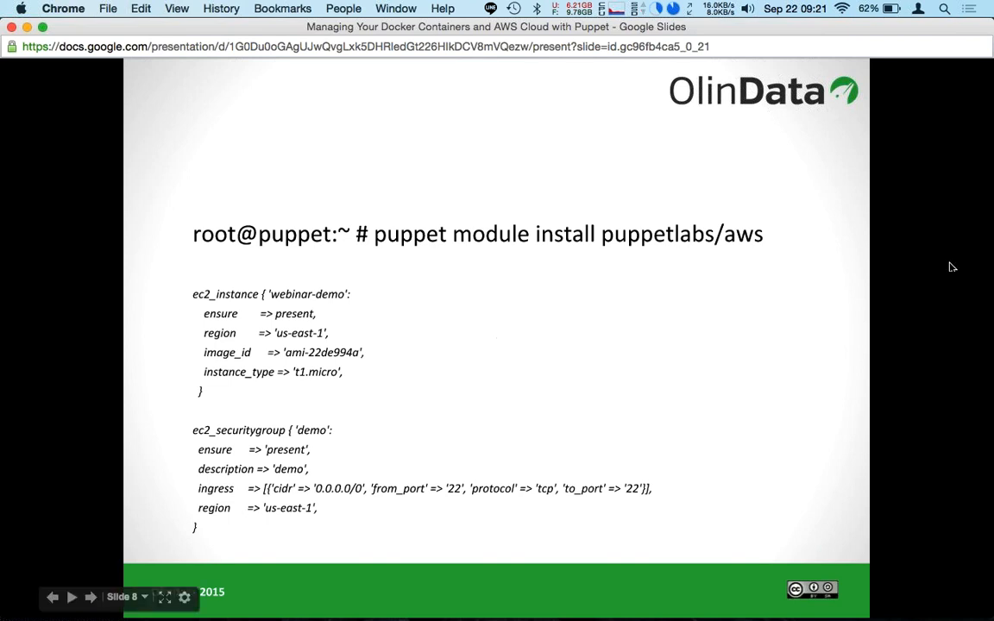
{"action": "mouse_move", "coordinate": [947, 245]}
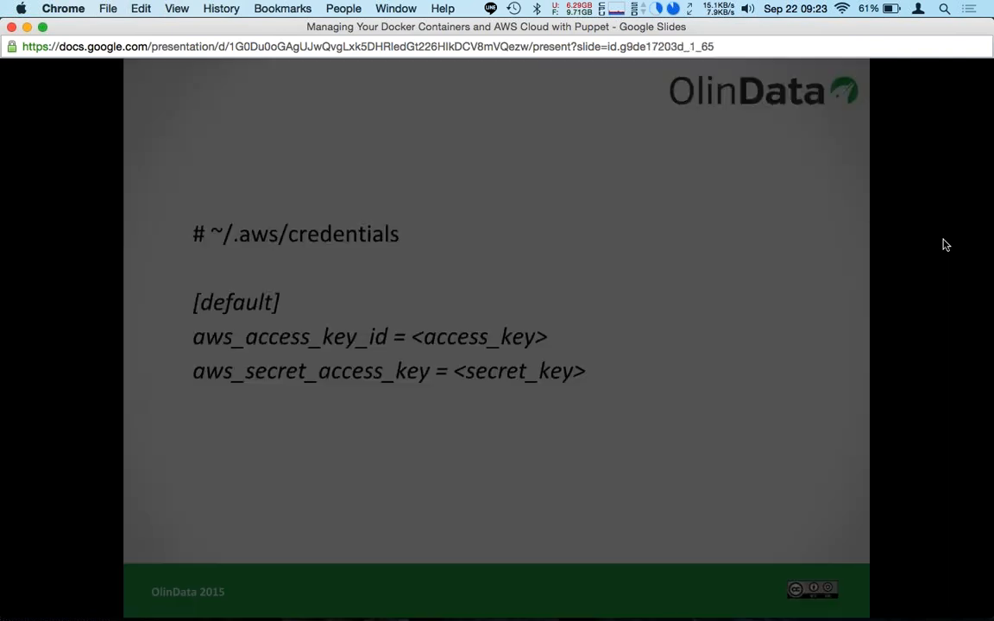
- Advance from the AWS credentials file slide to the Demo slide
{"action": "key", "text": "right"}
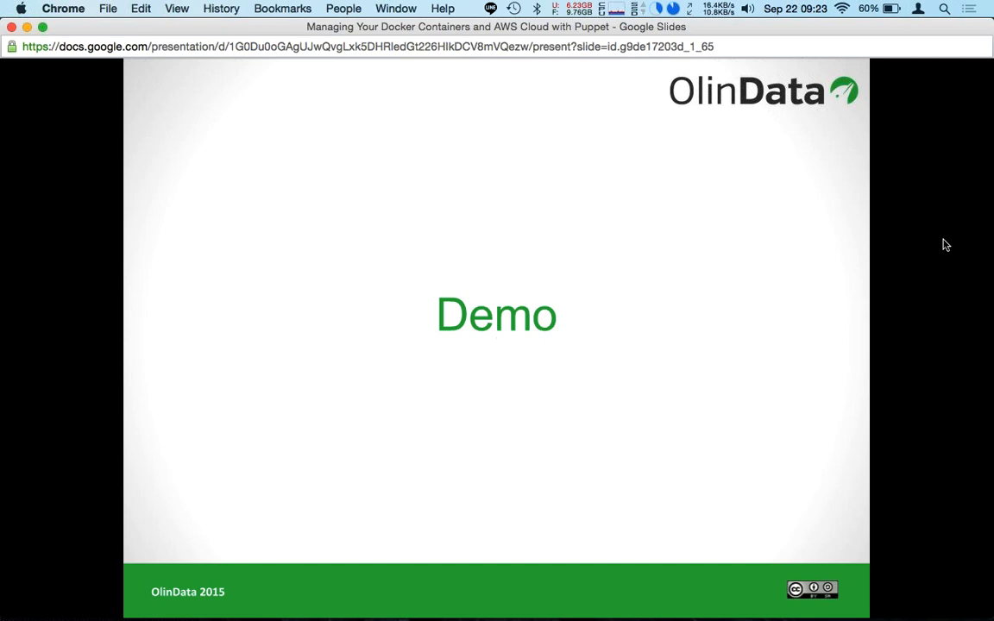
{"action": "mouse_move", "coordinate": [945, 246]}
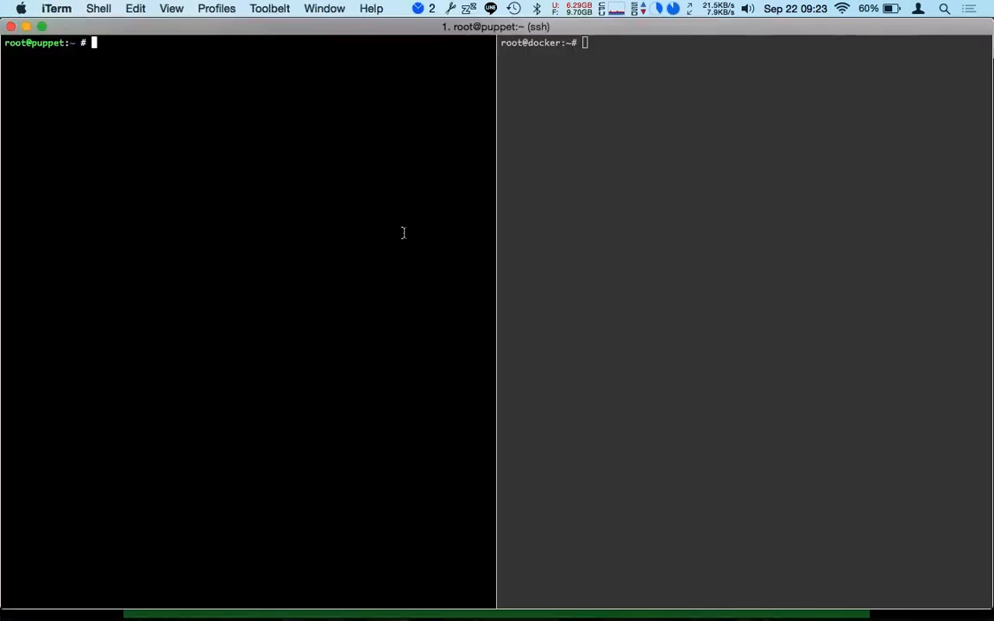
- On the puppet server, list .aws/credentials and export AWS_REGION=us-east-1
{"action": "left_click", "coordinate": [170, 9]}
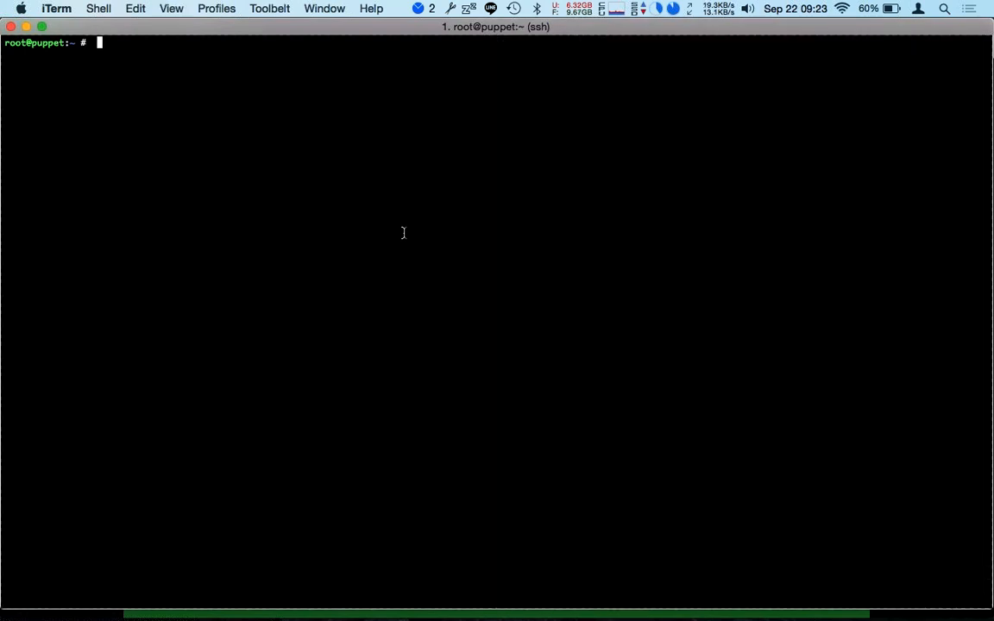
{"action": "mouse_move", "coordinate": [407, 236]}
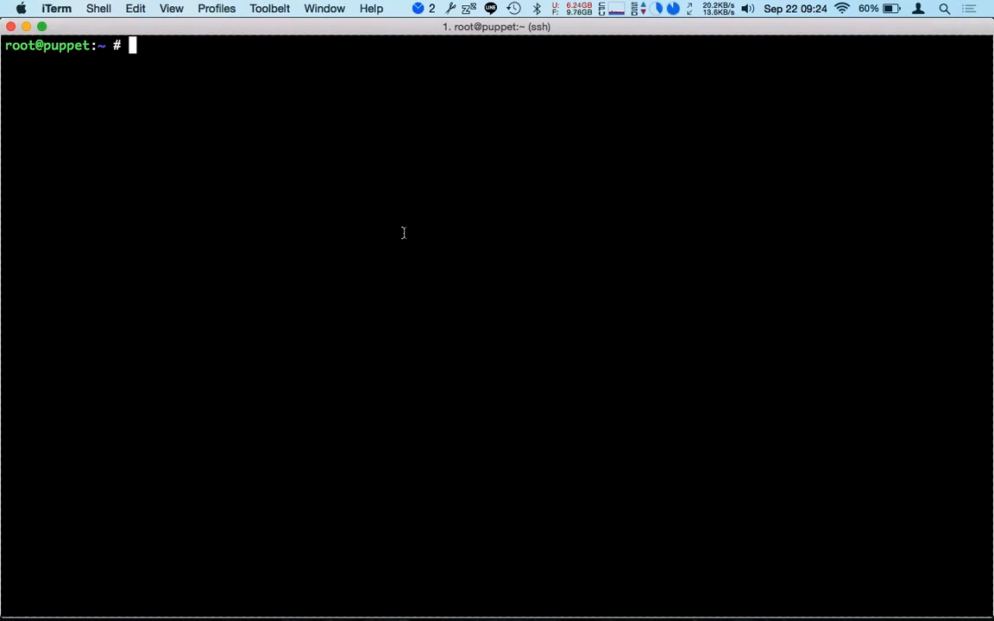
{"action": "type", "text": "ls .aws/credentials"}
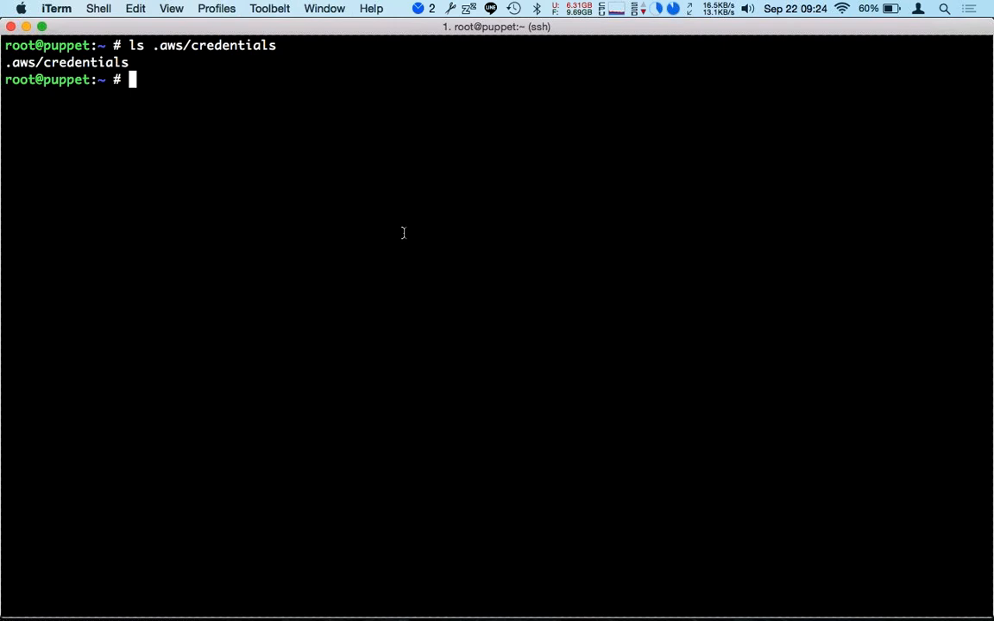
{"action": "type", "text": "export AWS_REGION=us-east-1"}
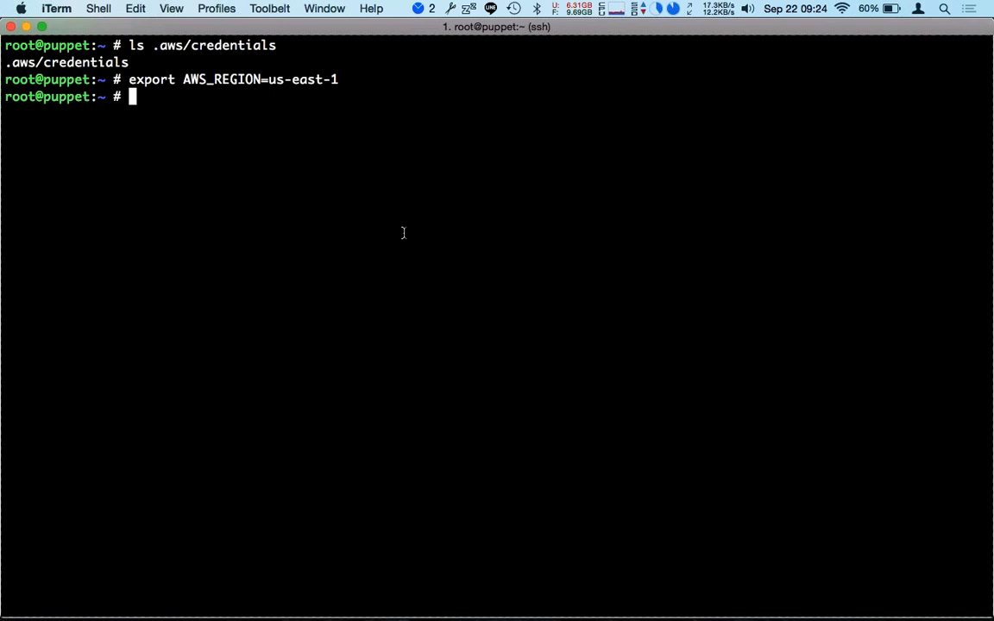
- Query Puppet's EC2 security groups with 'puppet resource ec2_securitygroup', listing default and demo
{"action": "type", "text": "pu"}
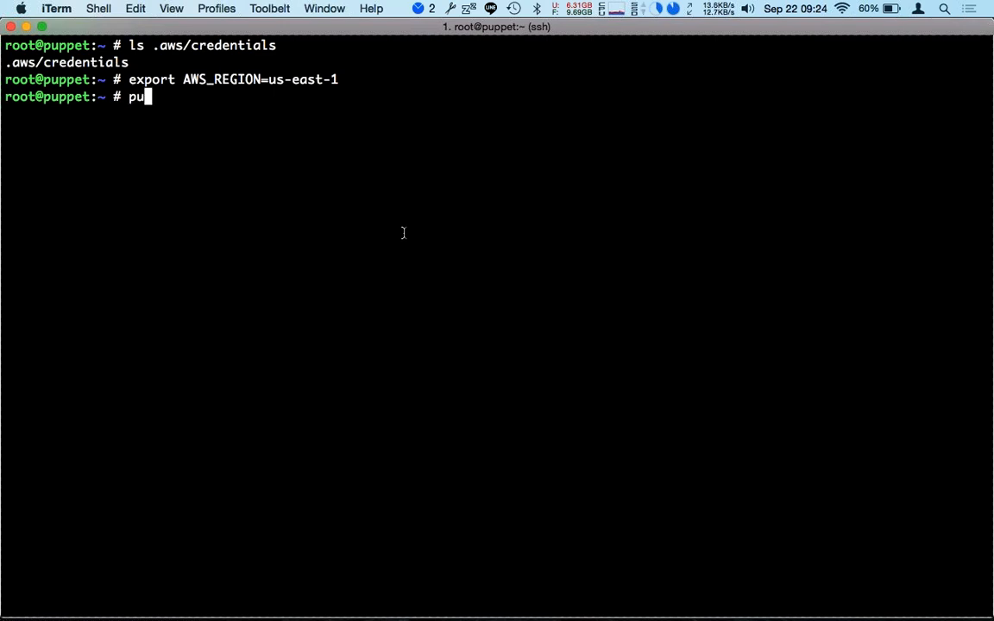
{"action": "type", "text": "ppet"}
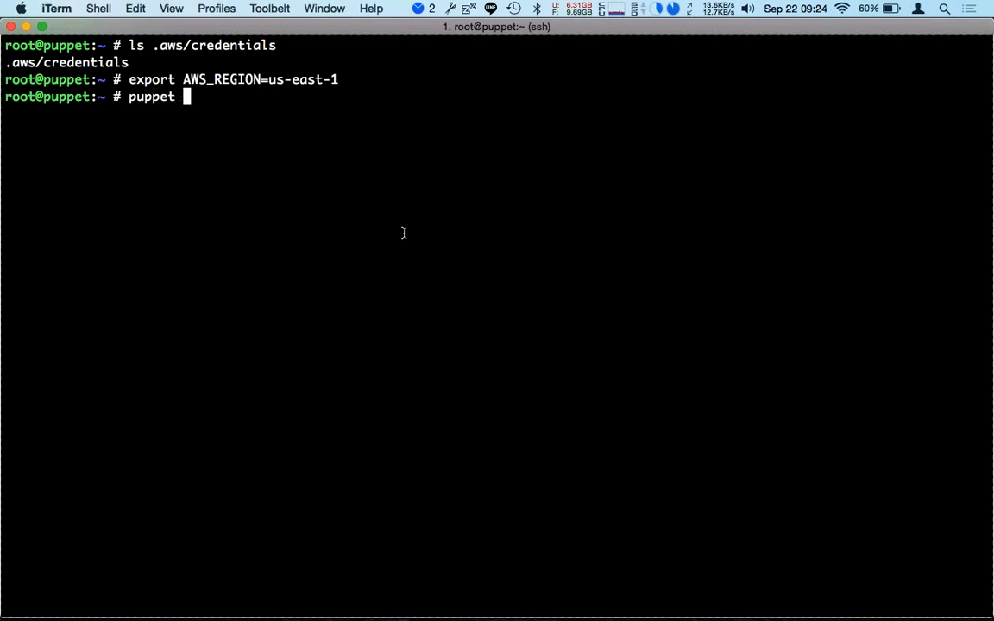
{"action": "type", "text": "resouc"}
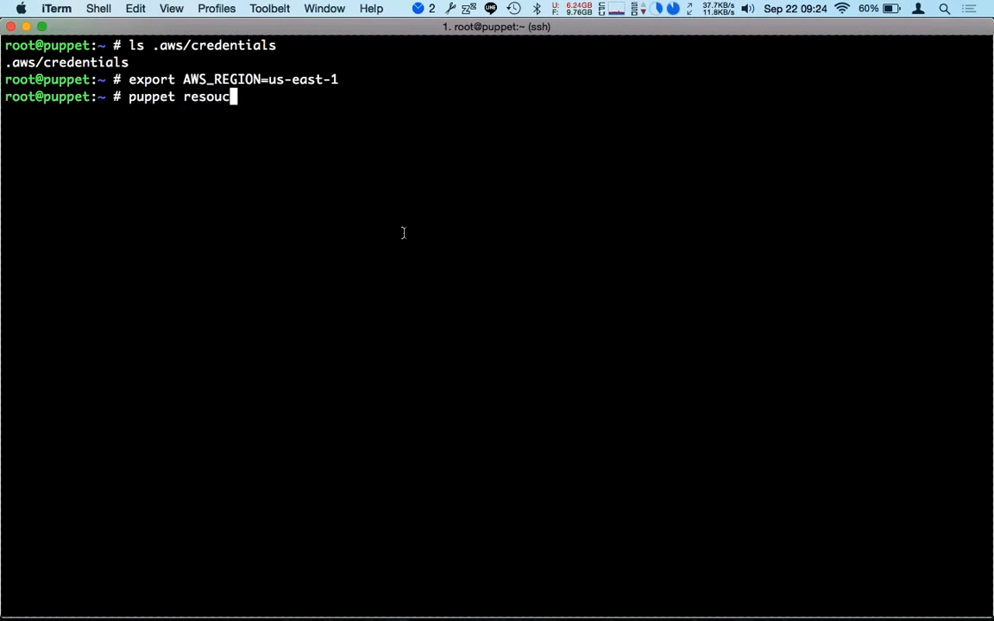
{"action": "type", "text": "e"}
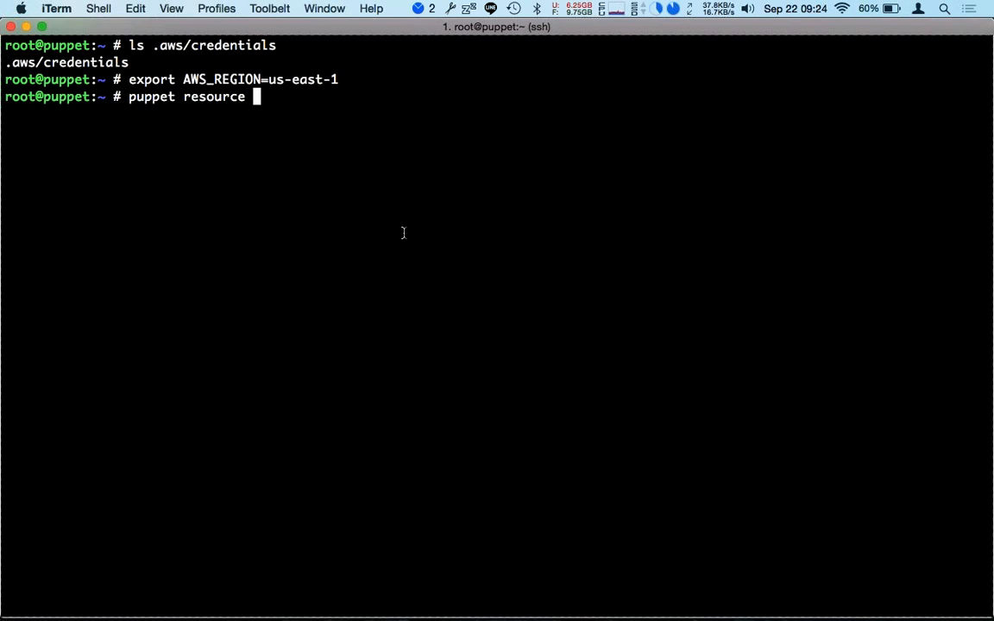
{"action": "type", "text": "ec2_"}
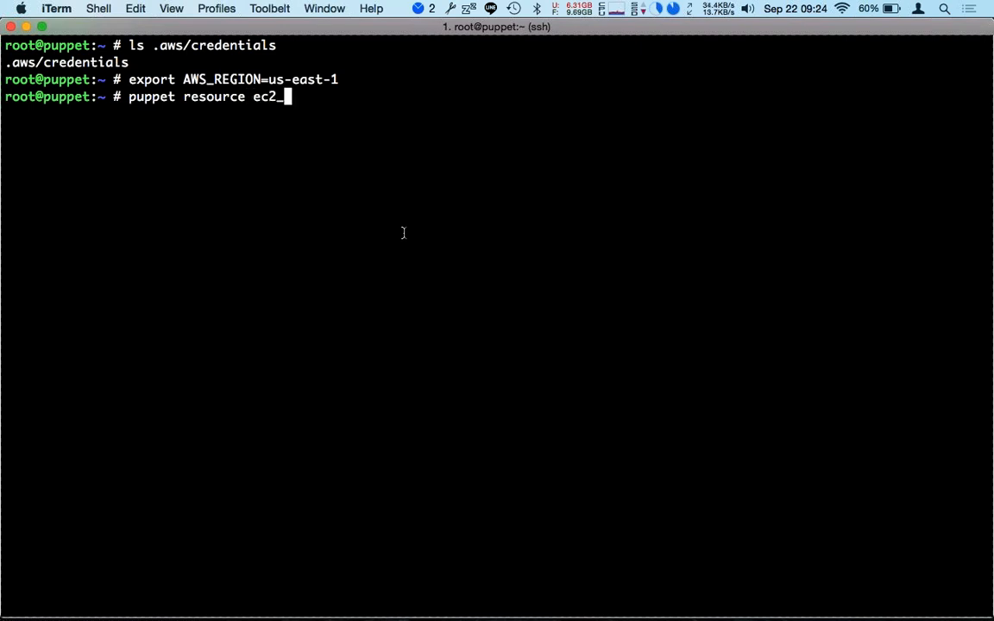
{"action": "type", "text": "secur"}
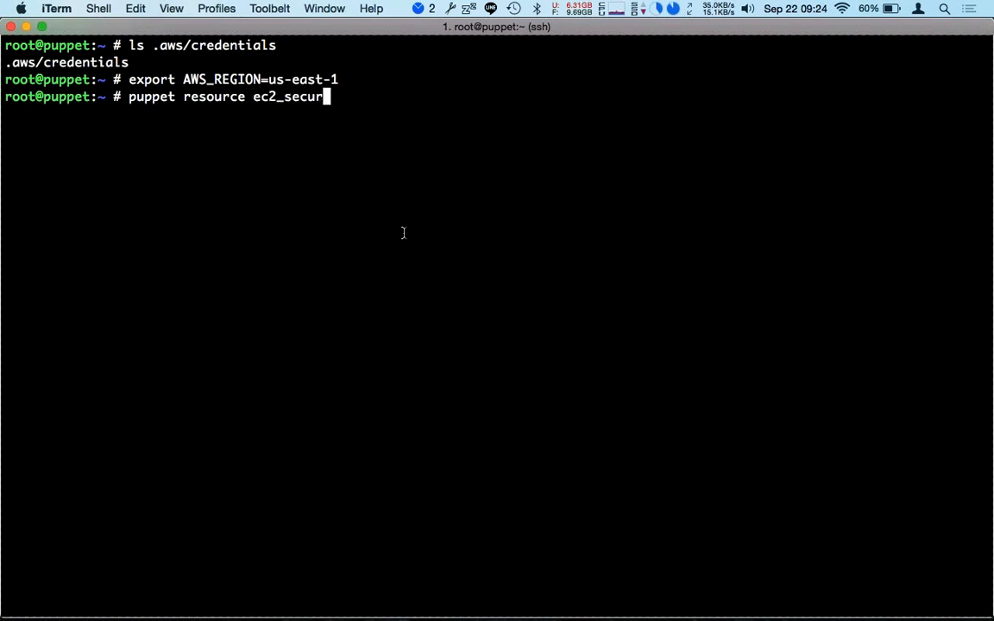
{"action": "type", "text": "itygrou"}
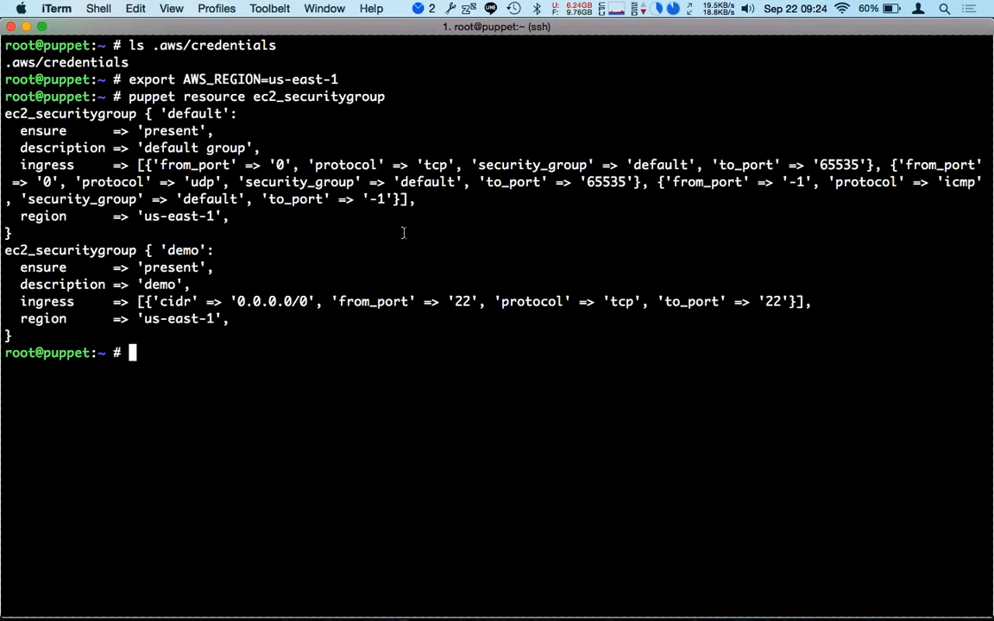
{"action": "type", "text": "puppet resource ec2_securitygroup"}
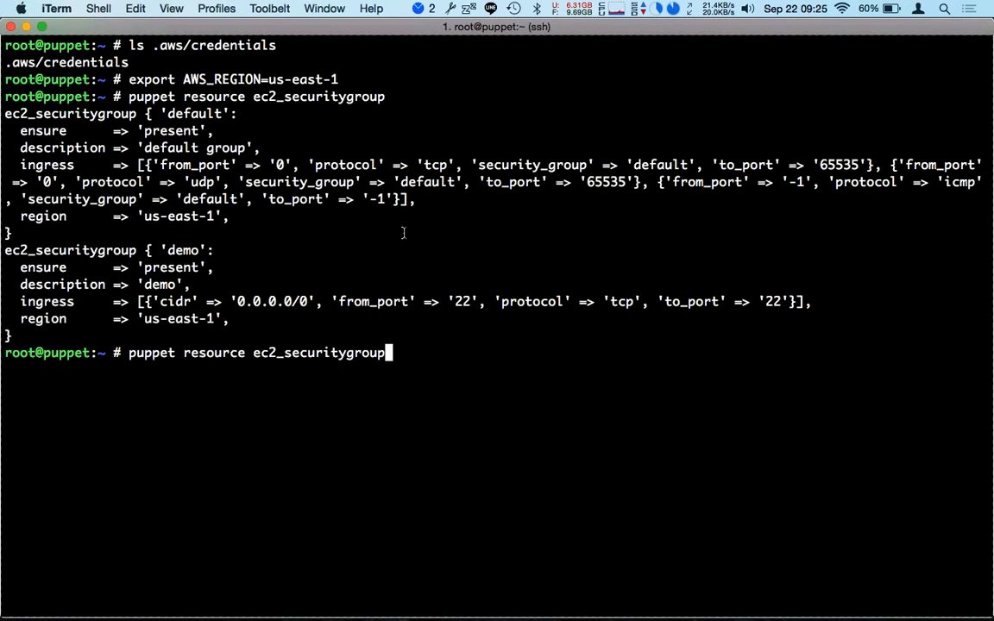
- Run 'puppet resource ec2_instance', which returns nothing, and start typing ec2_vpc
{"action": "key", "text": "backspace"}
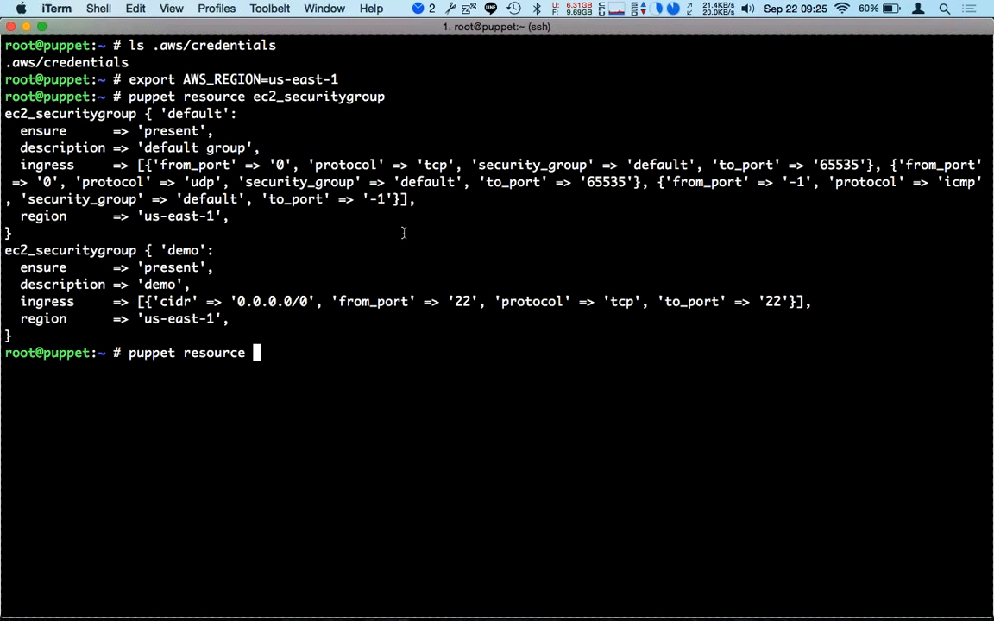
{"action": "type", "text": "ec2"}
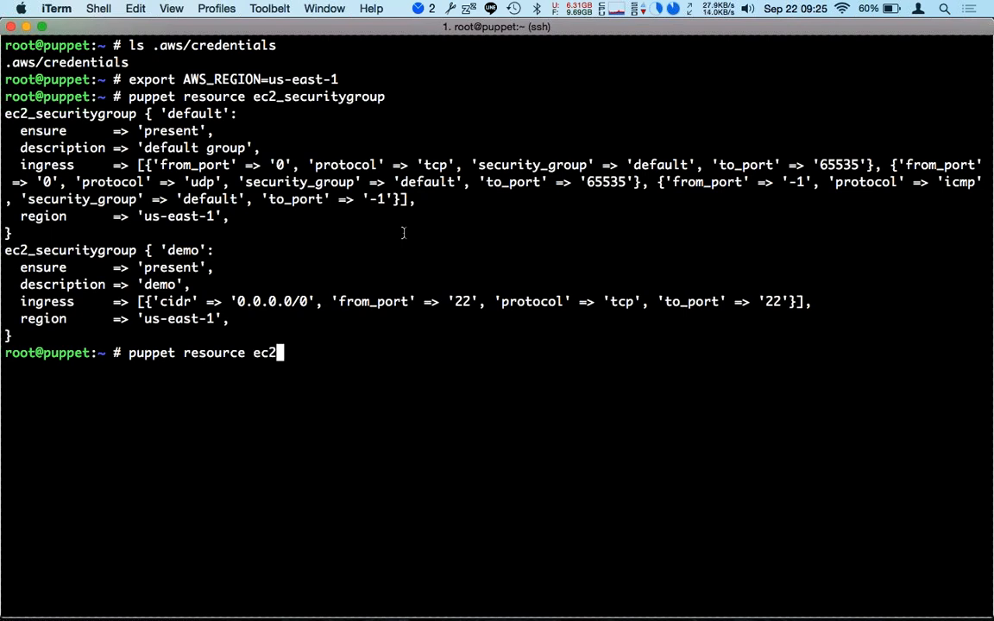
{"action": "type", "text": "_instance"}
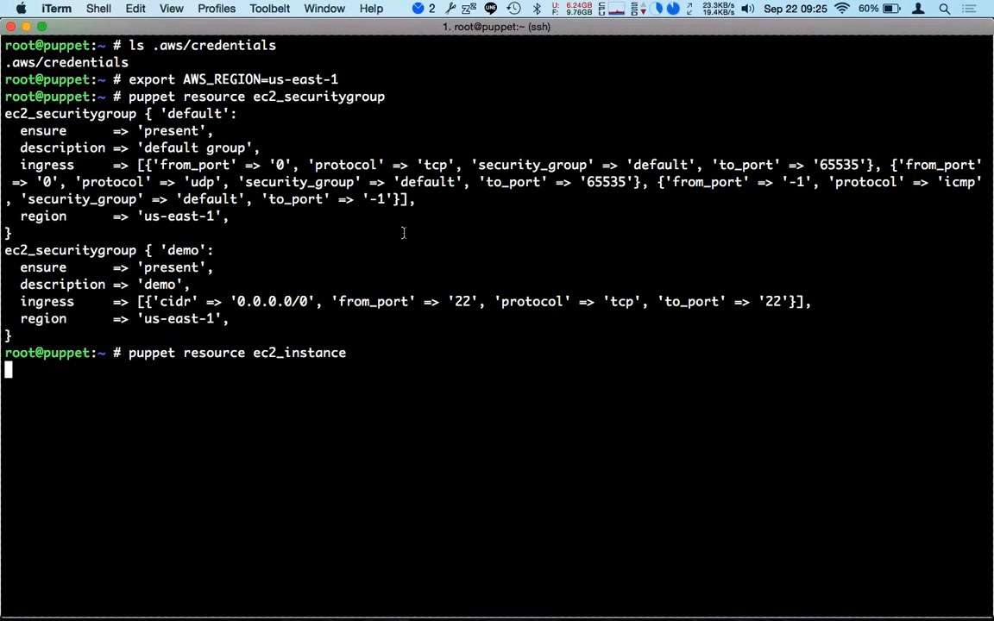
{"action": "key", "text": "Return"}
{"action": "type", "text": "puppet resource "}
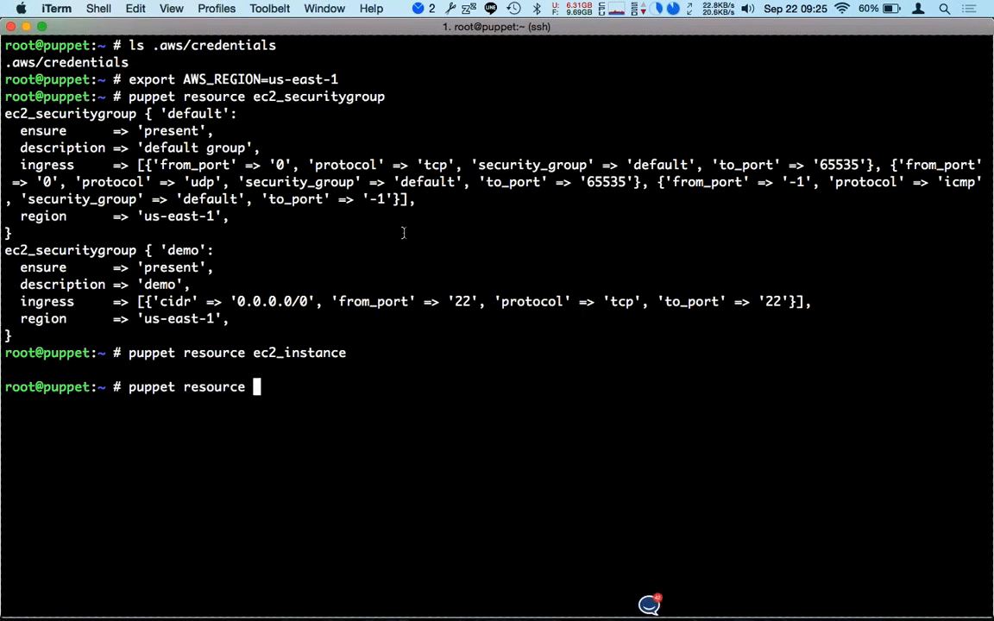
{"action": "type", "text": "ec2_vpc"}
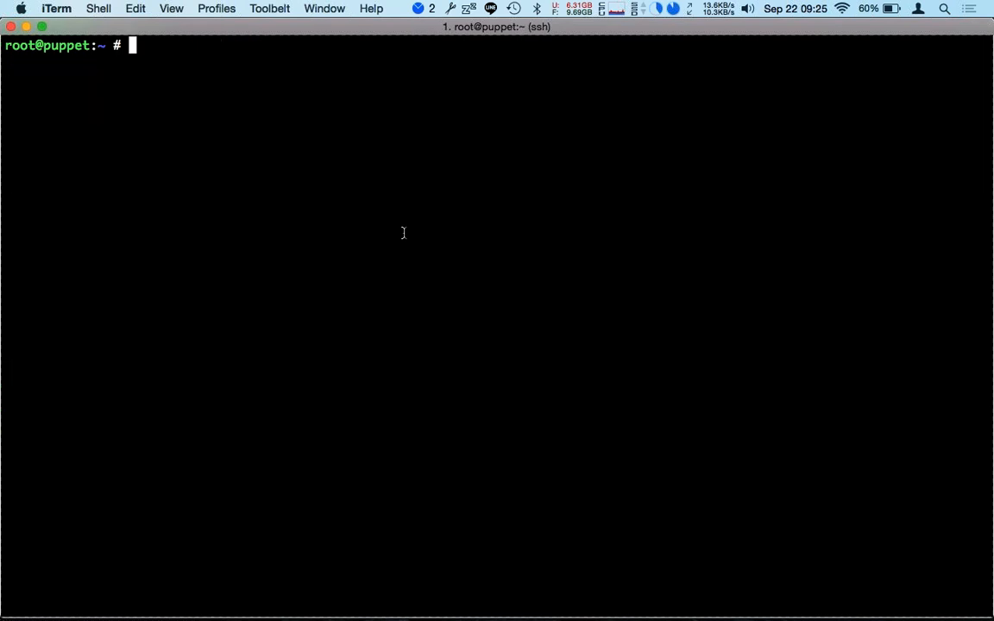
- Change into the production environment under /etc/puppetlabs and open aws.pp in vim
{"action": "type", "text": "cd /etc/puppetlabs"}
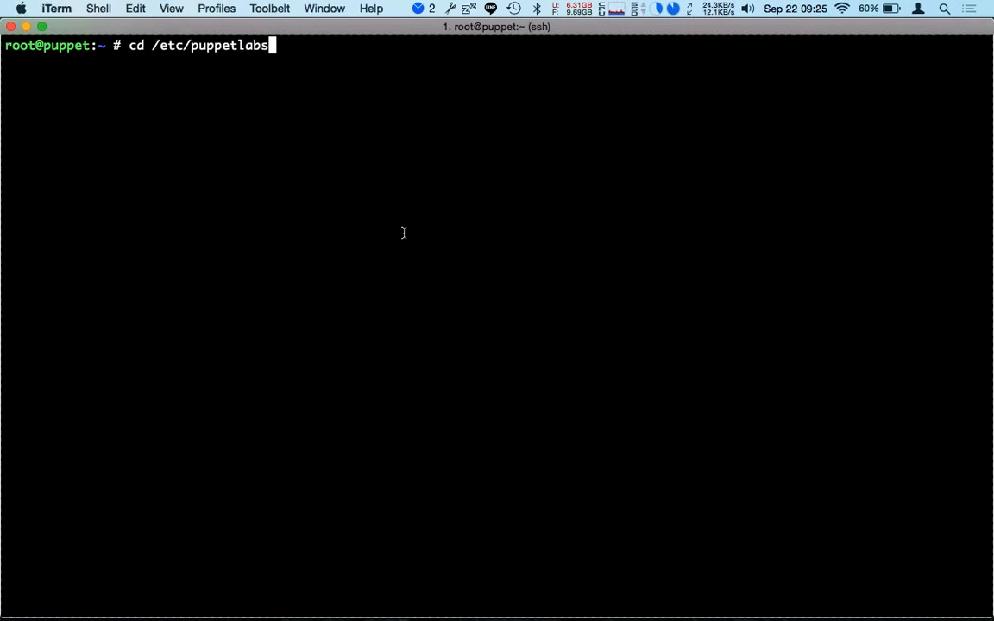
{"action": "type", "text": "/puppe"}
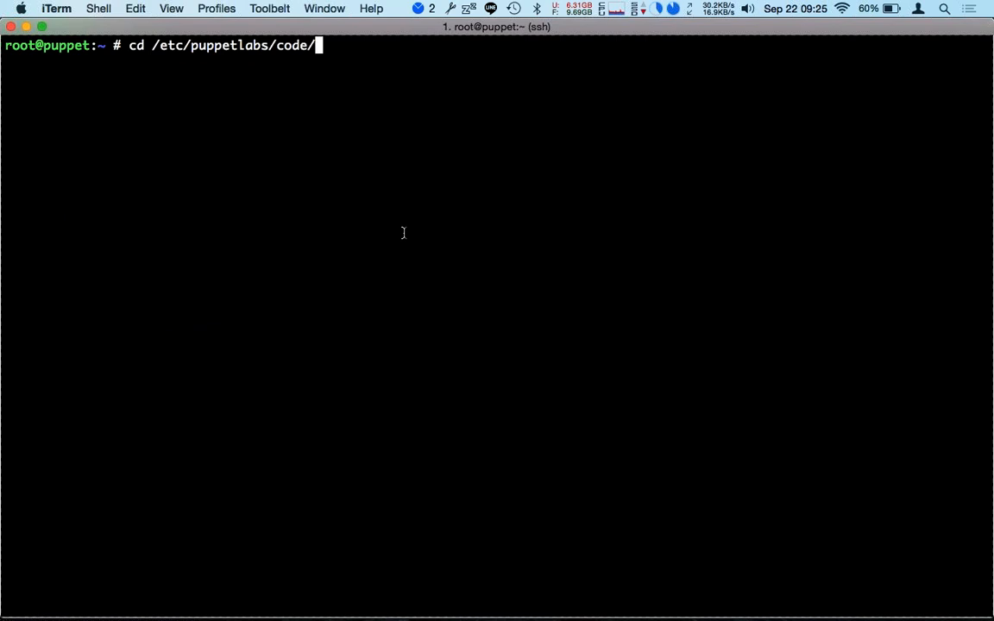
{"action": "type", "text": "environments/production/"}
{"action": "type", "text": "cd manifests/"}
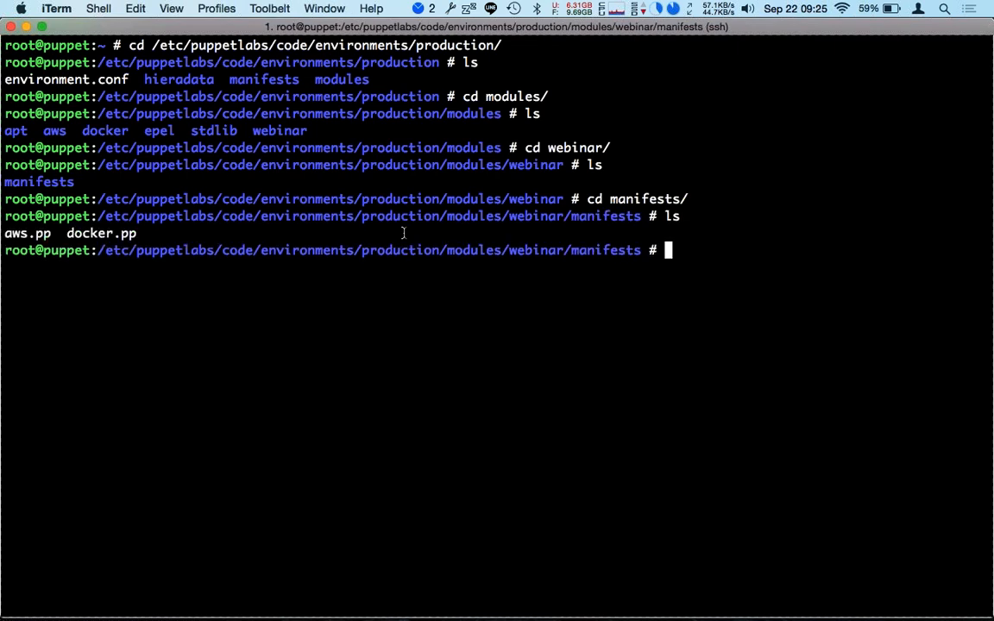
{"action": "type", "text": "vim a"}
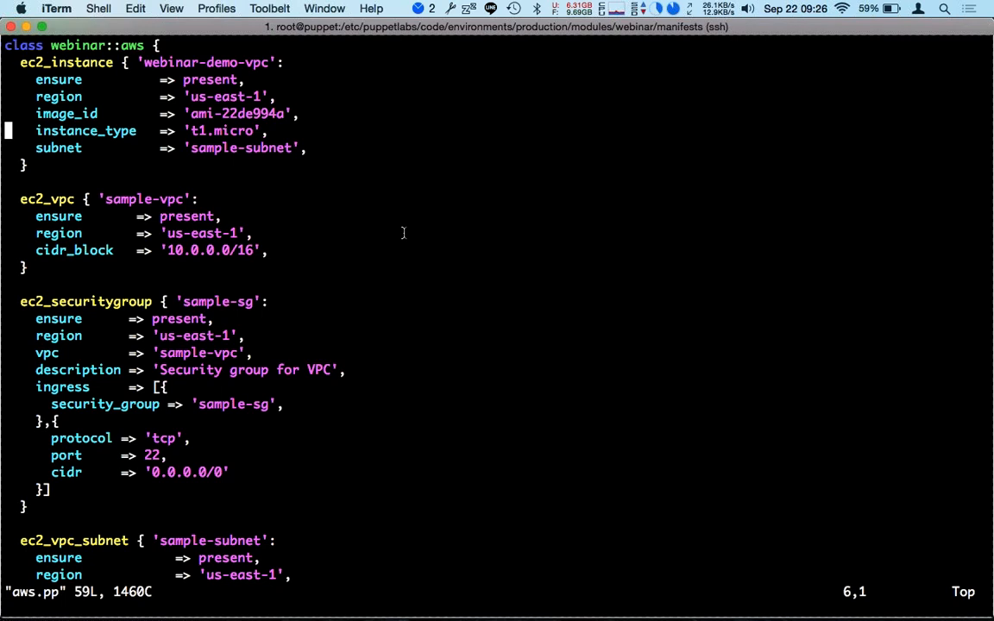
{"action": "key", "text": "Down"}
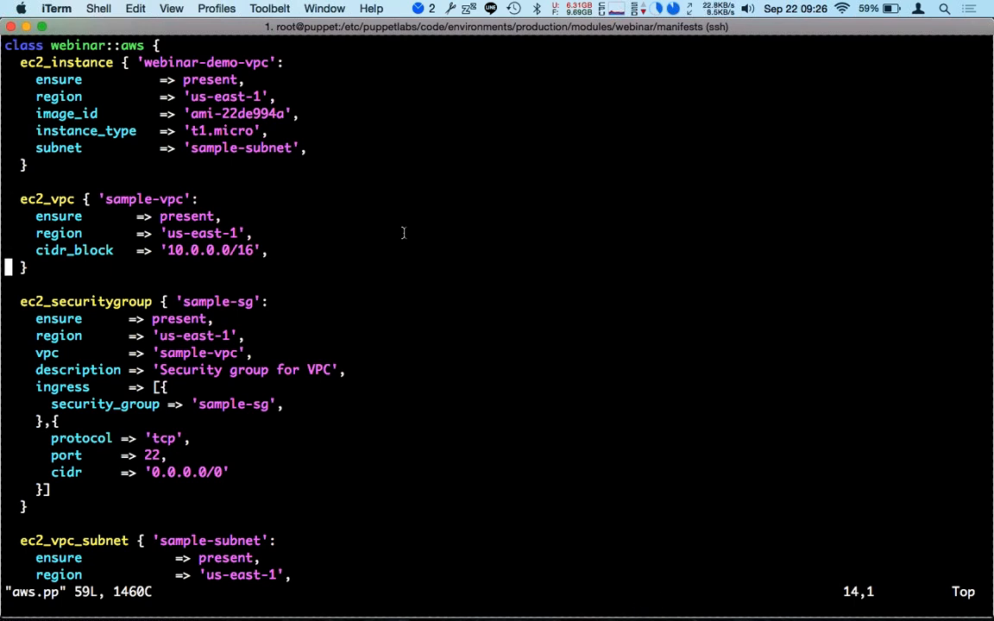
{"action": "key", "text": "j"}
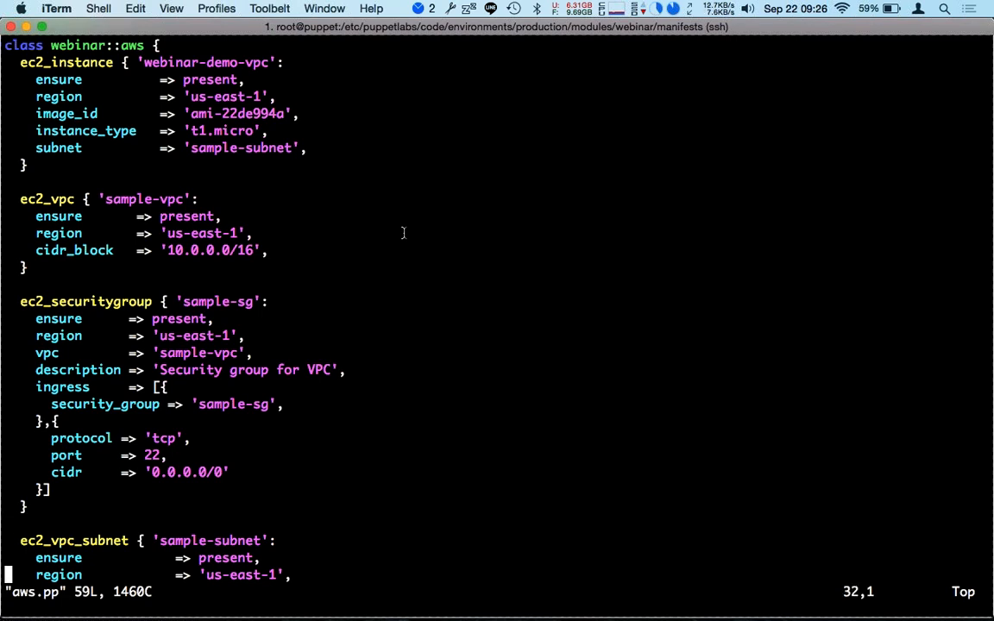
{"action": "scroll", "scroll_direction": "down", "scroll_amount": 3}
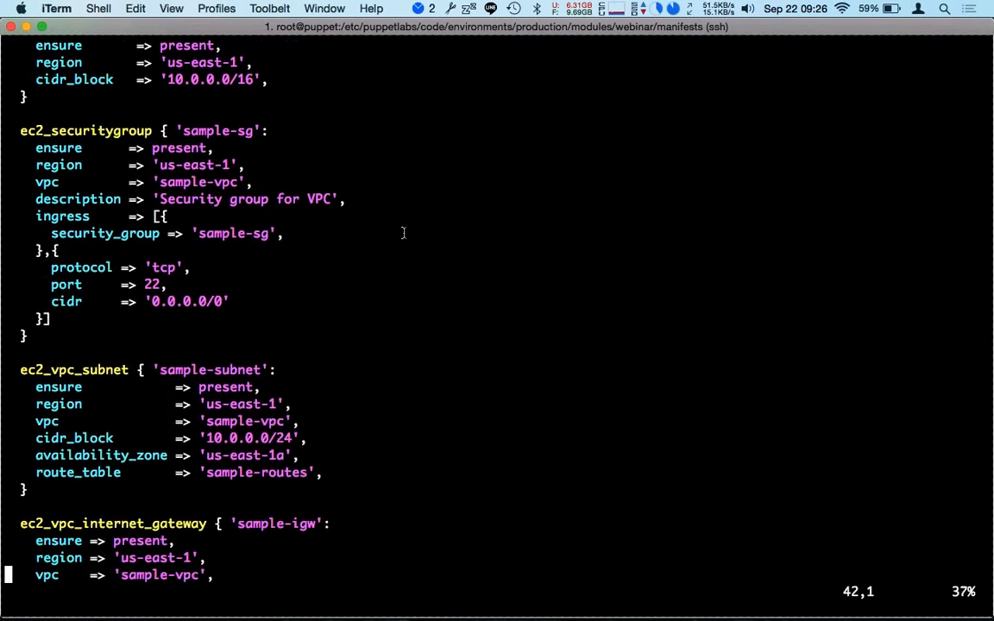
{"action": "scroll", "scroll_direction": "down", "scroll_amount": 3}
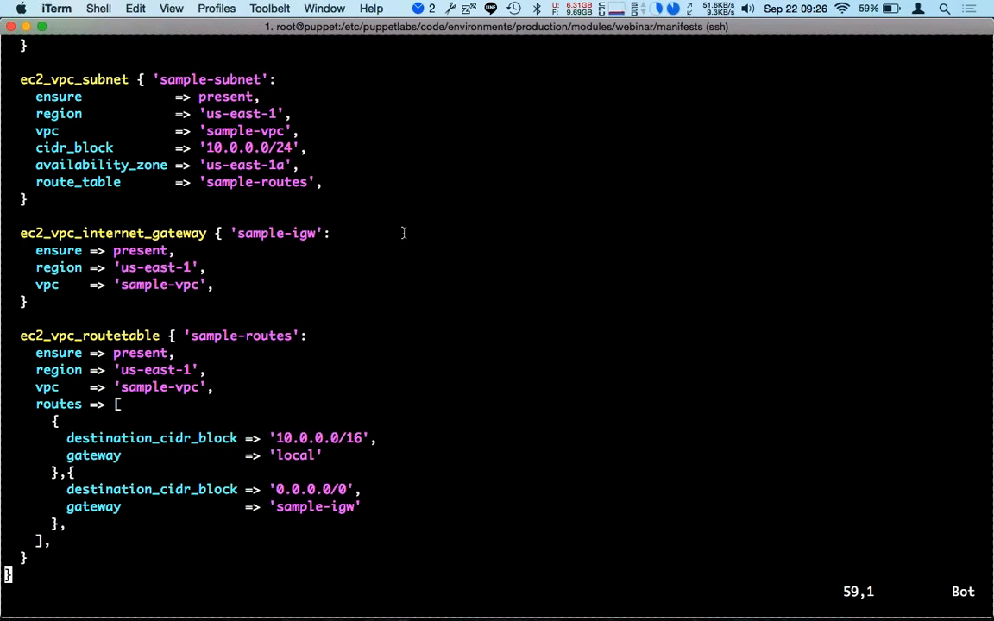
{"action": "mouse_move", "coordinate": [334, 123]}
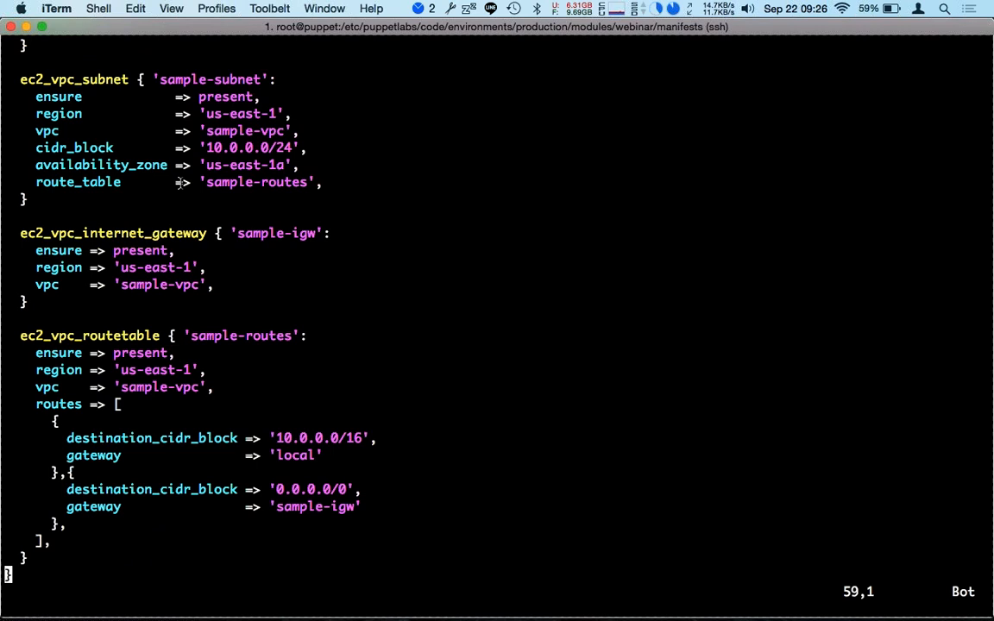
{"action": "mouse_move", "coordinate": [881, 192]}
{"action": "type", "text": "puppet appluy"}
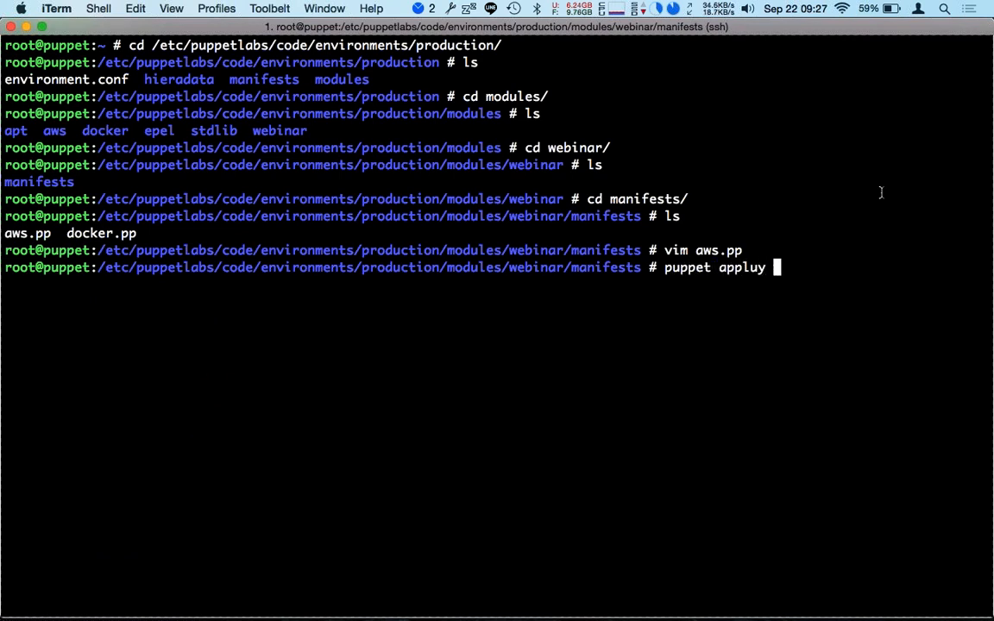
- Run puppet apply -e 'include webinar::aws' to build the VPC, subnet, gateway and instance
{"action": "type", "text": "-e 'incl"}
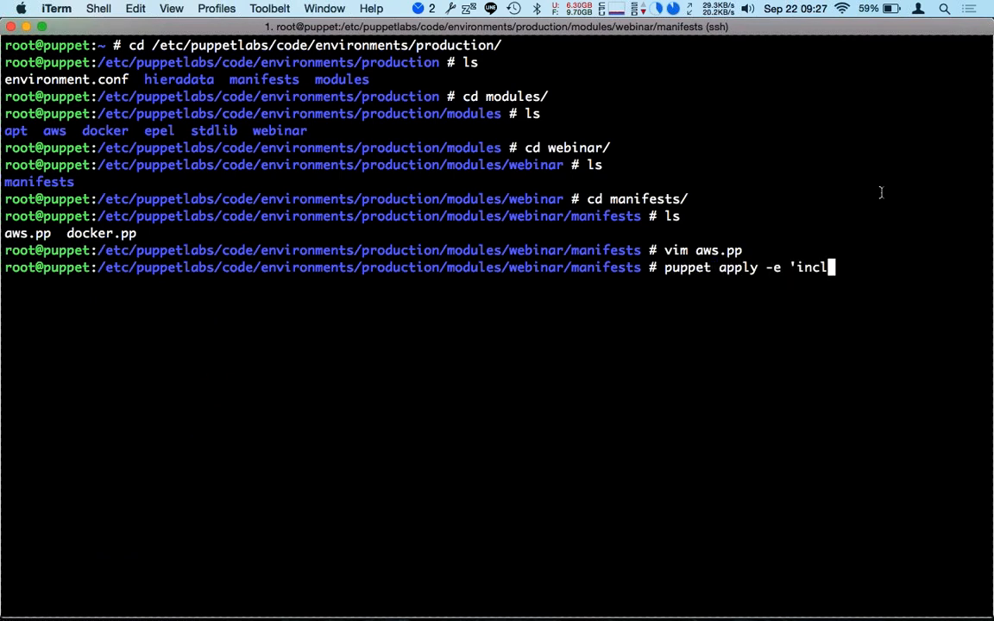
{"action": "type", "text": "ude webin"}
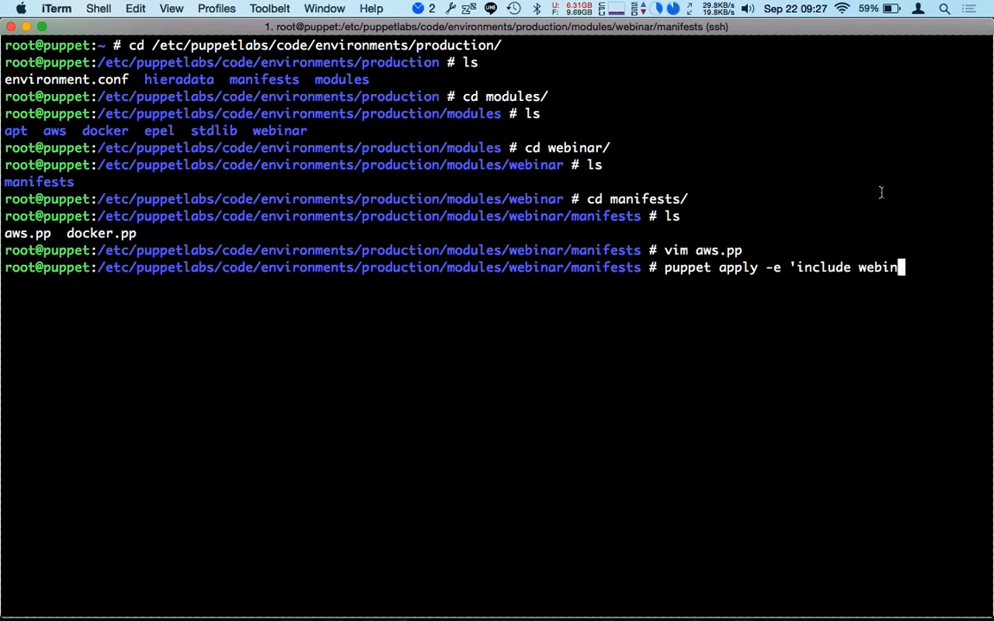
{"action": "type", "text": "ar::aws"}
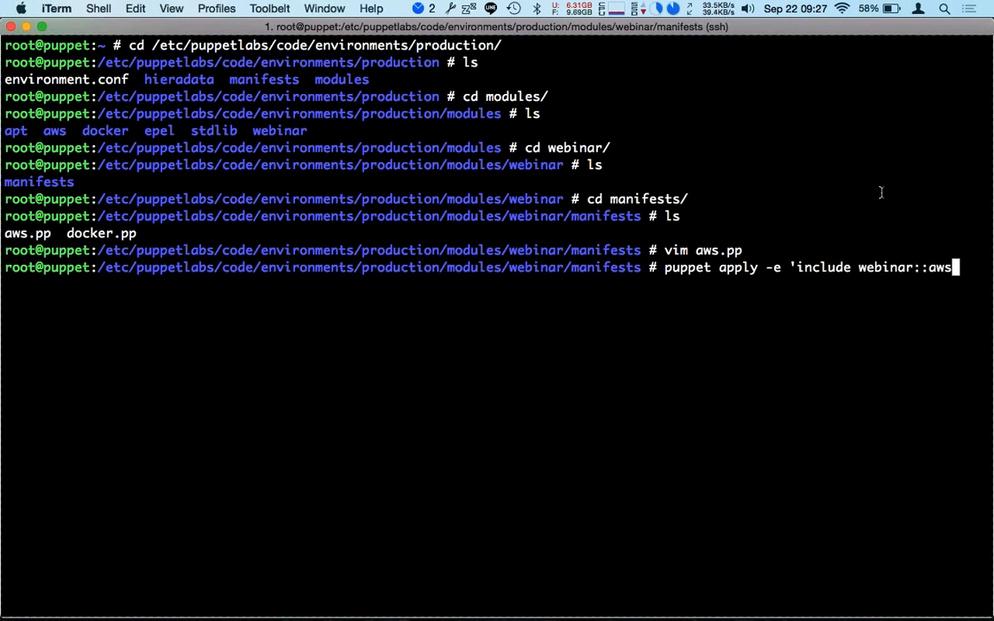
{"action": "key", "text": "enter"}
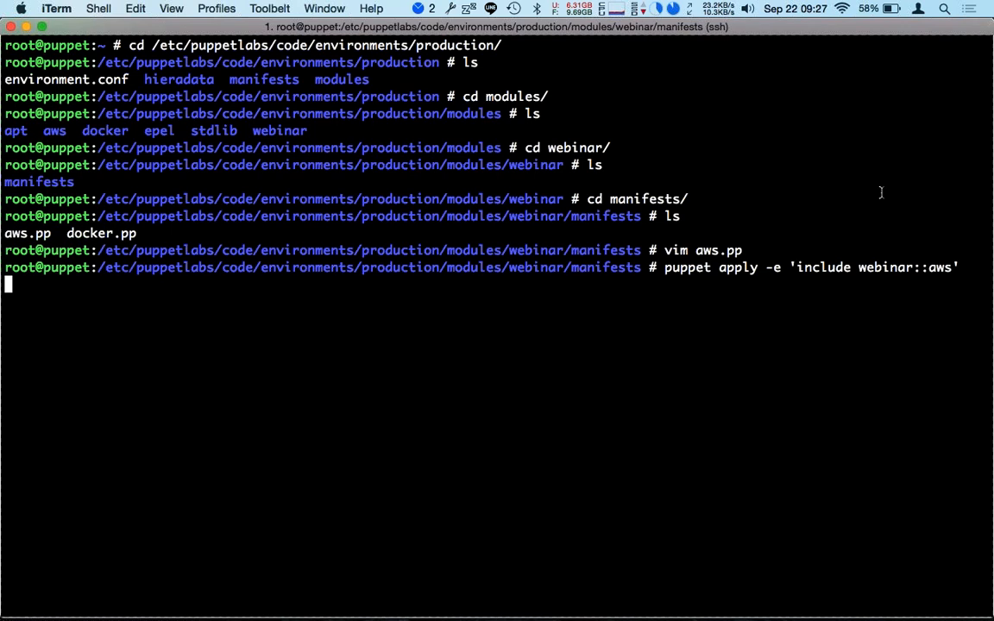
{"action": "key", "text": "Return"}
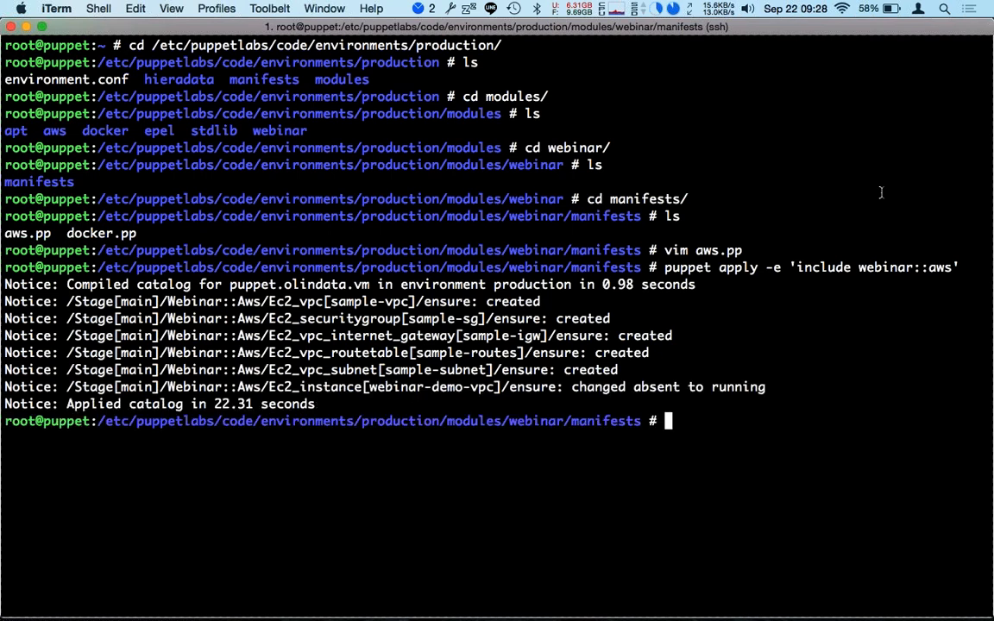
{"action": "mouse_move", "coordinate": [696, 368]}
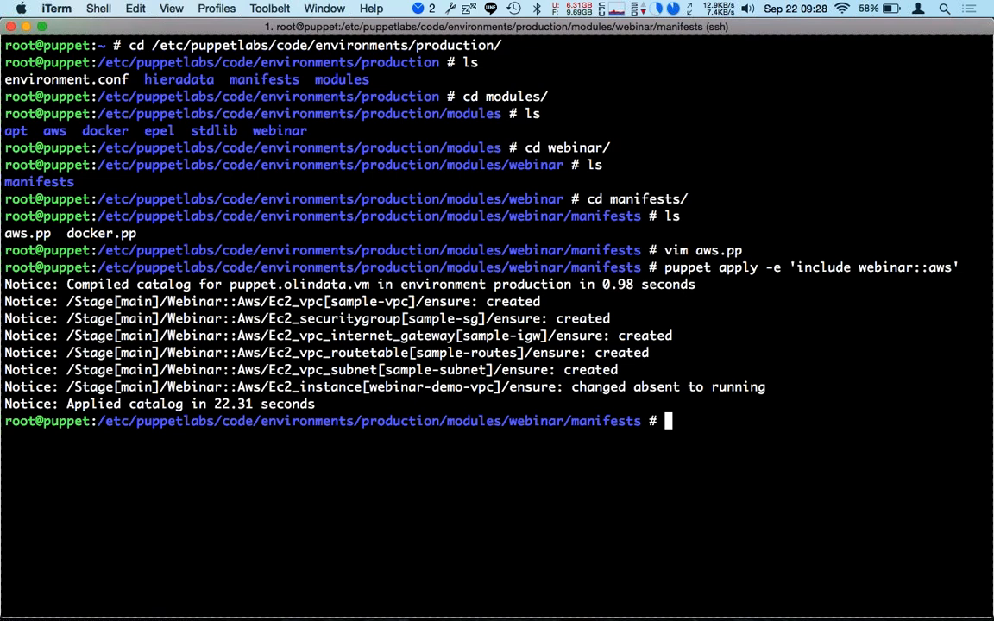
{"action": "mouse_move", "coordinate": [479, 409]}
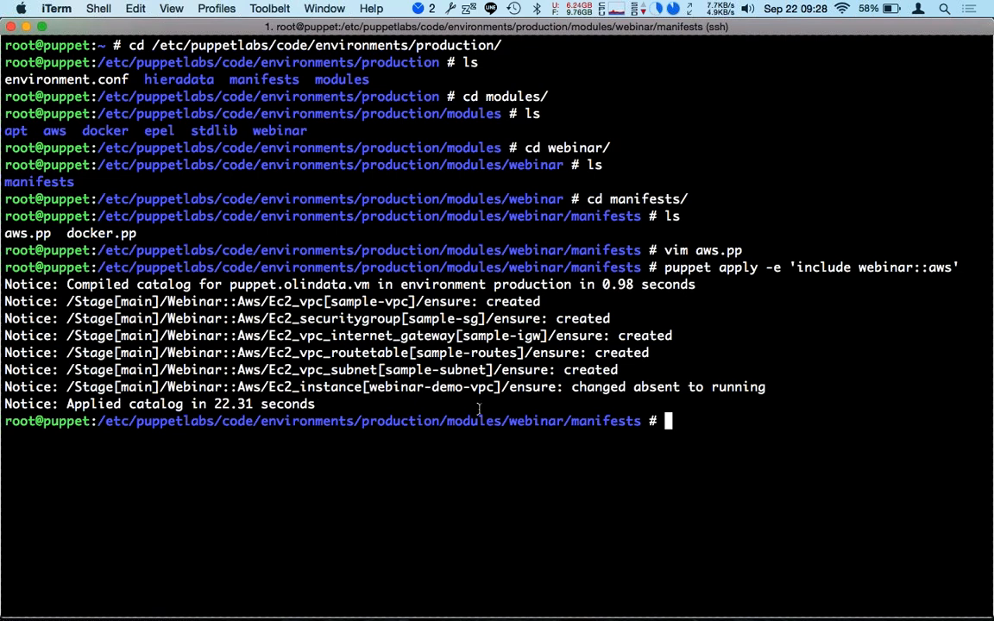
- Type a puppet resource query and a 'cd modules/' command in the puppet shell
{"action": "type", "text": "puppet"}
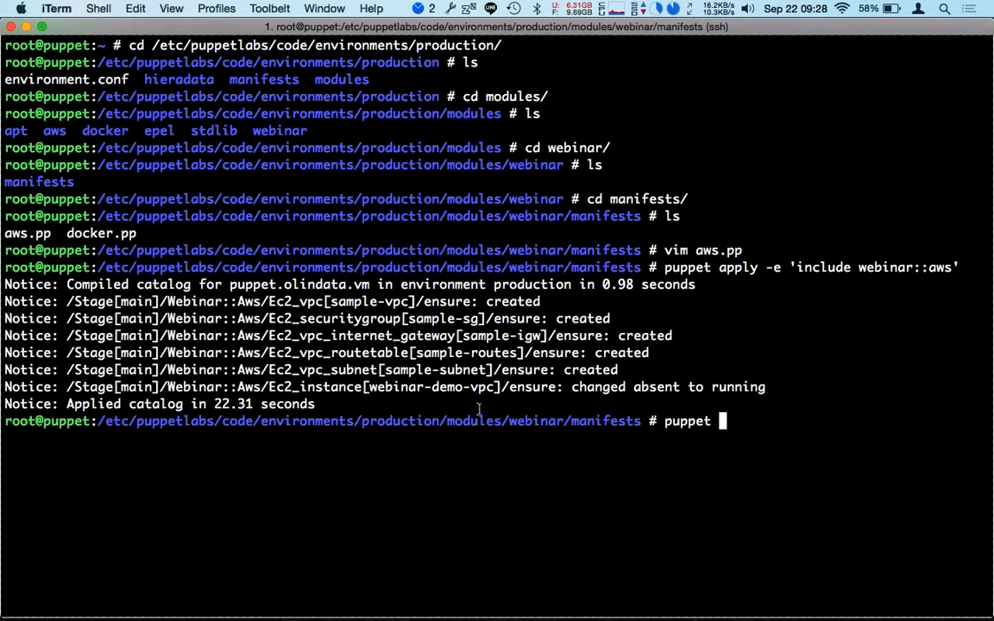
{"action": "type", "text": "reso"}
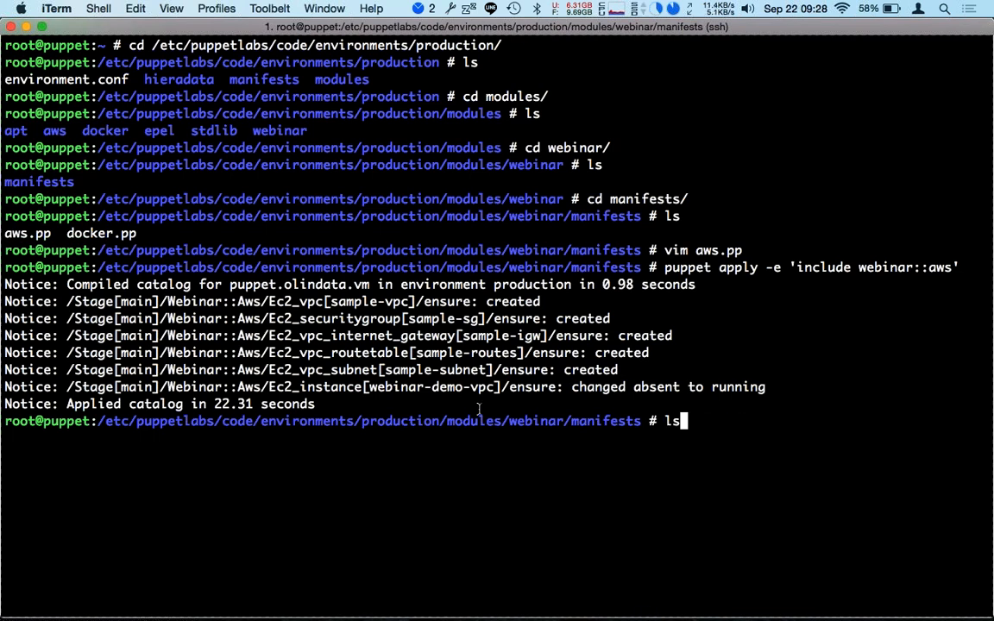
{"action": "type", "text": "cd modules/"}
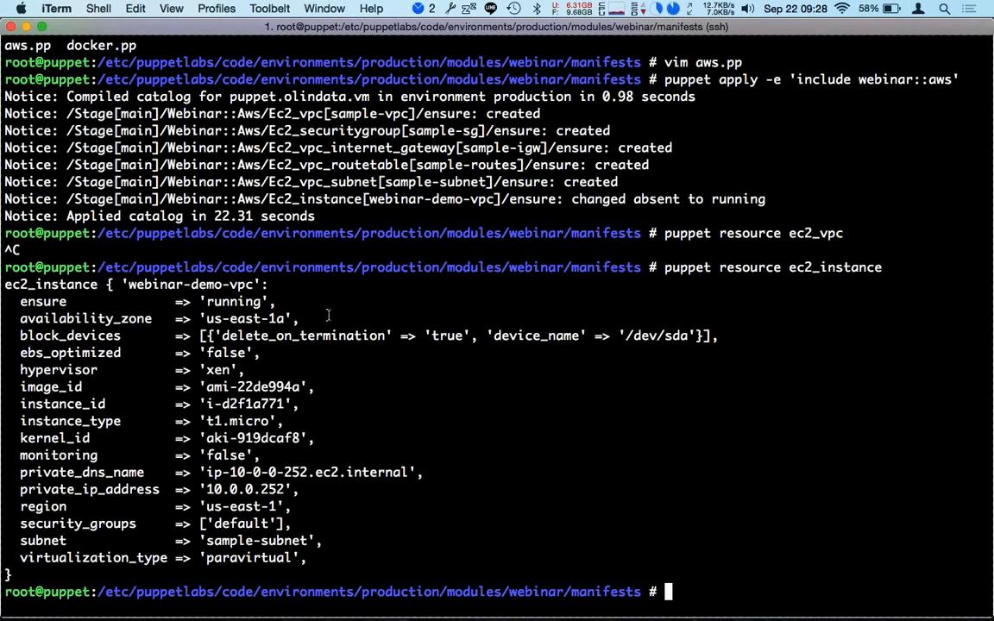
{"action": "mouse_move", "coordinate": [270, 405]}
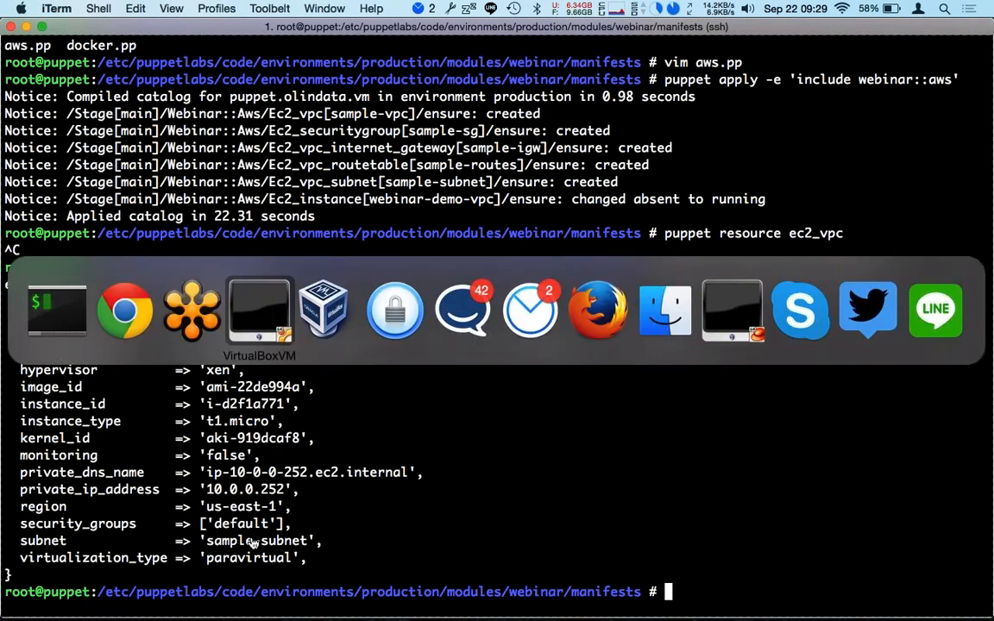
{"action": "mouse_move", "coordinate": [597, 311]}
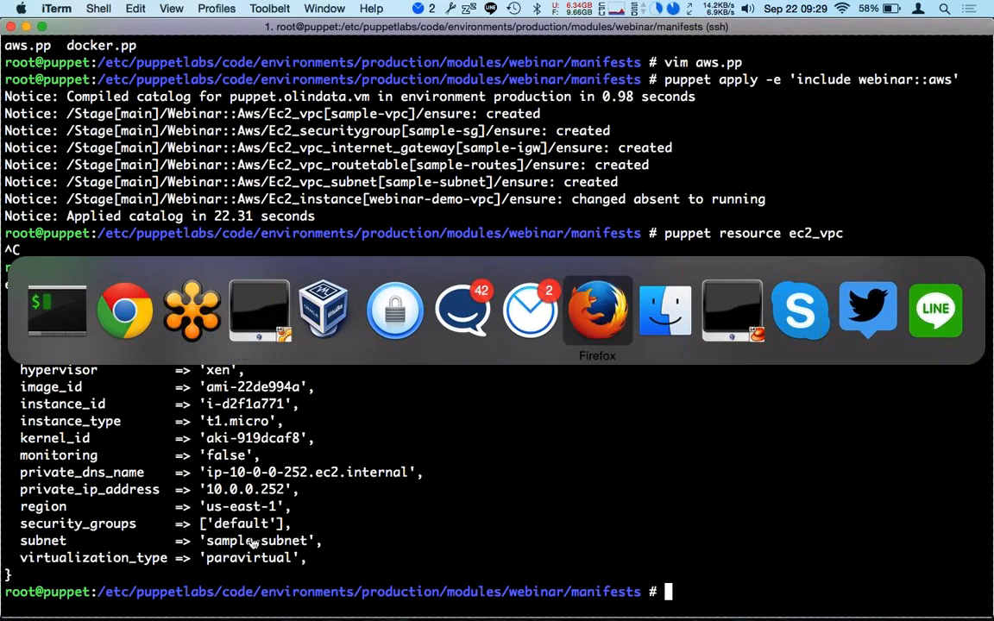
- Switch to Firefox and reach the EC2 dashboard through the AWS Services menu
{"action": "left_click", "coordinate": [597, 309]}
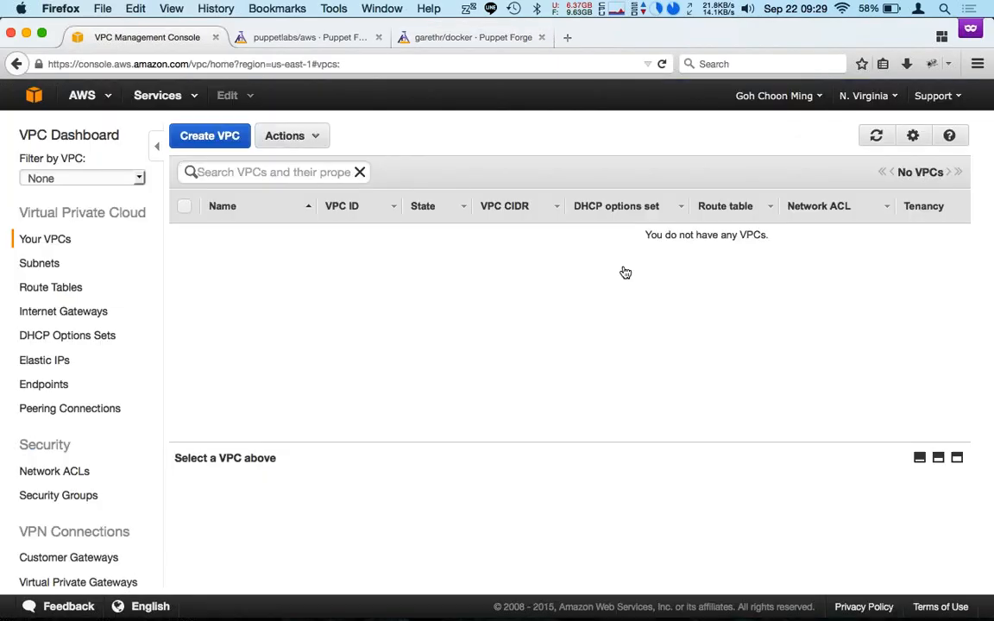
{"action": "left_click", "coordinate": [157, 94]}
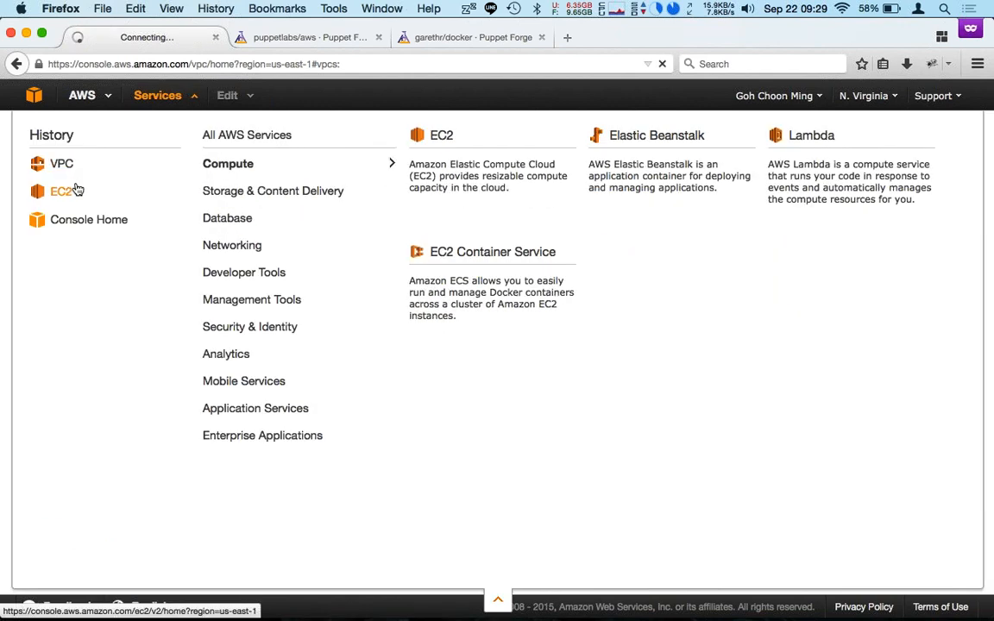
{"action": "left_click", "coordinate": [62, 191]}
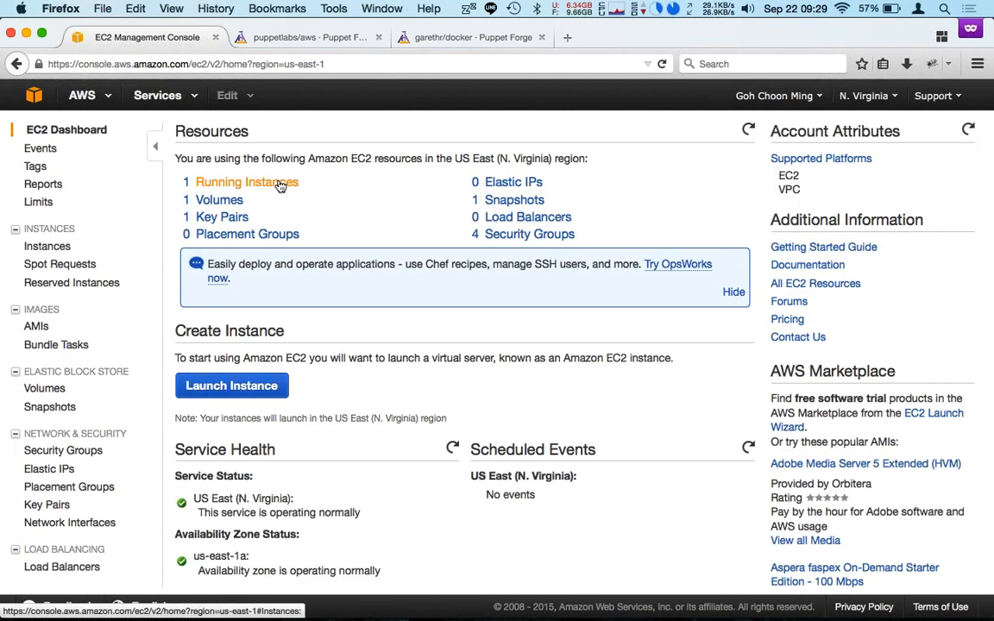
{"action": "mouse_move", "coordinate": [626, 373]}
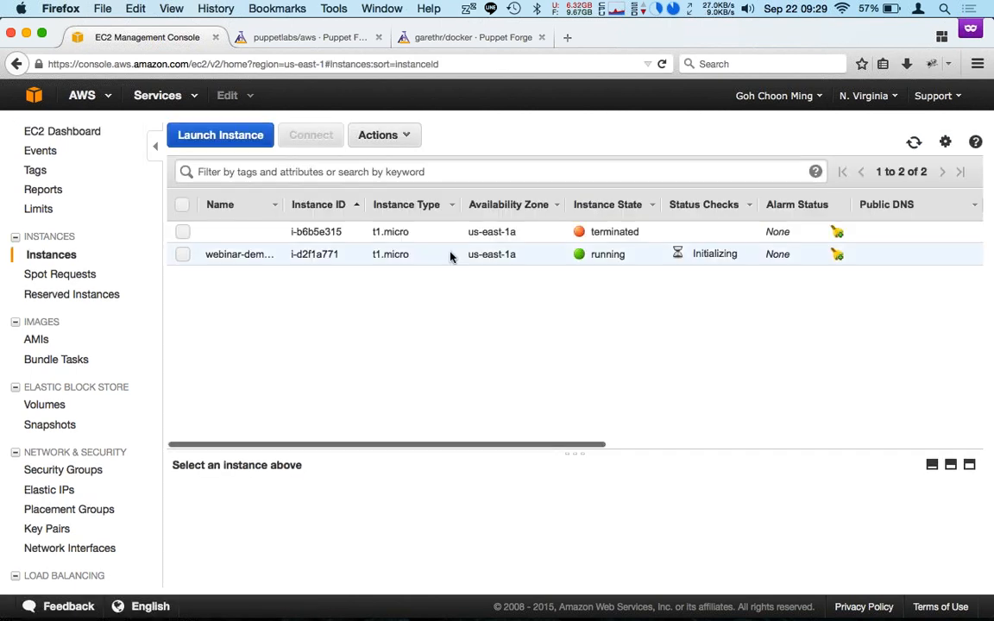
- Select webinar-demo-vpc and scroll its description to the private IP 10.0.0.252
{"action": "left_click", "coordinate": [239, 253]}
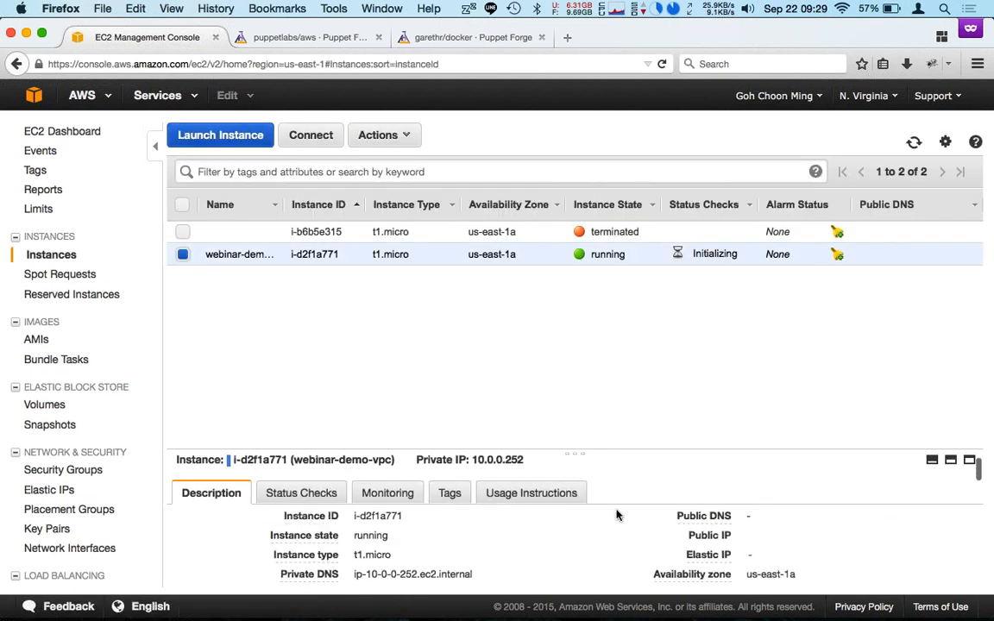
{"action": "scroll", "scroll_direction": "down", "scroll_amount": 3}
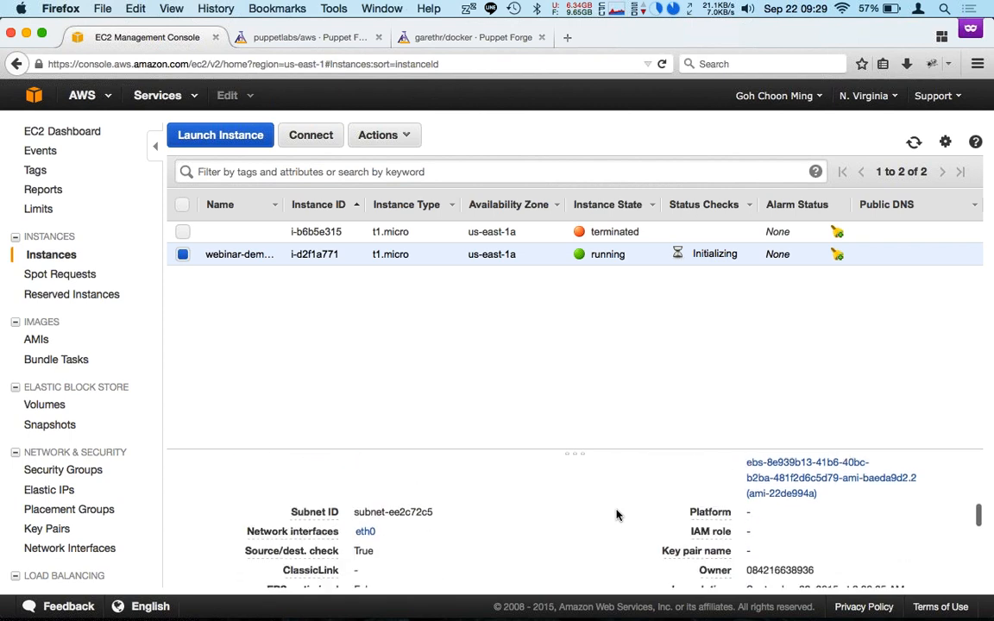
{"action": "scroll", "scroll_direction": "down", "scroll_amount": 3}
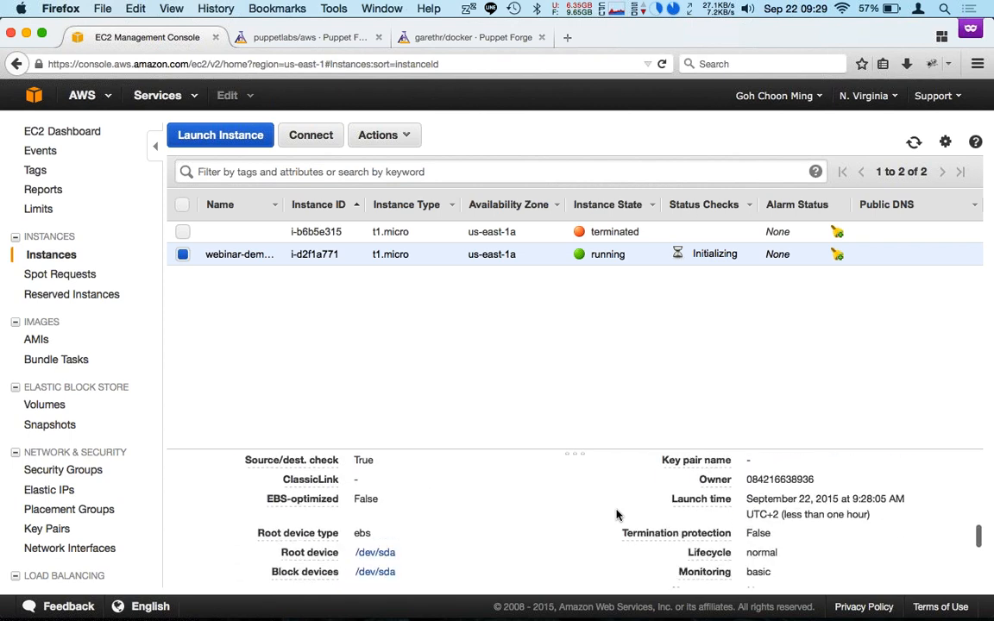
{"action": "scroll", "scroll_direction": "down", "scroll_amount": 3}
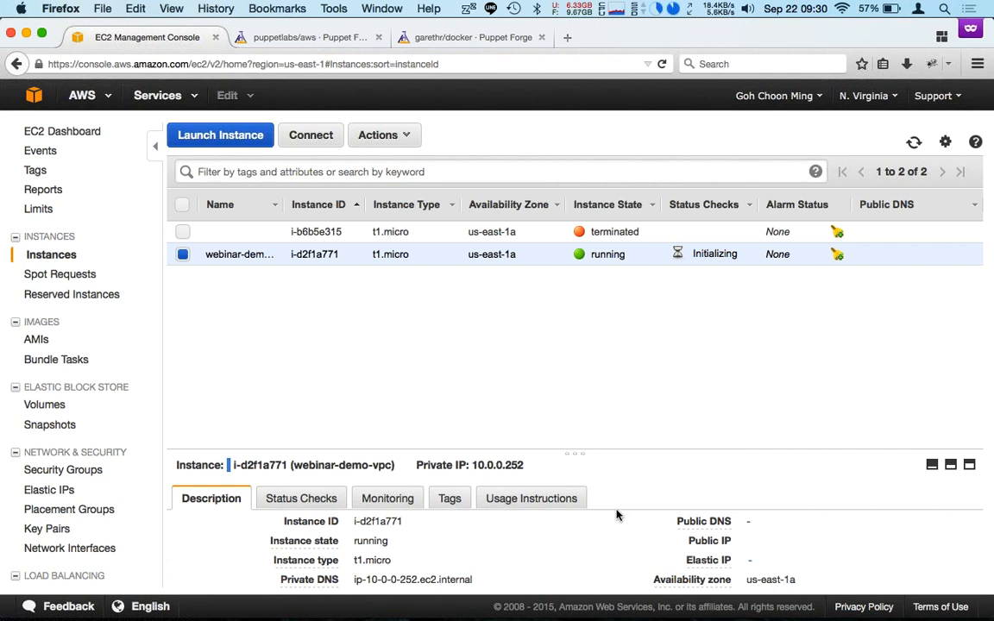
{"action": "mouse_move", "coordinate": [145, 403]}
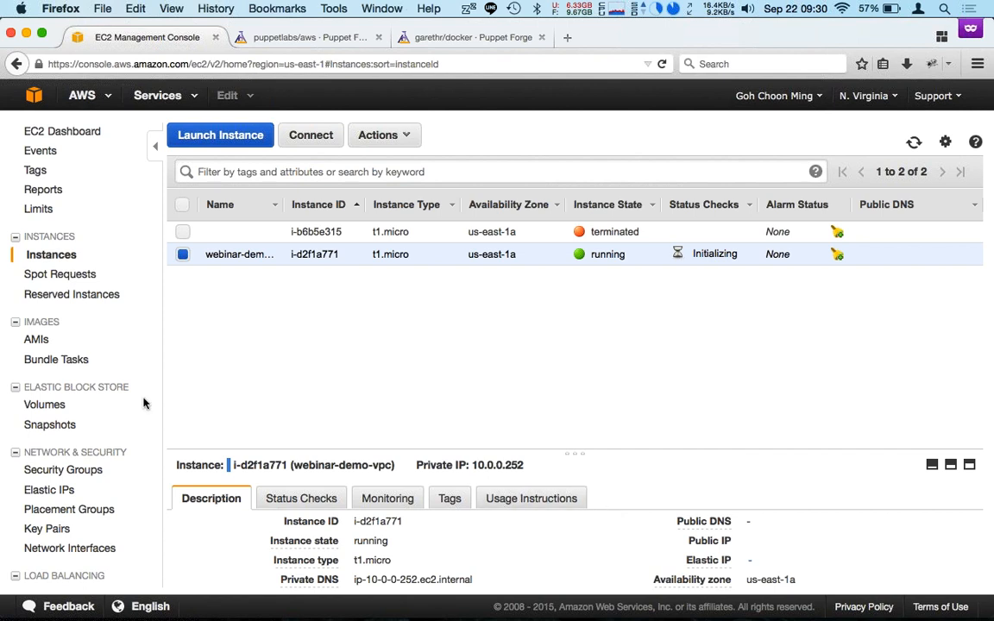
- Select sample-sg and view its inbound SSH rule and outbound all-traffic rule
{"action": "left_click", "coordinate": [67, 469]}
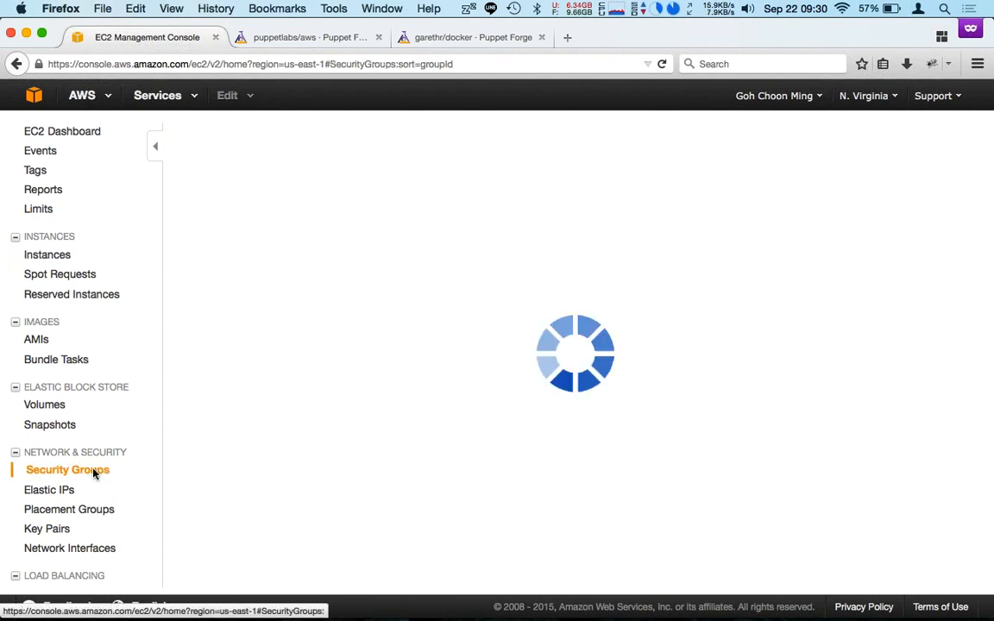
{"action": "left_click", "coordinate": [68, 469]}
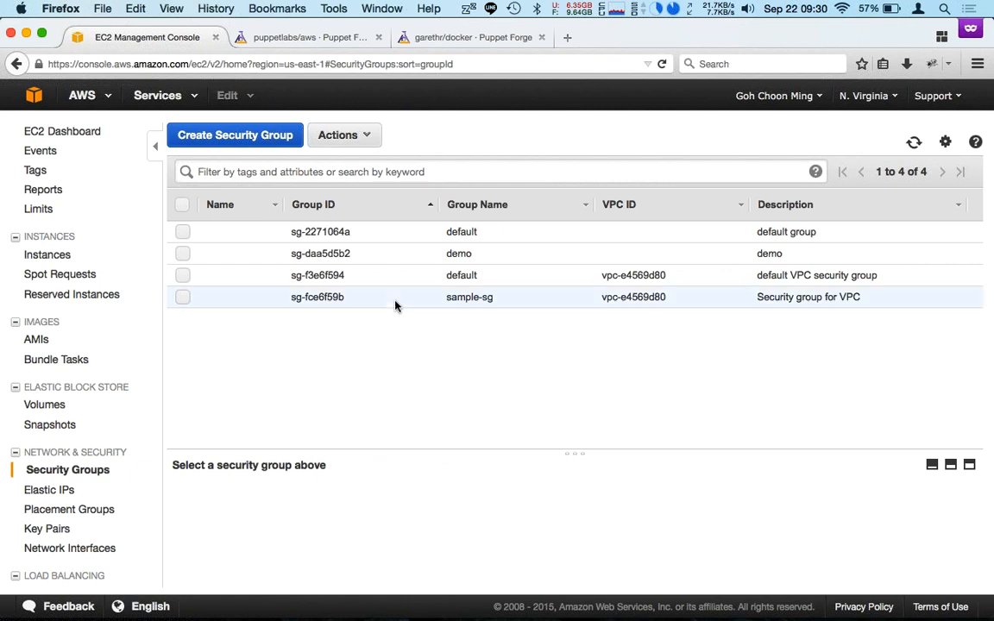
{"action": "left_click", "coordinate": [182, 297]}
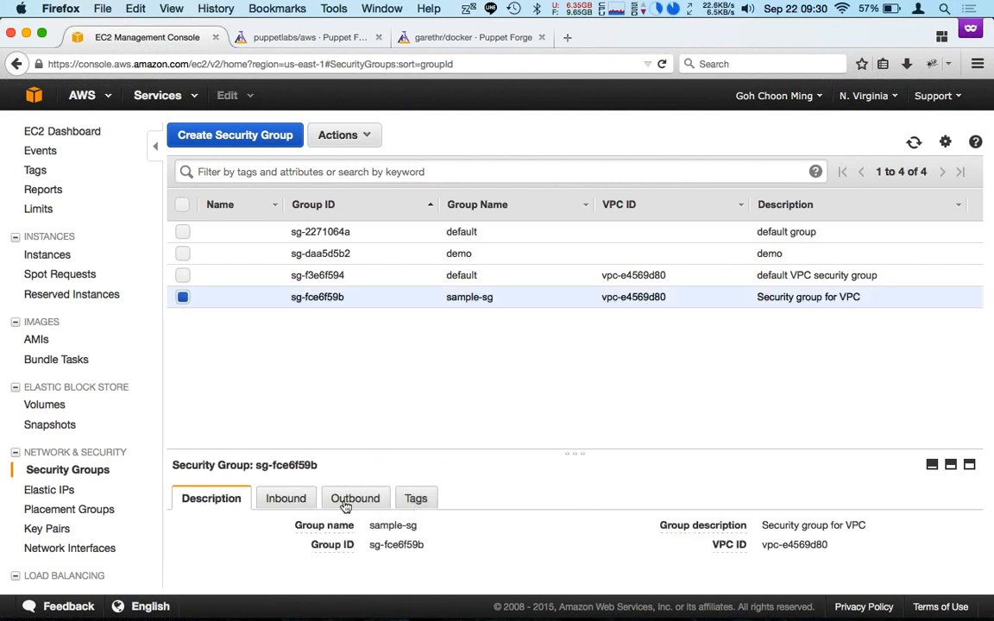
{"action": "left_click", "coordinate": [285, 498]}
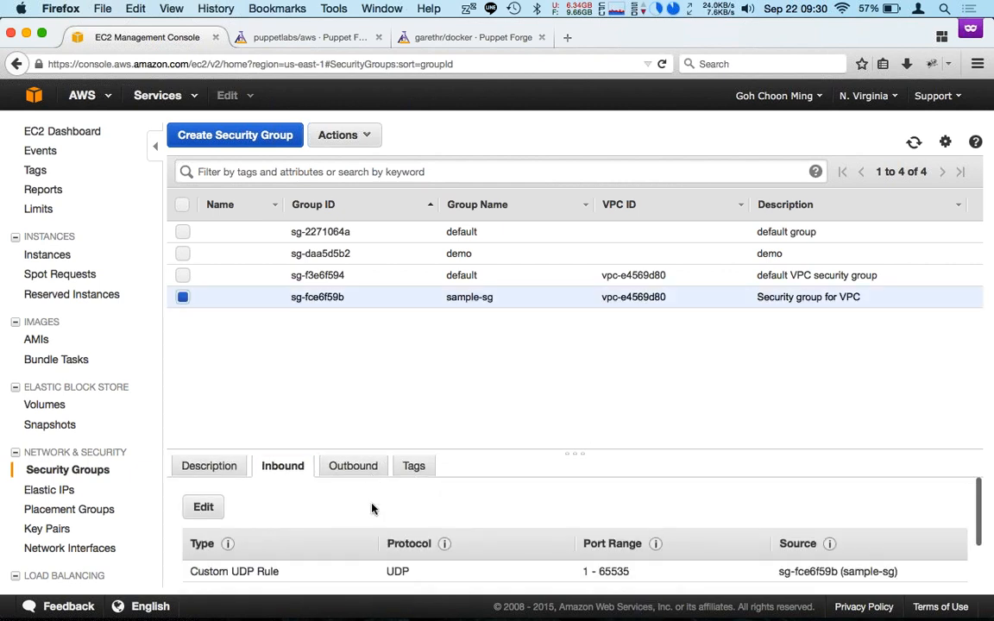
{"action": "scroll", "scroll_direction": "down", "scroll_amount": 3}
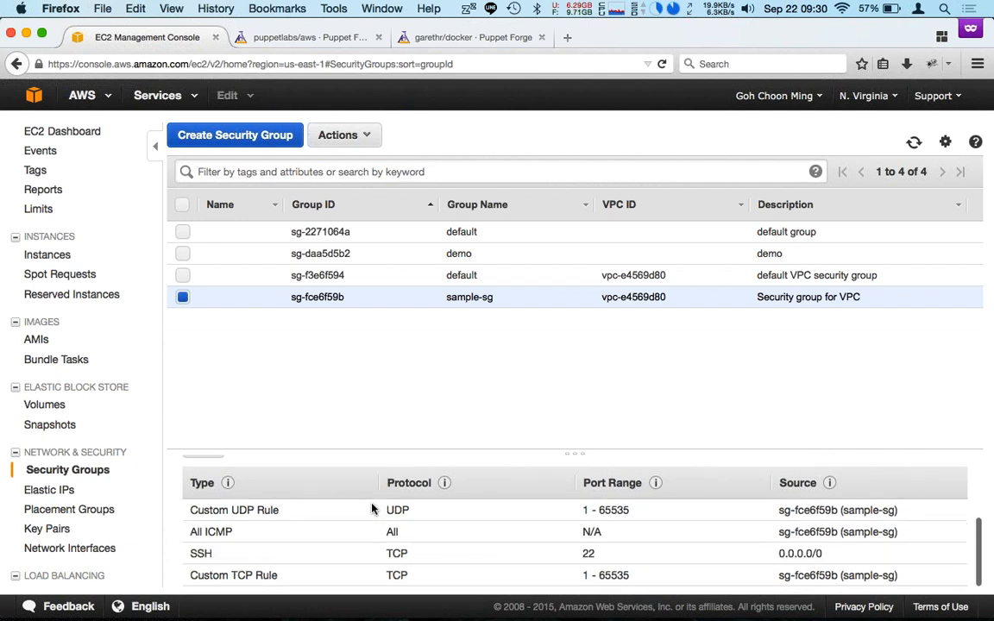
{"action": "mouse_move", "coordinate": [461, 560]}
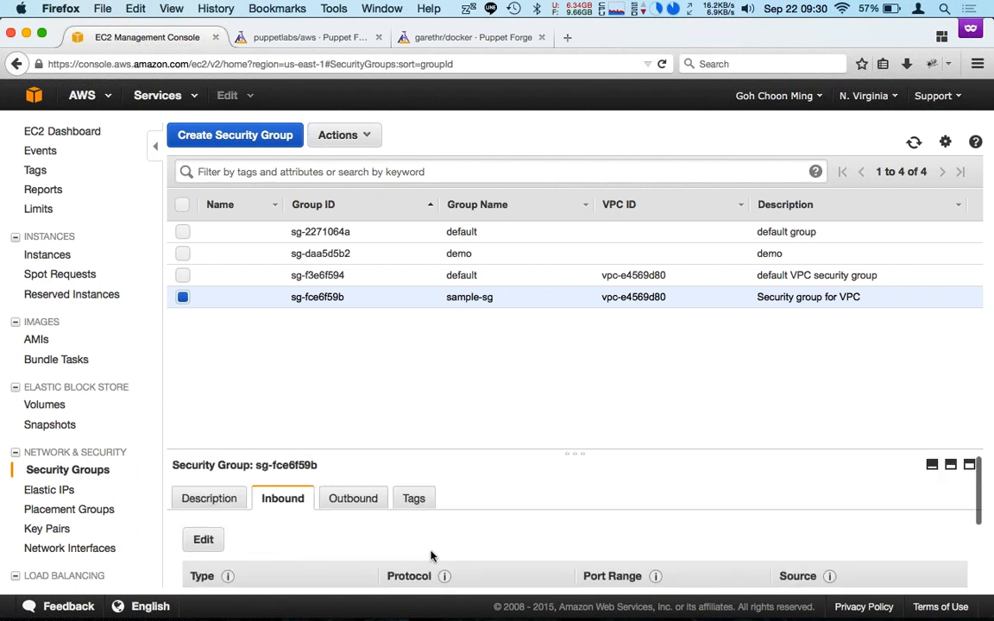
{"action": "left_click", "coordinate": [352, 498]}
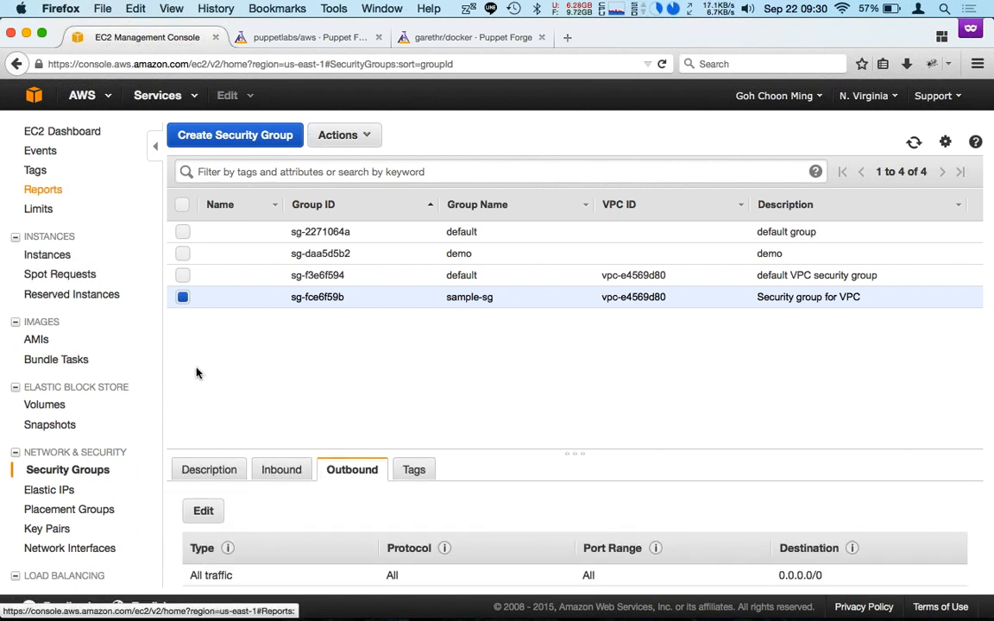
- Open the VPC service and view its Subnets, Route Tables and Internet Gateways lists
{"action": "left_click", "coordinate": [158, 95]}
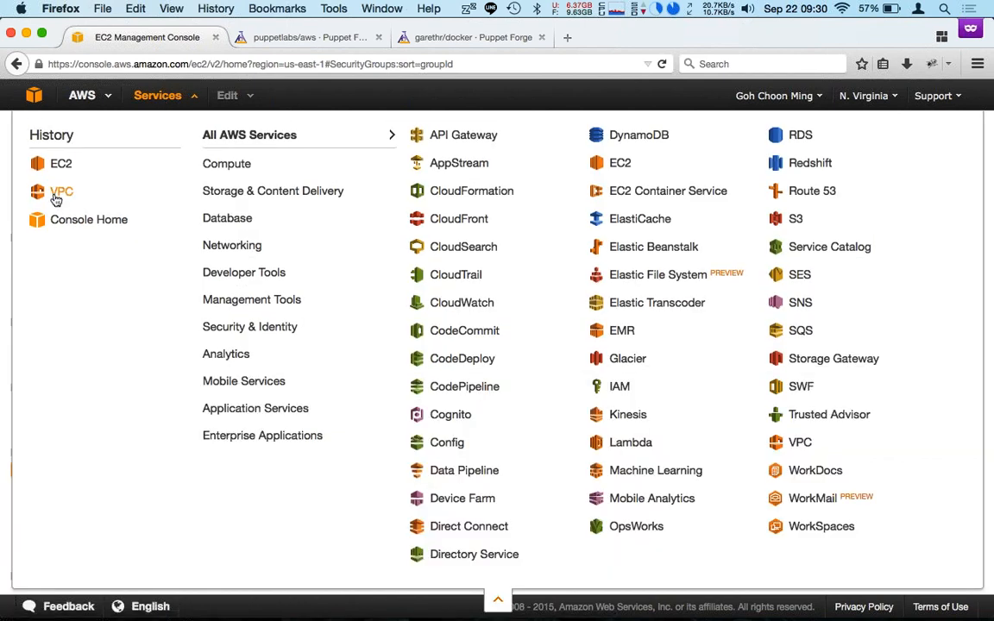
{"action": "left_click", "coordinate": [62, 191]}
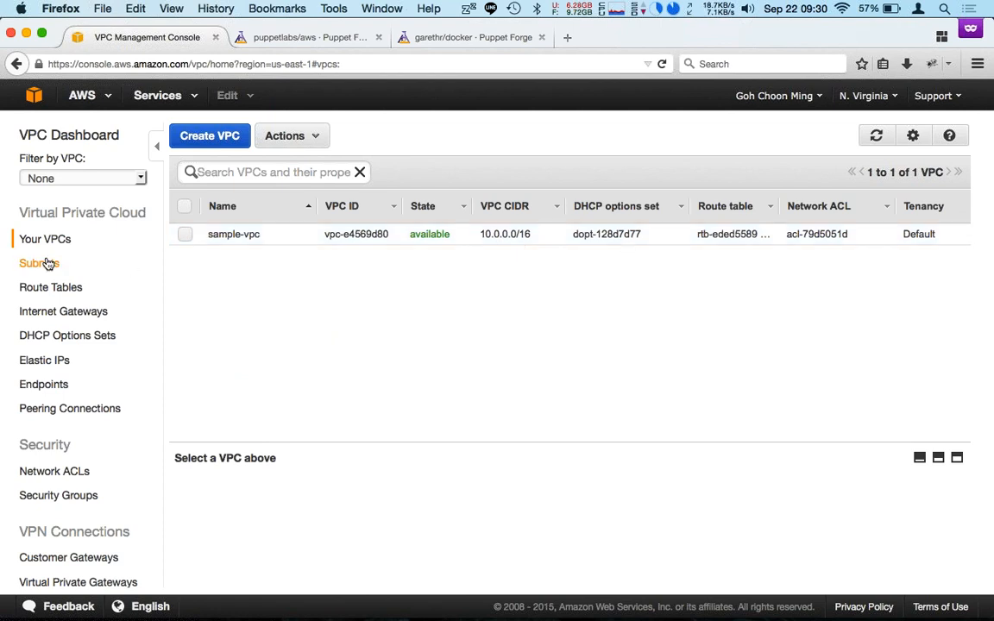
{"action": "left_click", "coordinate": [39, 263]}
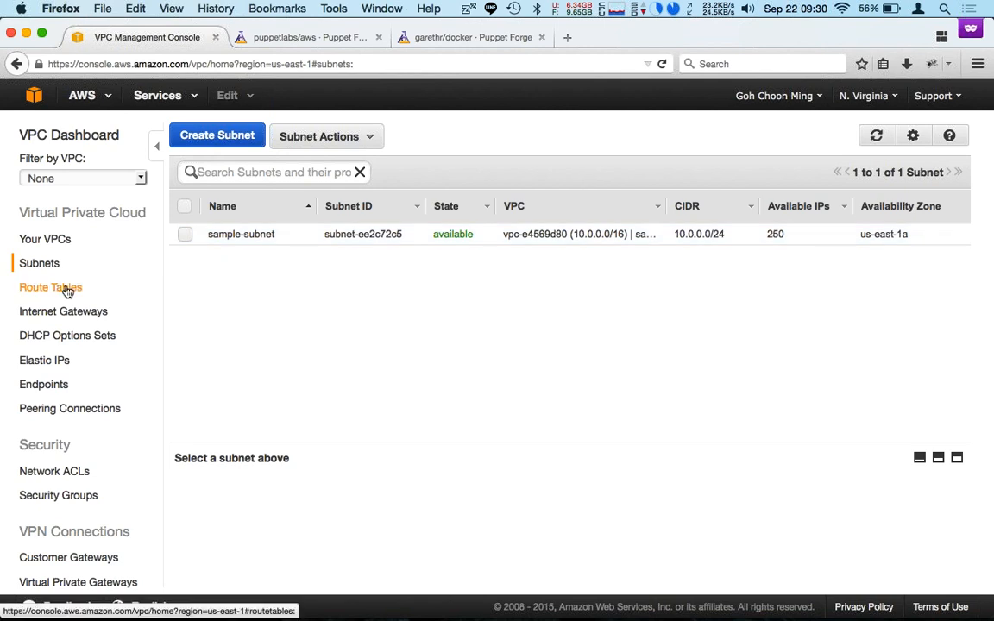
{"action": "left_click", "coordinate": [50, 287]}
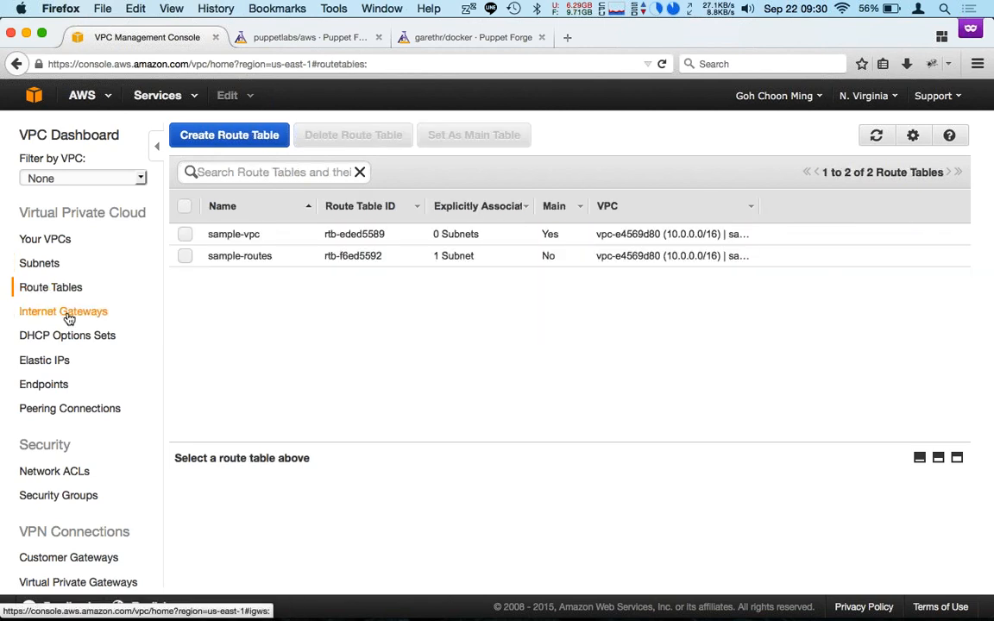
{"action": "left_click", "coordinate": [63, 311]}
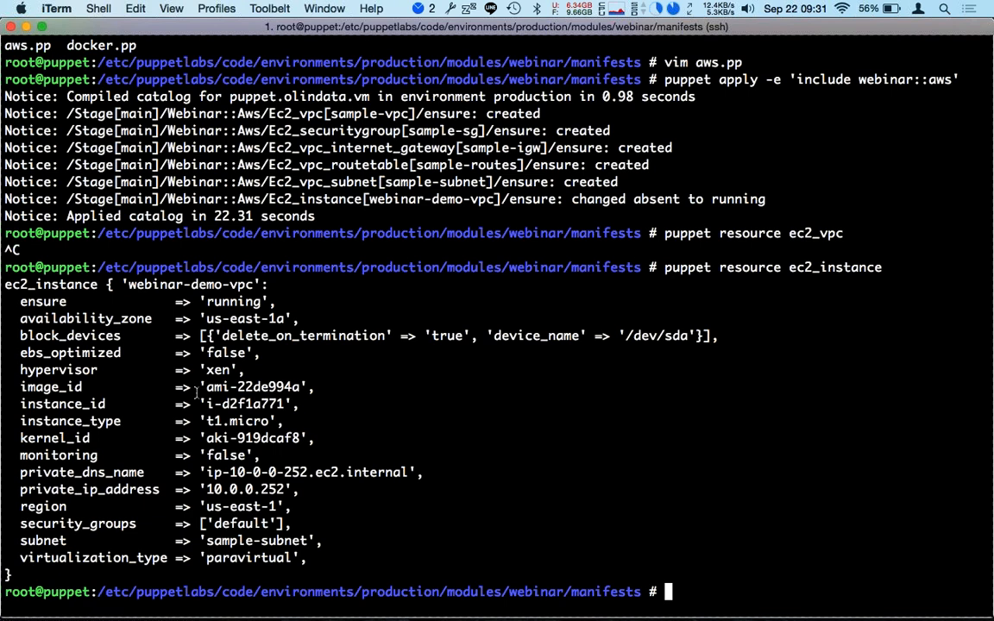
- Recall the earlier 'puppet resource ec2_vpc' query with reverse search and run it
{"action": "key", "text": "ctrl+r"}
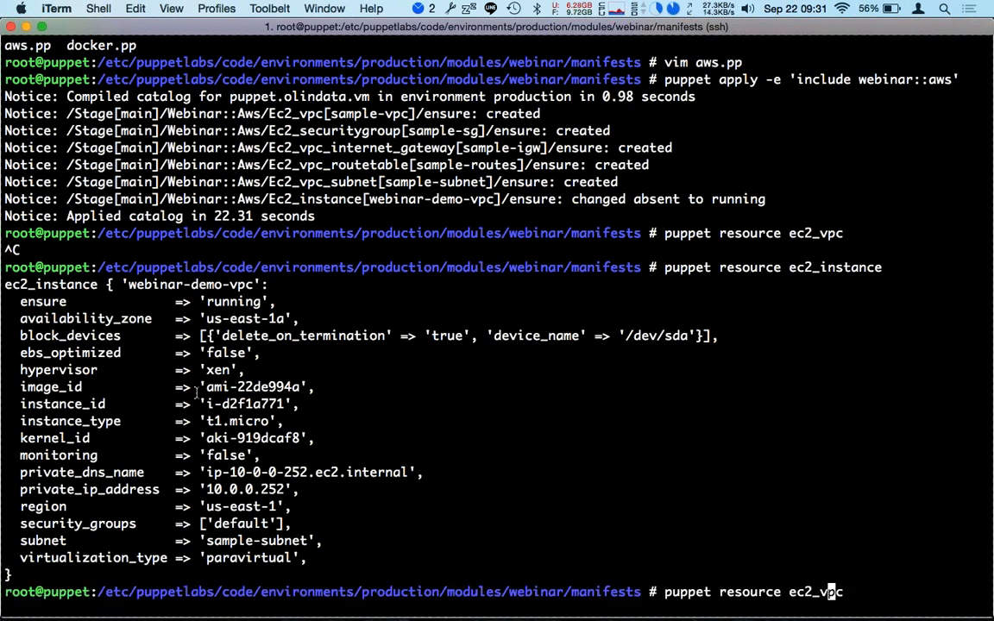
{"action": "key", "text": "Return"}
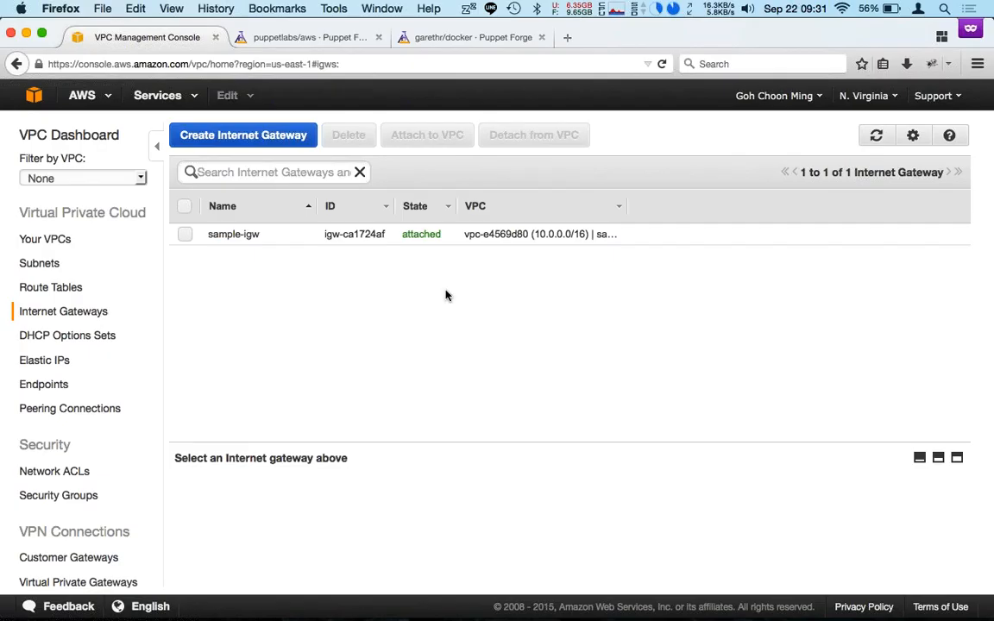
- Switch to the puppetlabs/aws Puppet Forge tab in Firefox
{"action": "left_click", "coordinate": [302, 37]}
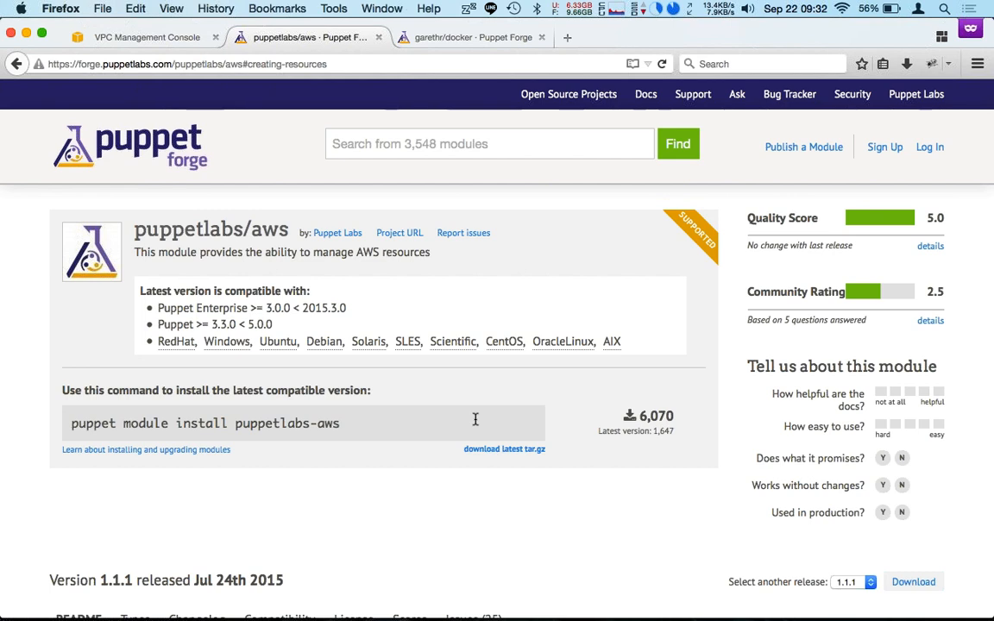
- Scroll through the aws module's instance, security group and load balancer examples
{"action": "scroll", "scroll_direction": "down", "scroll_amount": 3}
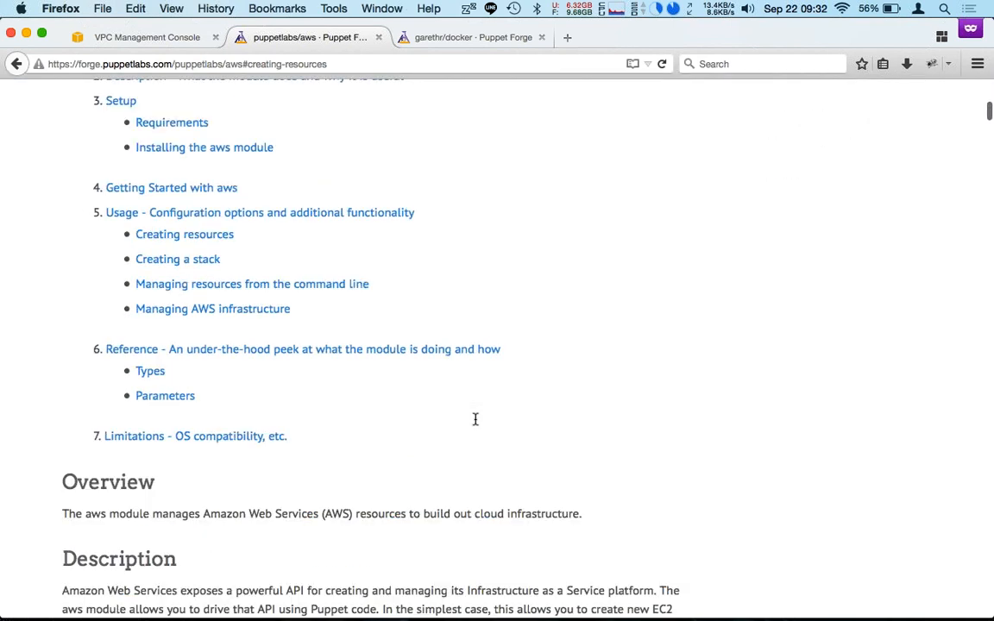
{"action": "scroll", "scroll_direction": "down", "scroll_amount": 3}
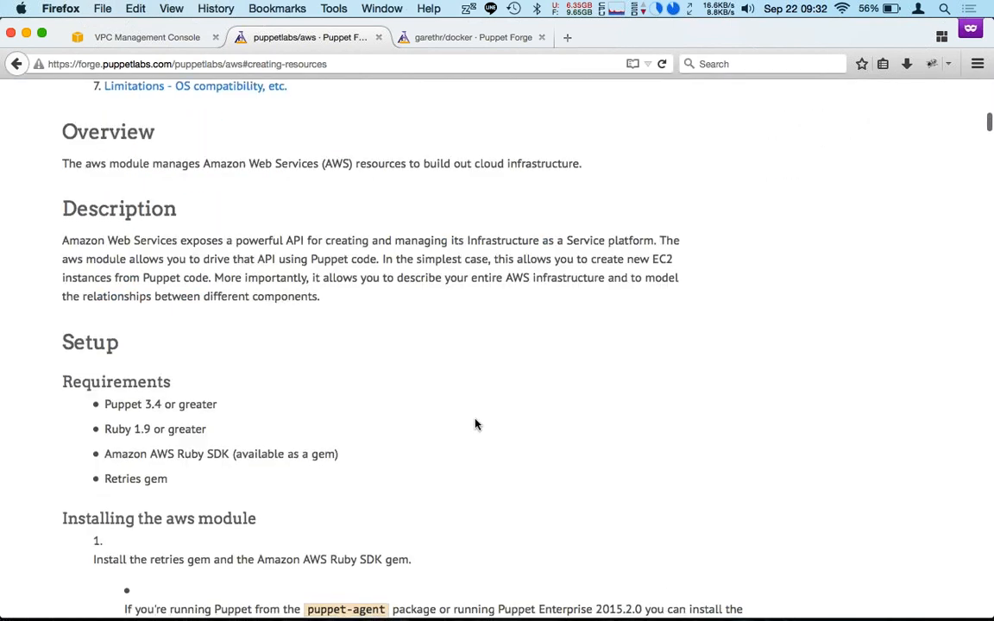
{"action": "scroll", "scroll_direction": "down", "scroll_amount": 3}
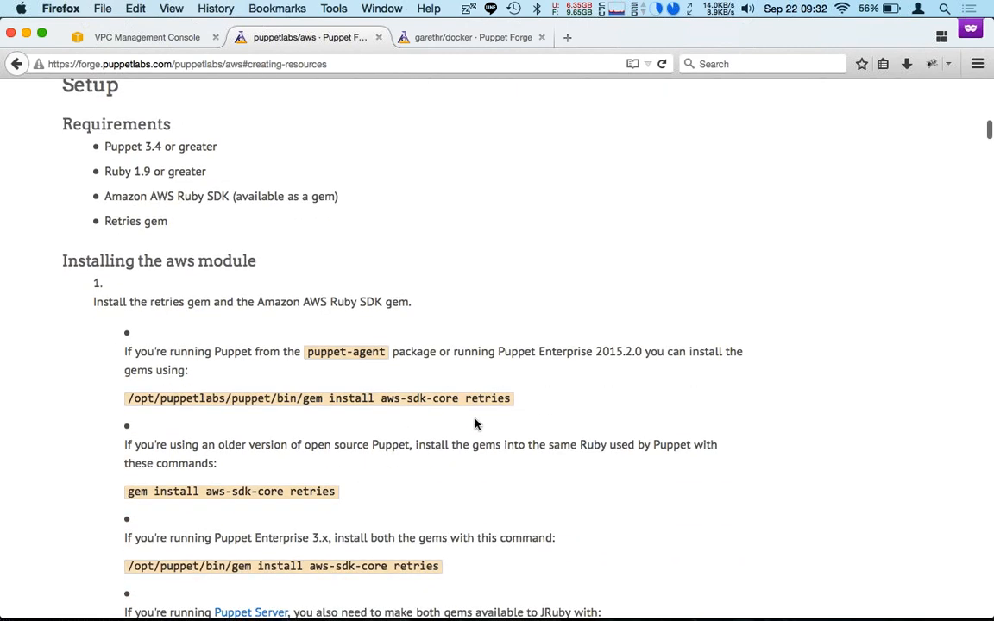
{"action": "scroll", "scroll_direction": "down", "scroll_amount": 3}
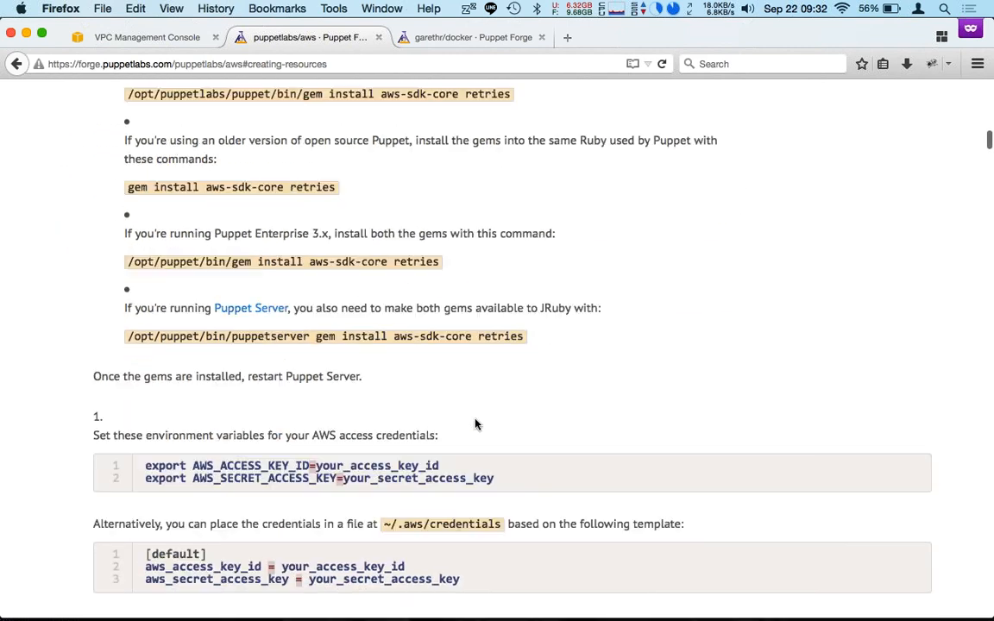
{"action": "scroll", "scroll_direction": "down", "scroll_amount": 3}
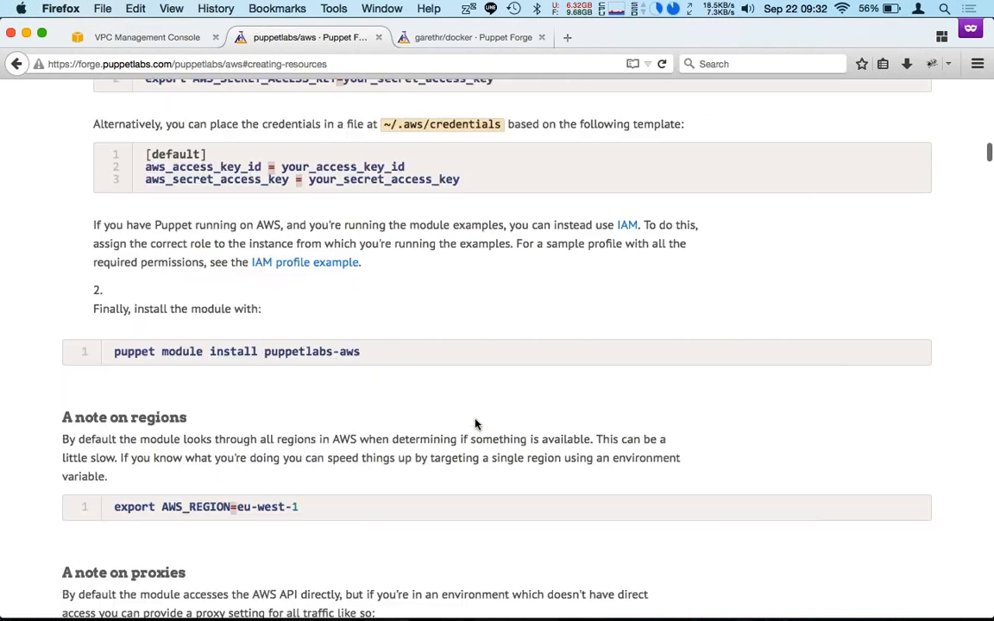
{"action": "scroll", "scroll_direction": "down", "scroll_amount": 3}
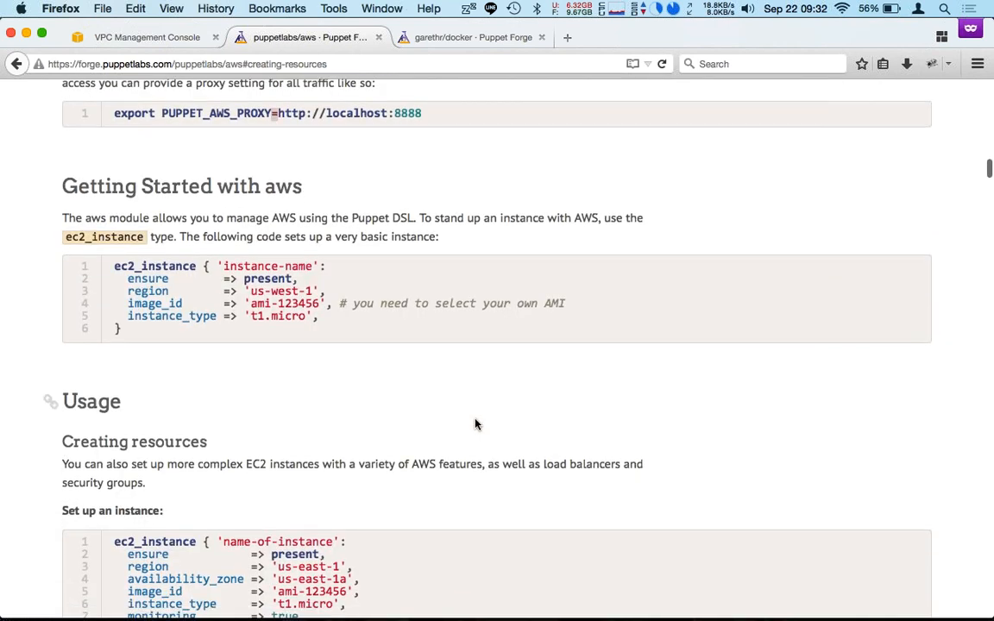
{"action": "scroll", "scroll_direction": "down", "scroll_amount": 3}
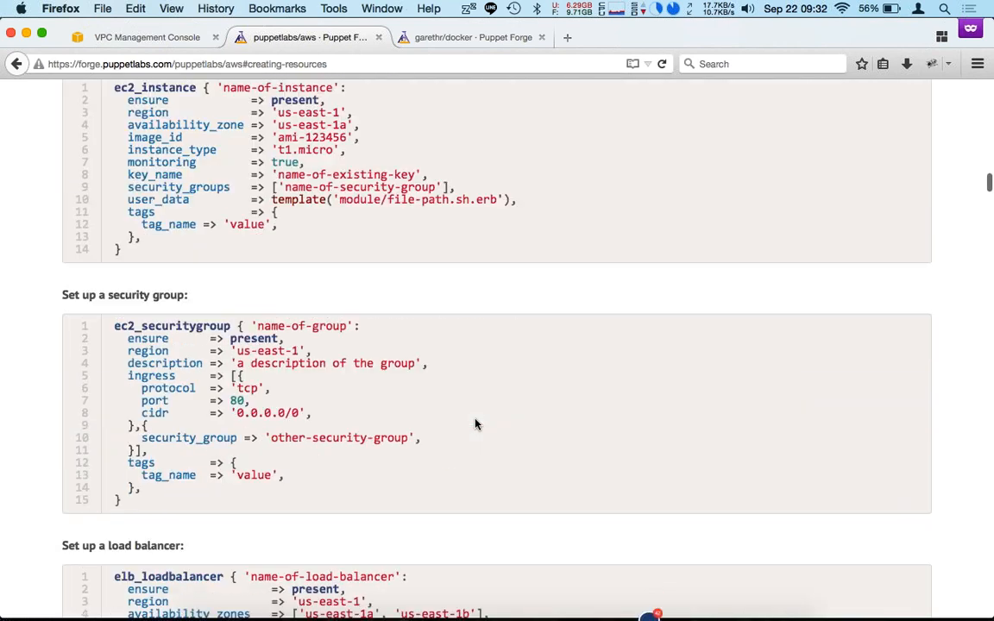
{"action": "mouse_move", "coordinate": [125, 159]}
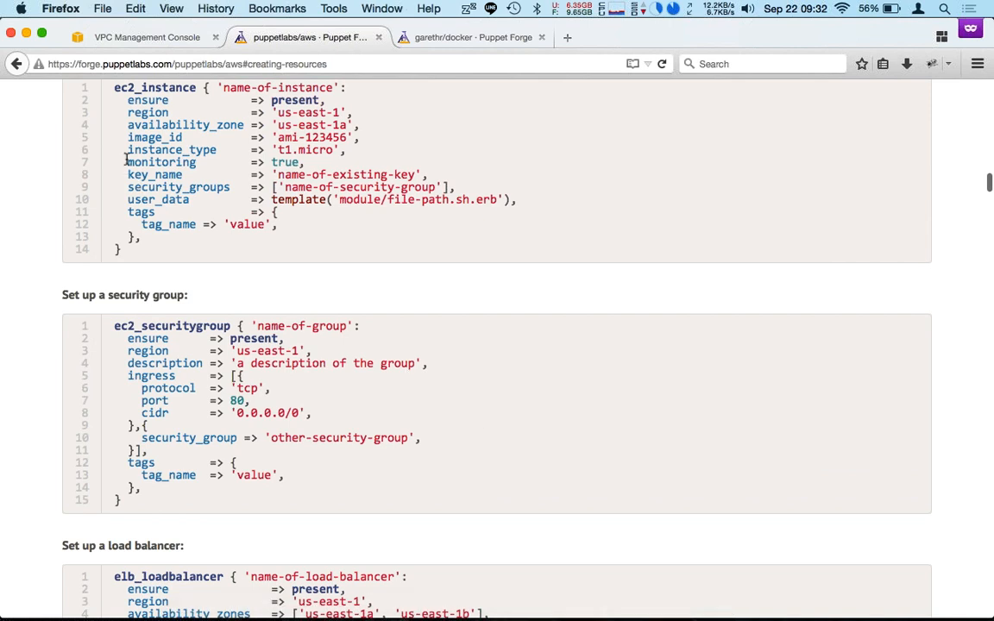
- Highlight the 'monitoring => true' setting and continue to Managing AWS infrastructure
{"action": "left_click_drag", "start_coordinate": [128, 162], "coordinate": [304, 162]}
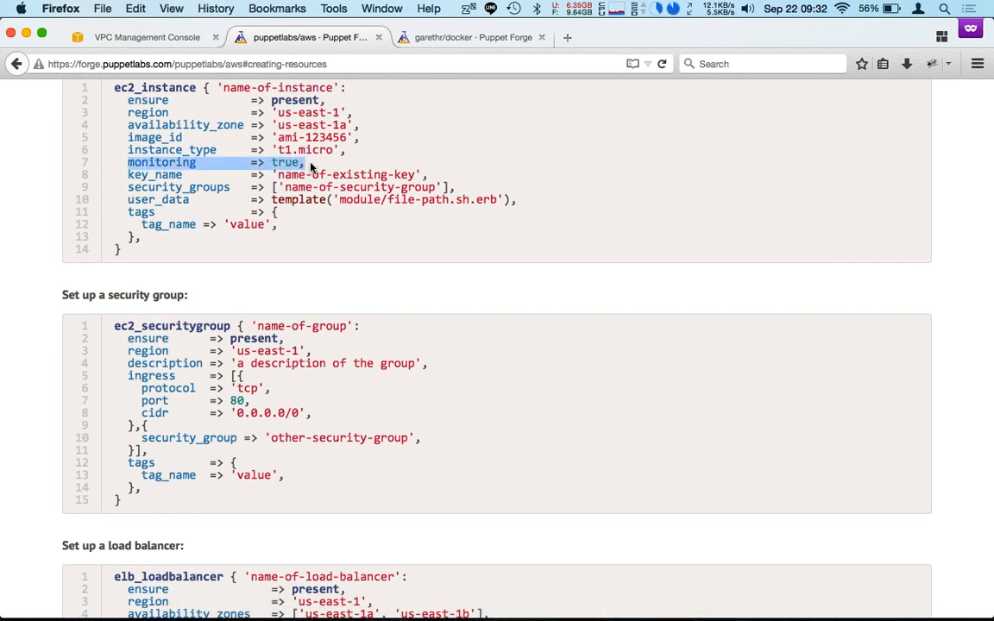
{"action": "mouse_move", "coordinate": [497, 444]}
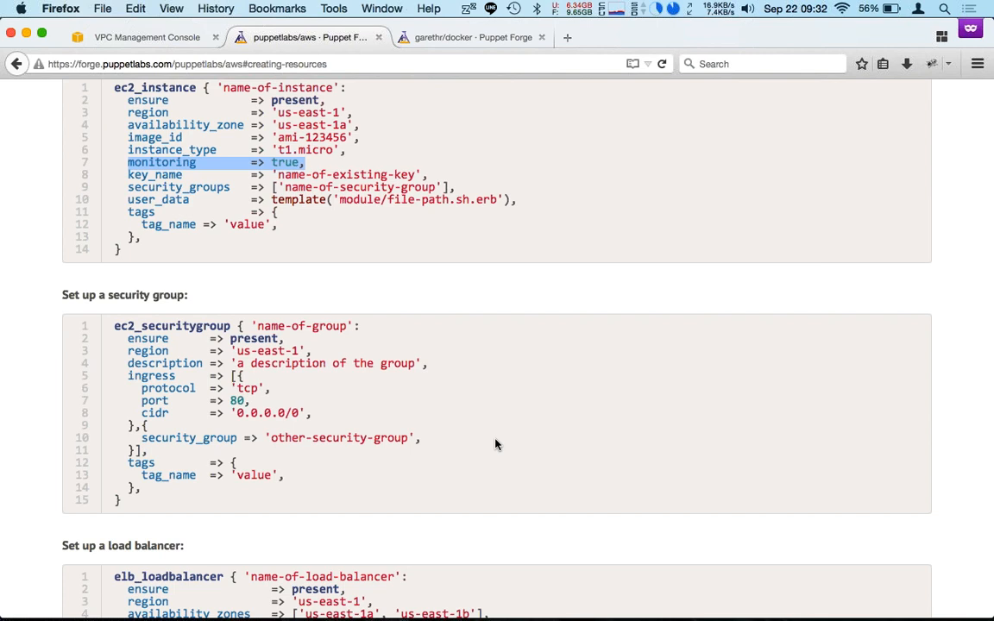
{"action": "scroll", "scroll_direction": "down", "scroll_amount": 3}
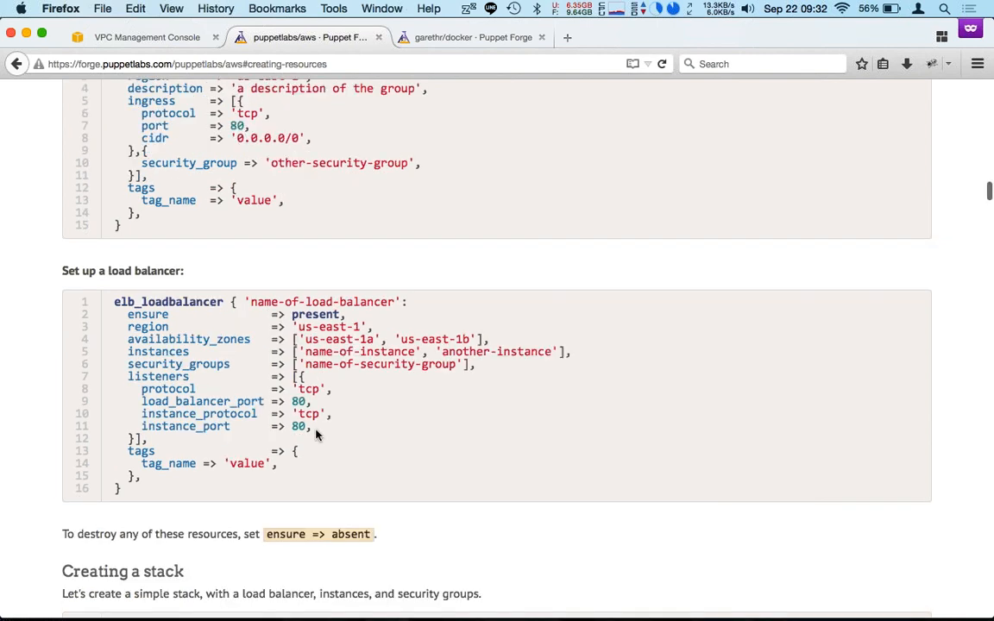
{"action": "scroll", "scroll_direction": "down", "scroll_amount": 3}
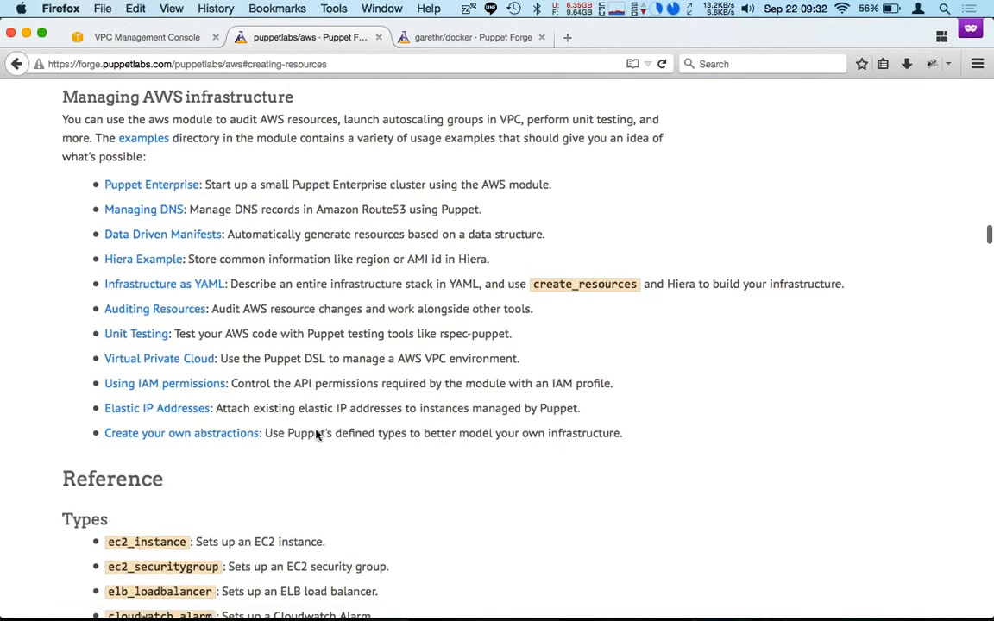
- Read down the Reference > Types list to the ec2_instance Parameters heading
{"action": "scroll", "scroll_direction": "down", "scroll_amount": 3}
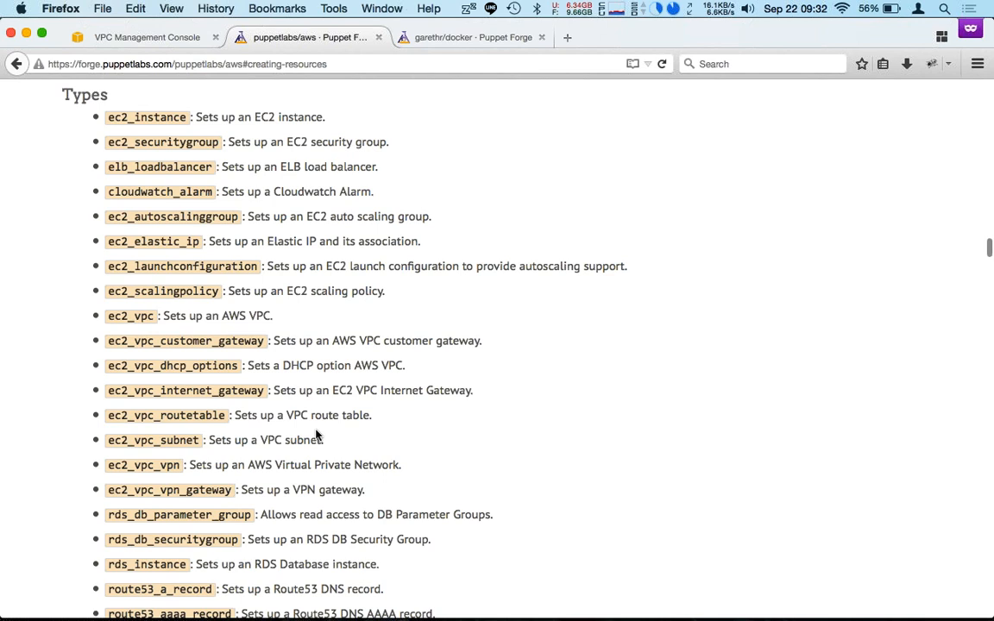
{"action": "mouse_move", "coordinate": [317, 433]}
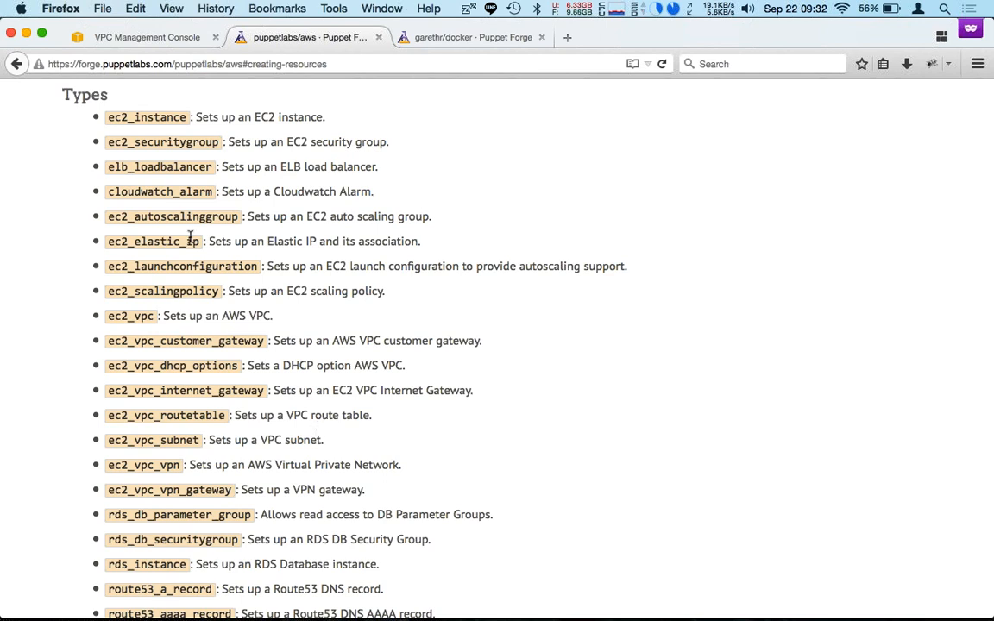
{"action": "triple_click", "coordinate": [259, 217]}
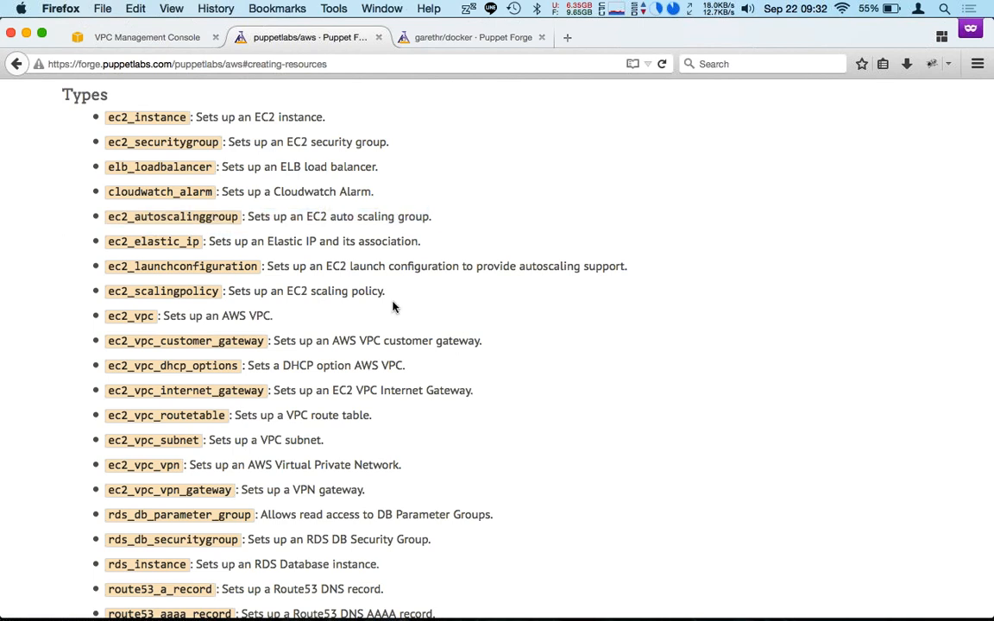
{"action": "scroll", "scroll_direction": "down", "scroll_amount": 3}
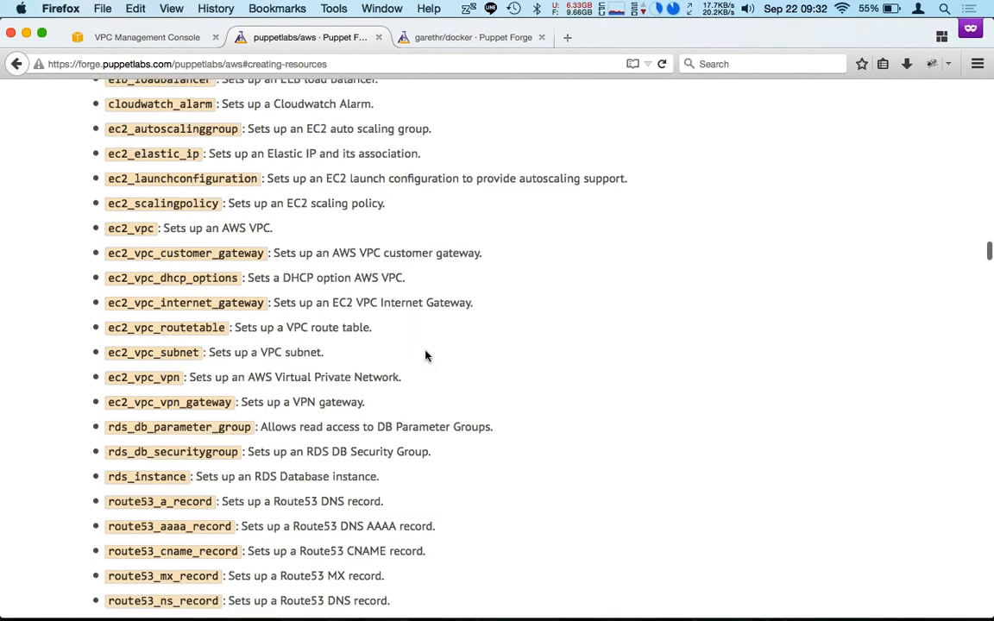
{"action": "scroll", "scroll_direction": "down", "scroll_amount": 3}
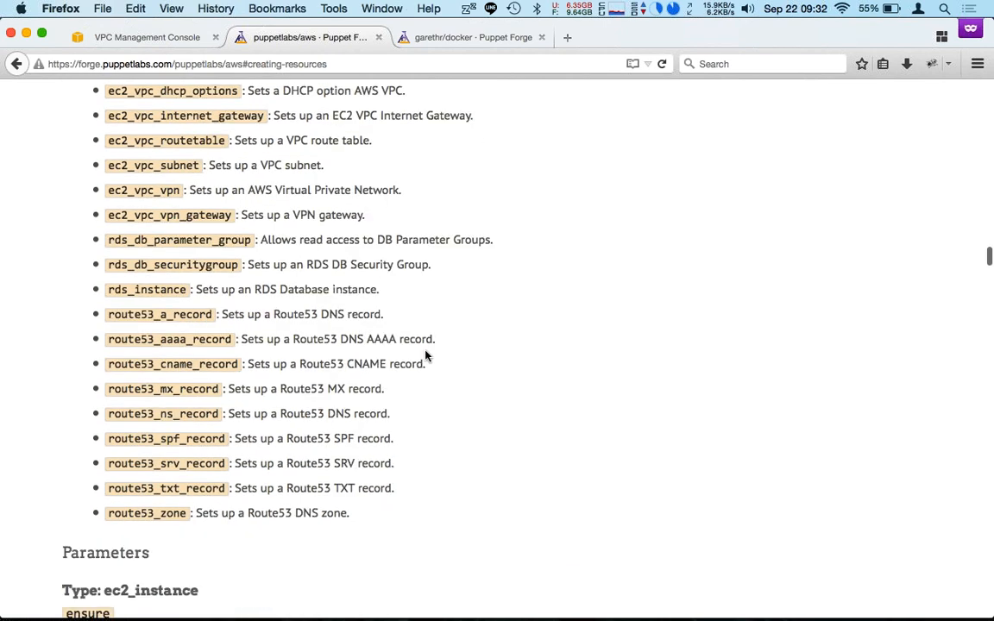
{"action": "mouse_move", "coordinate": [175, 262]}
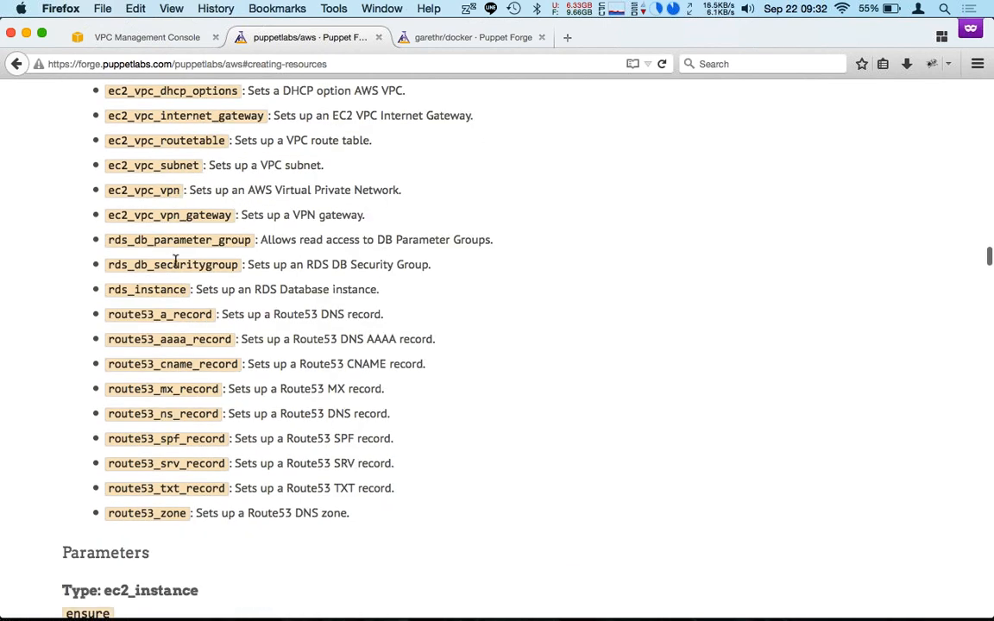
{"action": "mouse_move", "coordinate": [423, 480]}
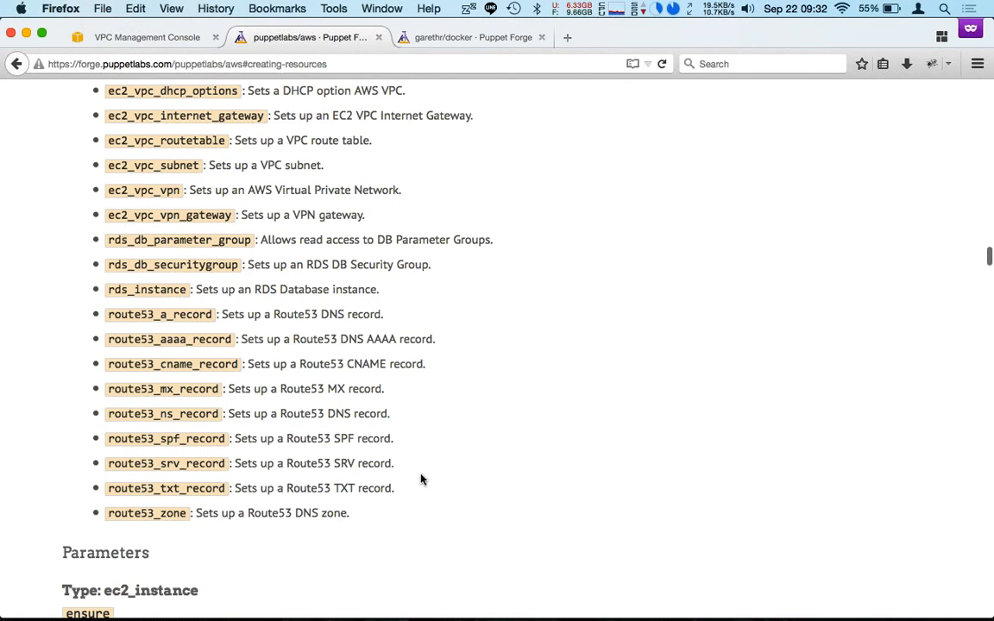
{"action": "scroll", "scroll_direction": "down", "scroll_amount": 3}
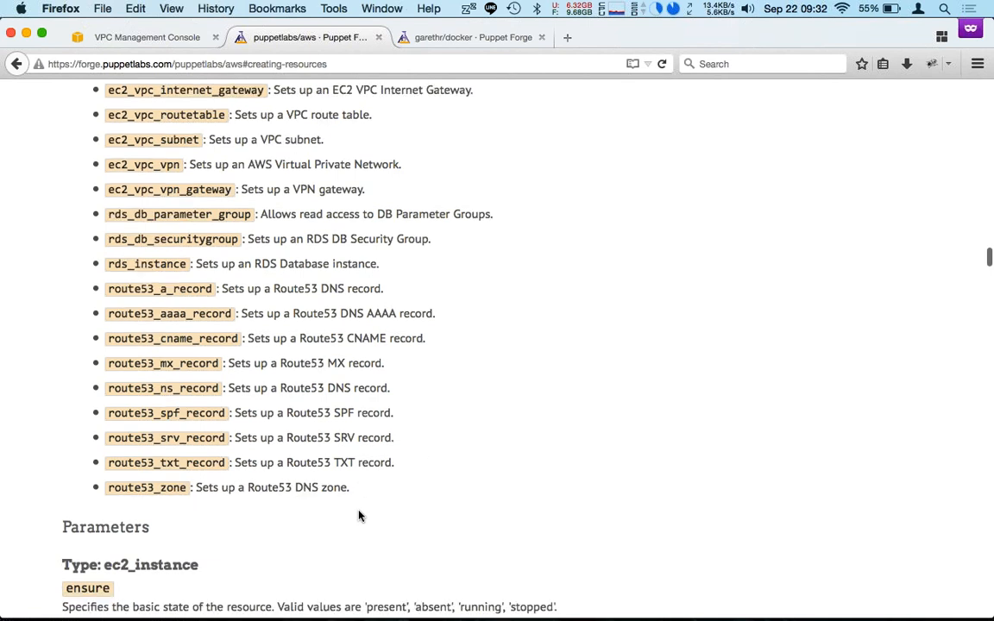
{"action": "scroll", "scroll_direction": "down", "scroll_amount": 3}
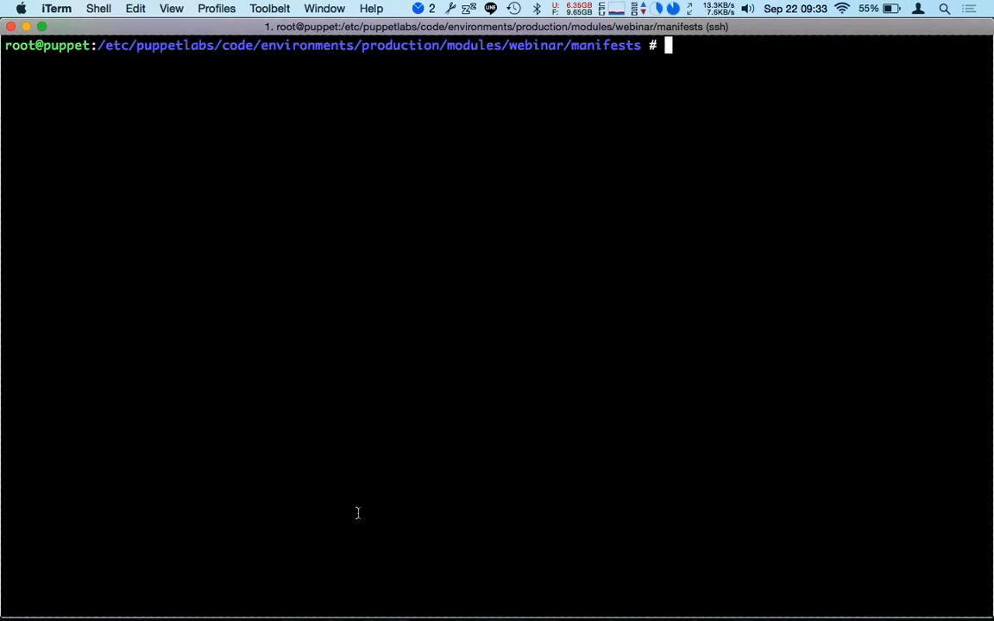
{"action": "type", "text": "v"}
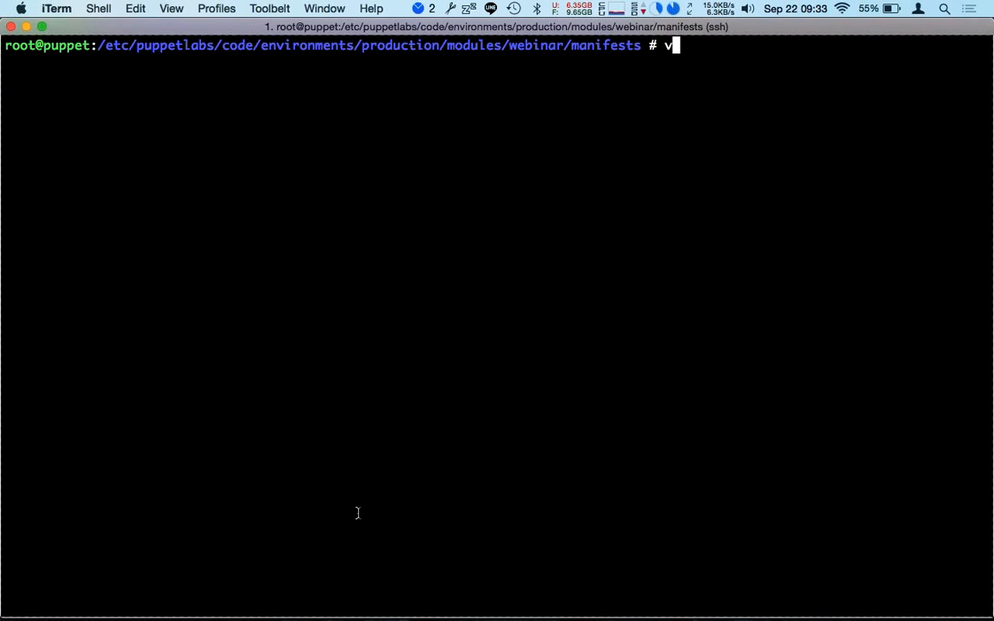
{"action": "type", "text": "im docker.pp"}
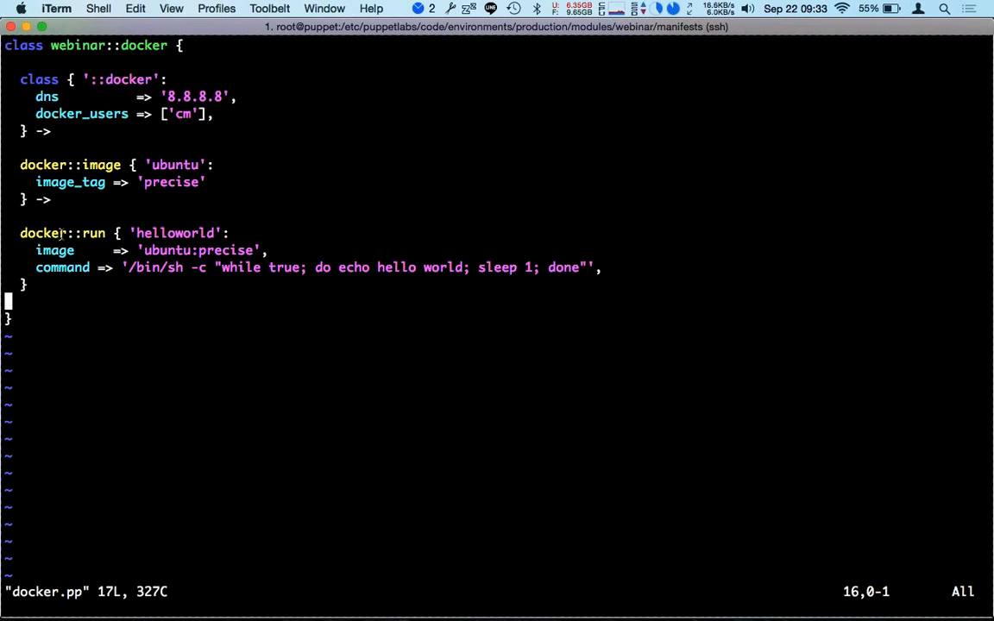
{"action": "mouse_move", "coordinate": [82, 280]}
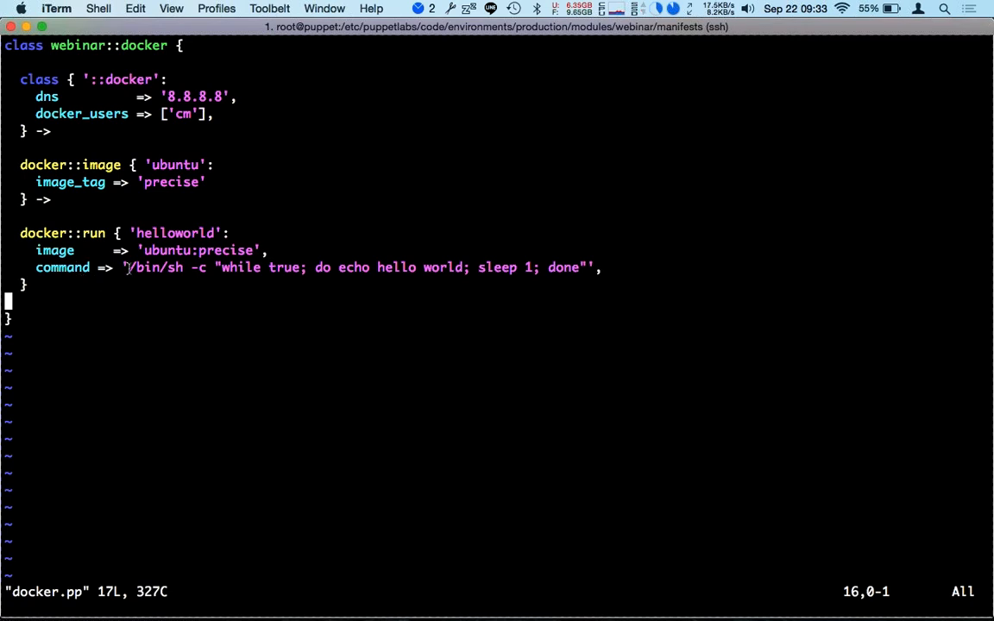
{"action": "type", "text": ":q"}
{"action": "type", "text": "vim"}
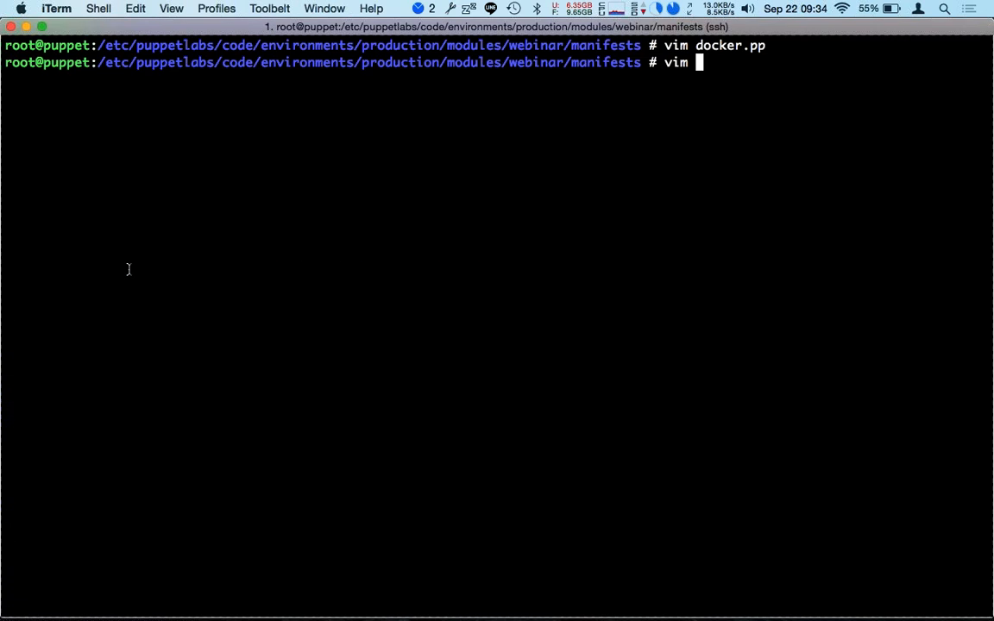
- Add 'include webinar::docker' to the docker.olindata.vm node block in site.pp
{"action": "type", "text": "../../."}
{"action": "type", "text": "in"}
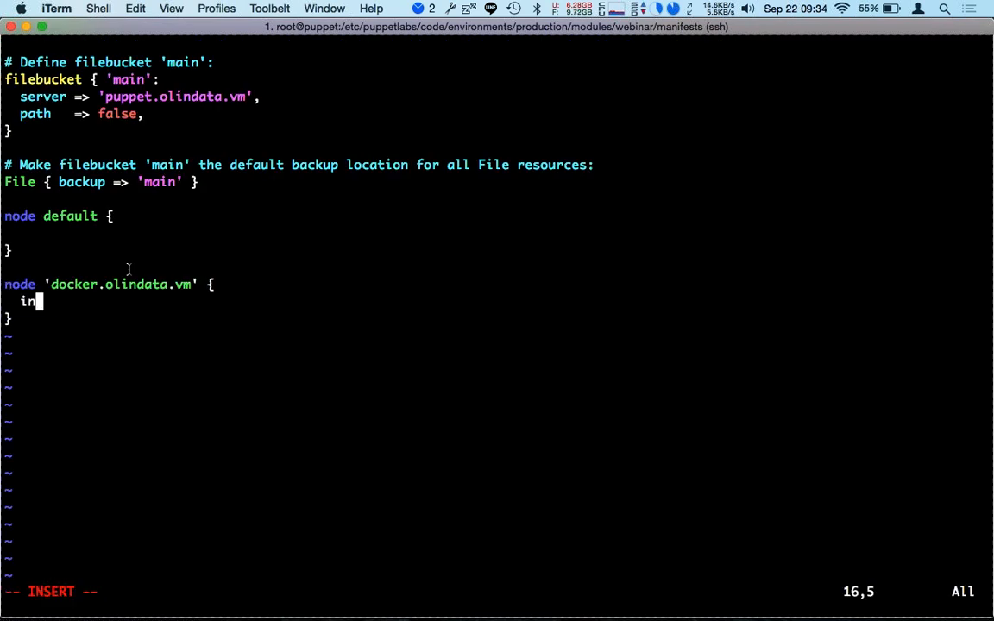
{"action": "type", "text": "clude"}
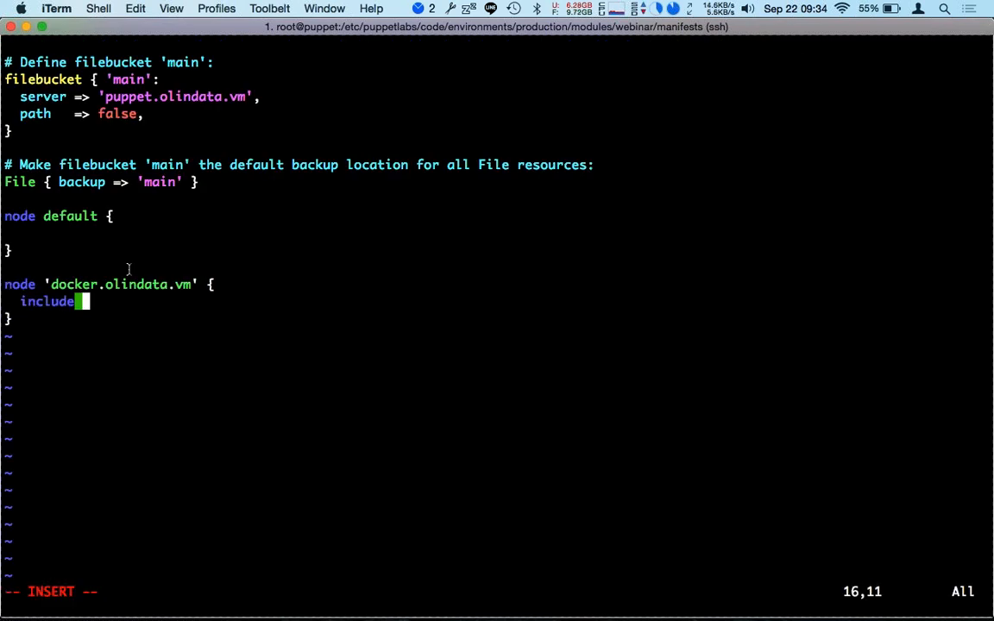
{"action": "type", "text": "webinar::d"}
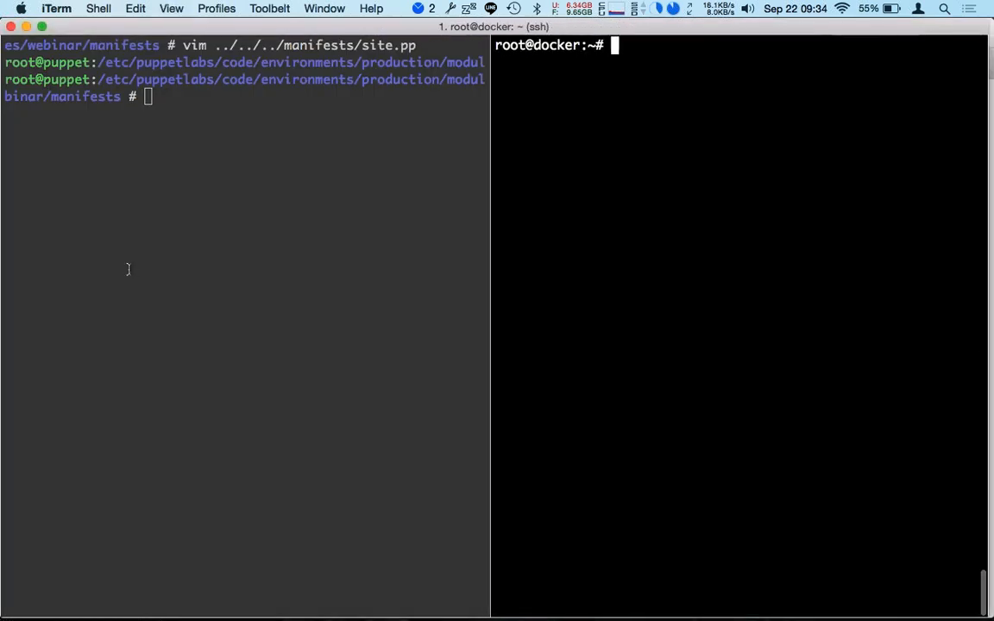
- Check 'ps axu | grep docker' for Docker processes, then begin a puppet agent run
{"action": "type", "text": "puppet agen^C"}
{"action": "type", "text": "ps"}
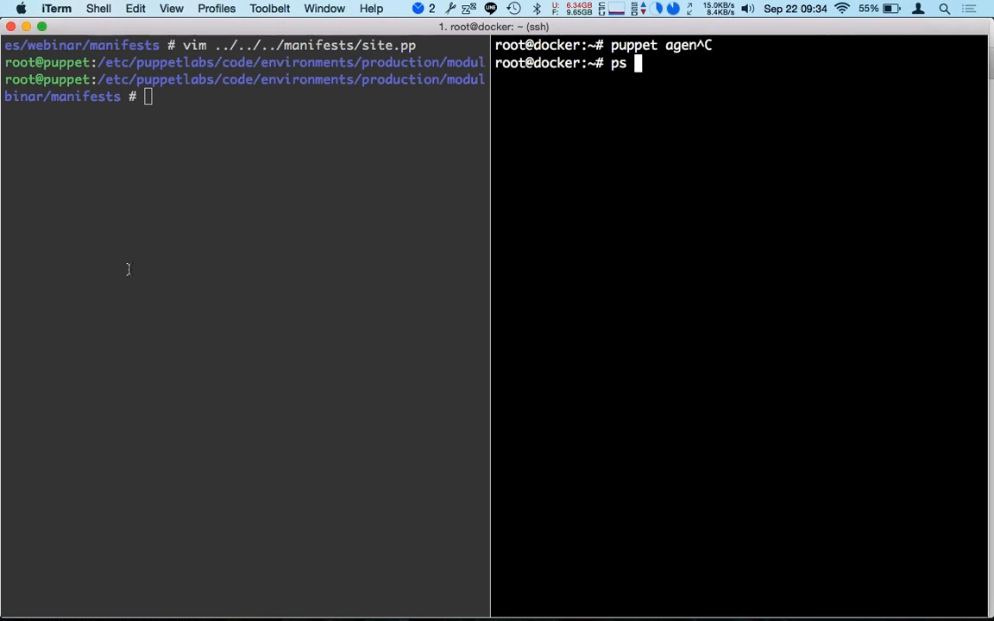
{"action": "type", "text": "axu |"}
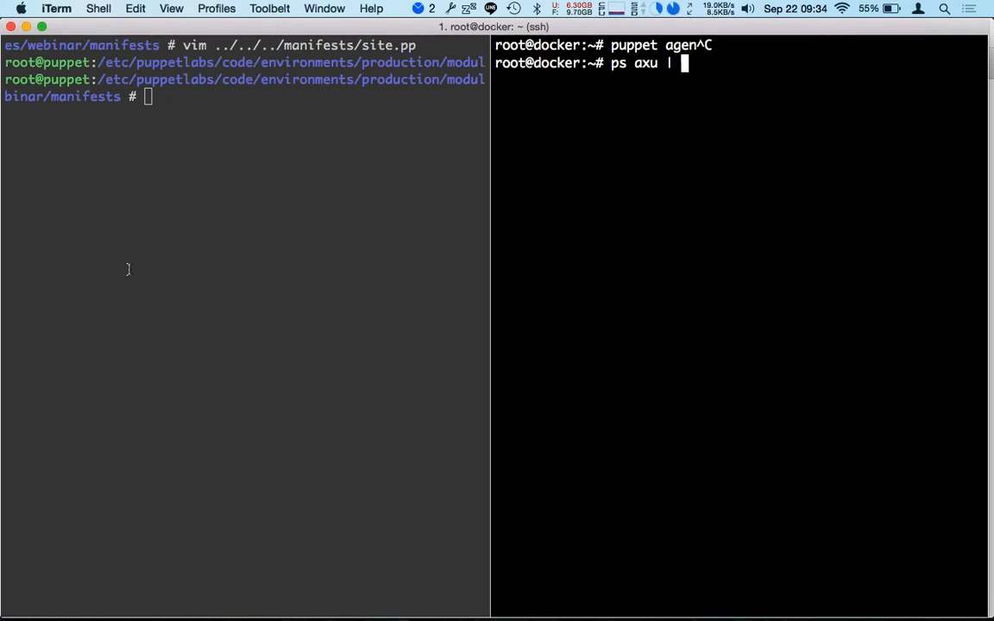
{"action": "type", "text": "grep docker"}
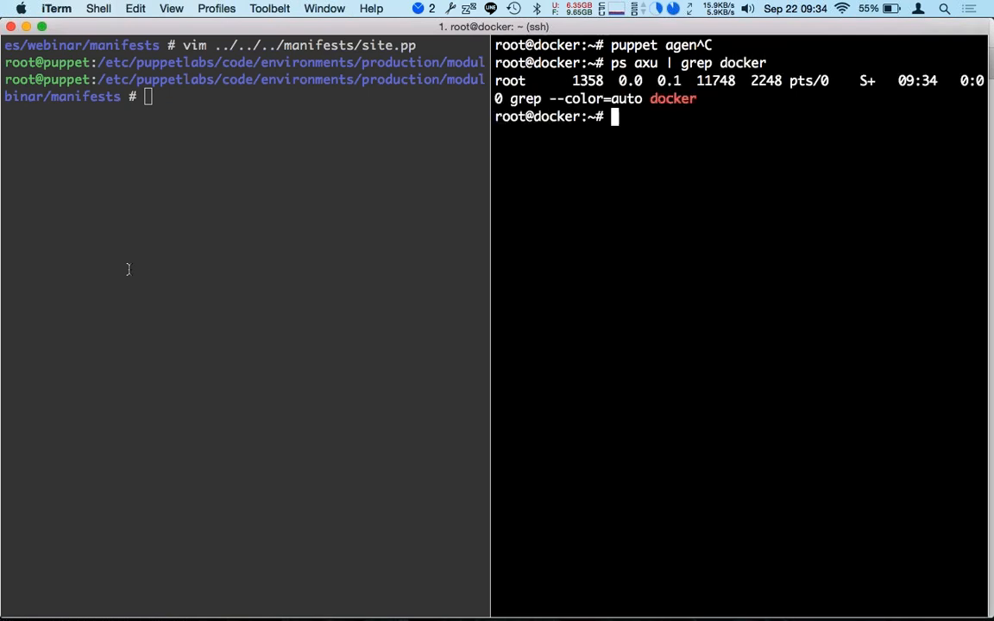
{"action": "type", "text": "puppet agent -t"}
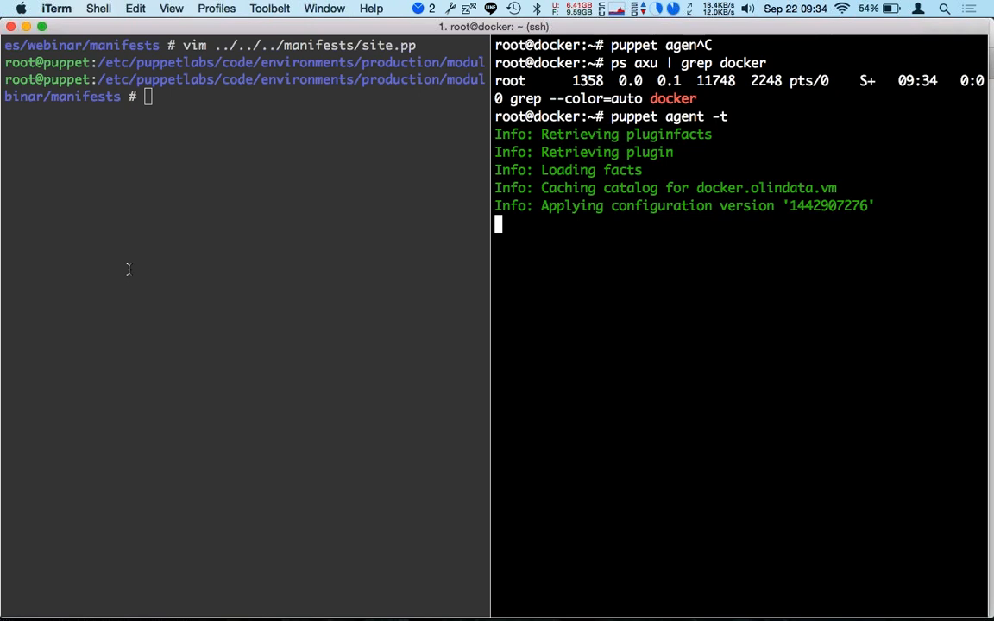
{"action": "mouse_move", "coordinate": [129, 273]}
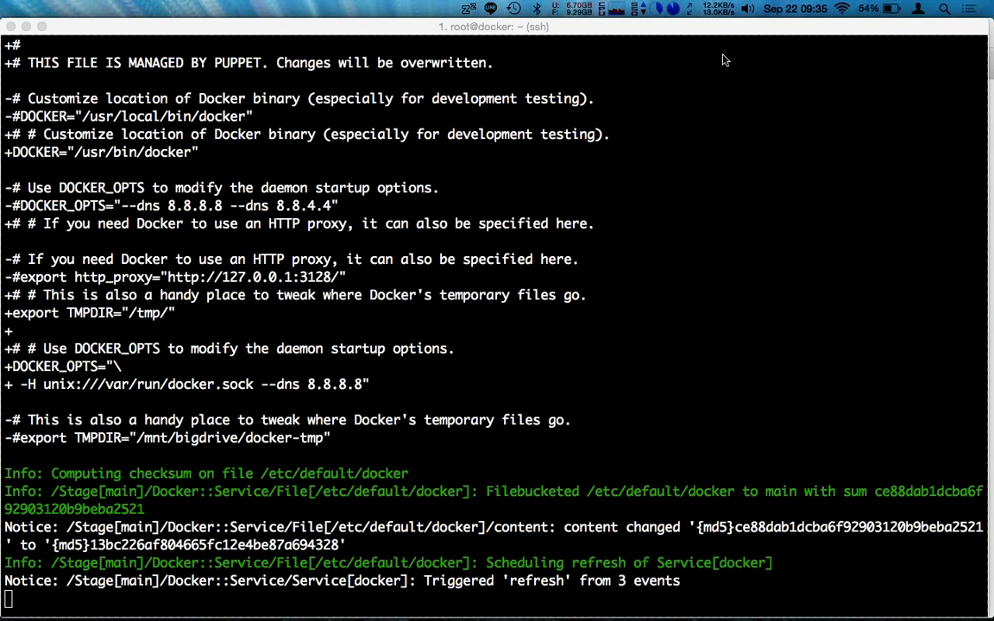
- Scroll through the puppet agent -t output showing the /etc/default/docker diff
{"action": "scroll", "scroll_direction": "down", "scroll_amount": 3}
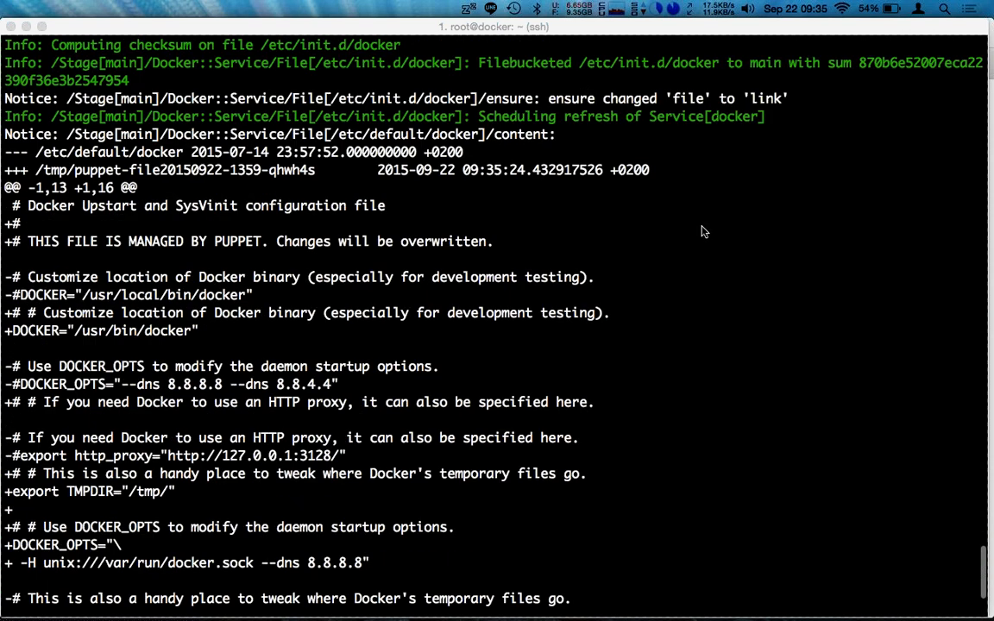
{"action": "scroll", "scroll_direction": "down", "scroll_amount": 3}
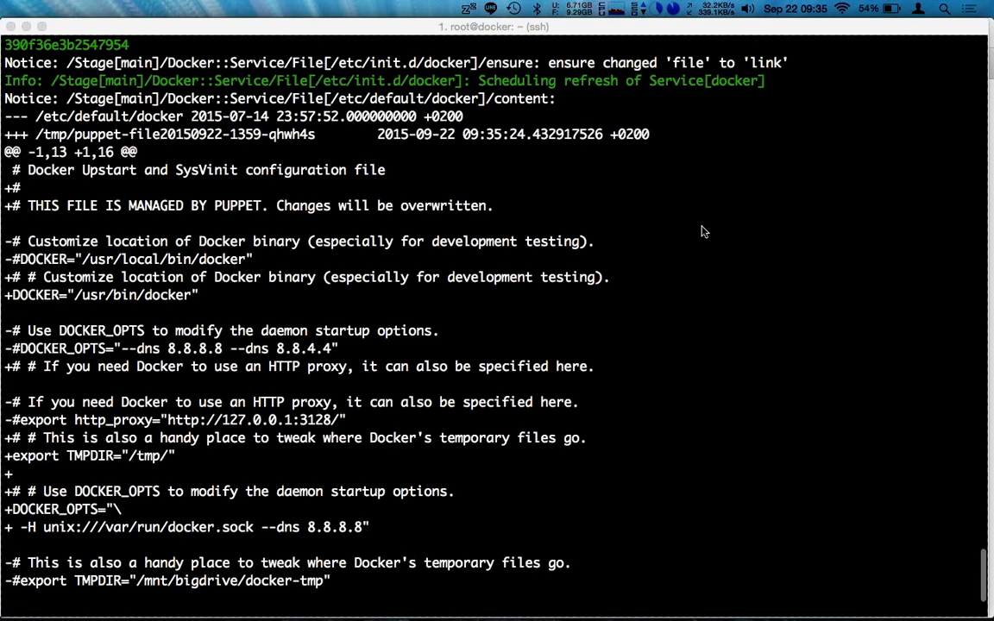
{"action": "scroll", "scroll_direction": "down", "scroll_amount": 3}
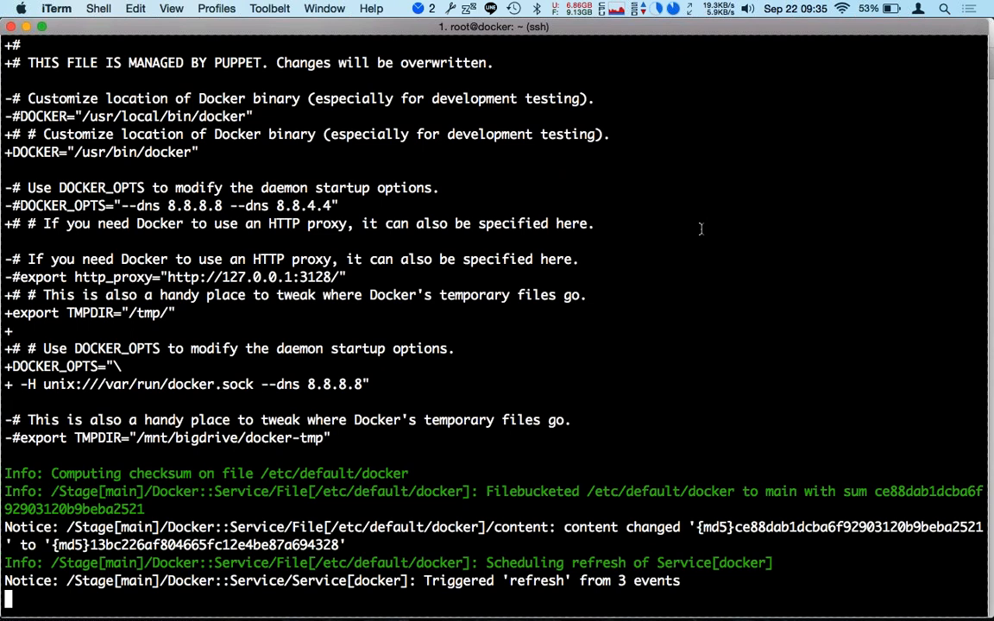
{"action": "scroll", "scroll_direction": "down", "scroll_amount": 3}
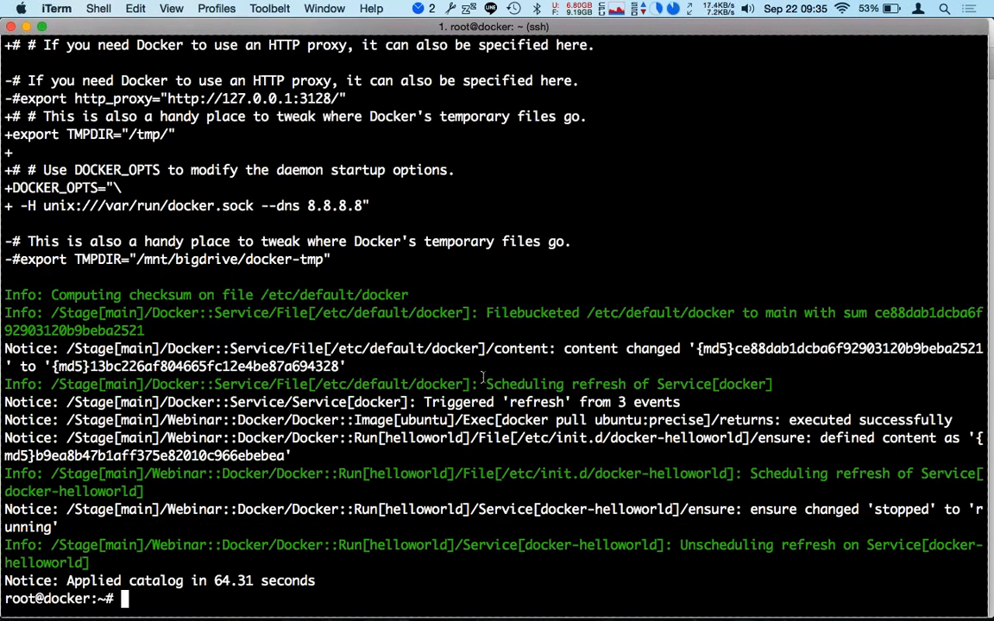
- Run 'docker ps', then 'docker top 9d3a0964b55b' to list the helloworld container's processes
{"action": "type", "text": "d"}
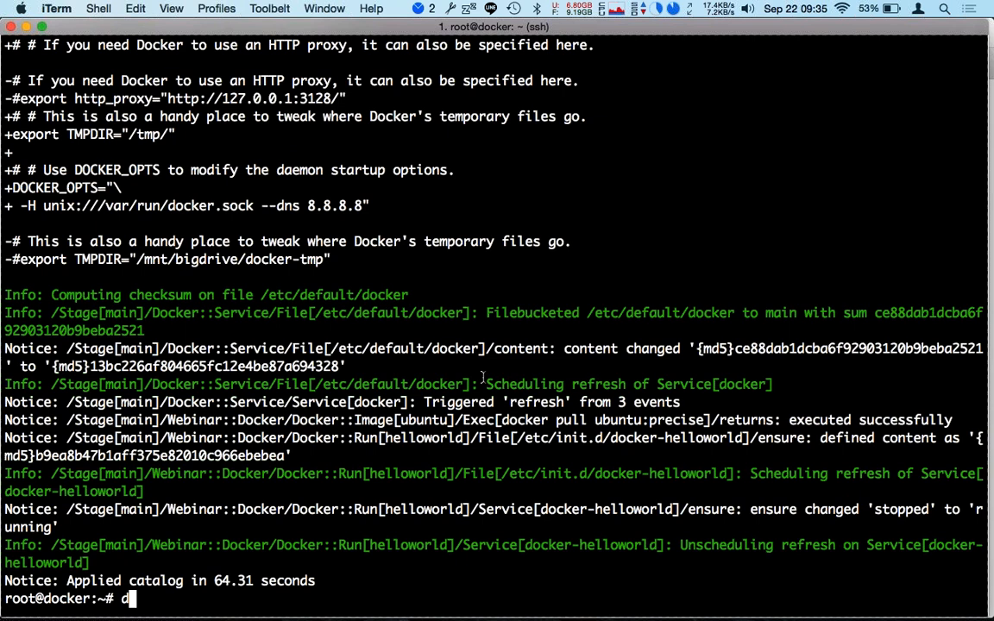
{"action": "type", "text": "ocker ps"}
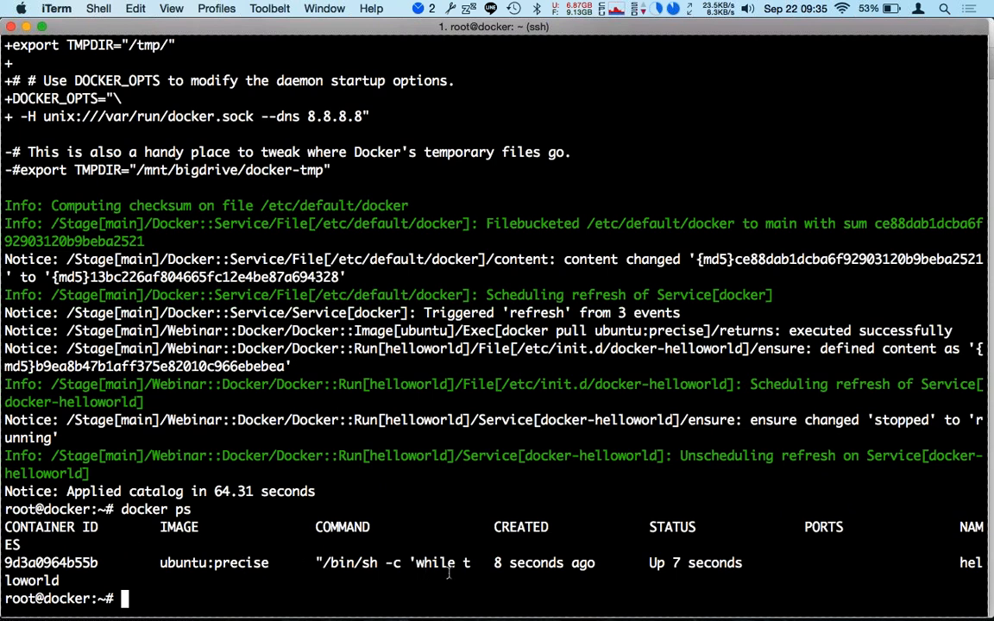
{"action": "mouse_move", "coordinate": [398, 557]}
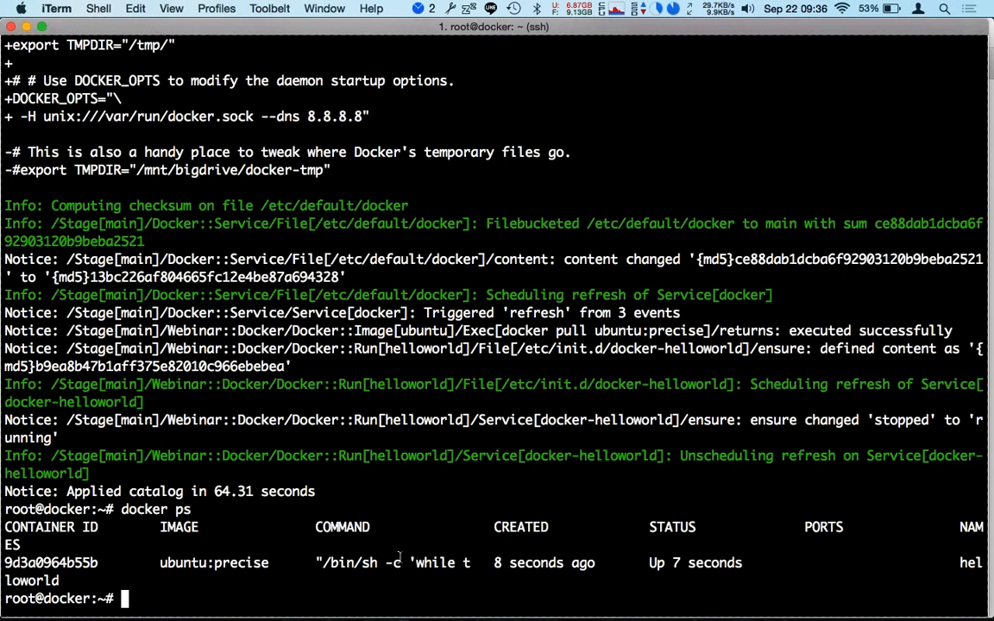
{"action": "type", "text": "docker top"}
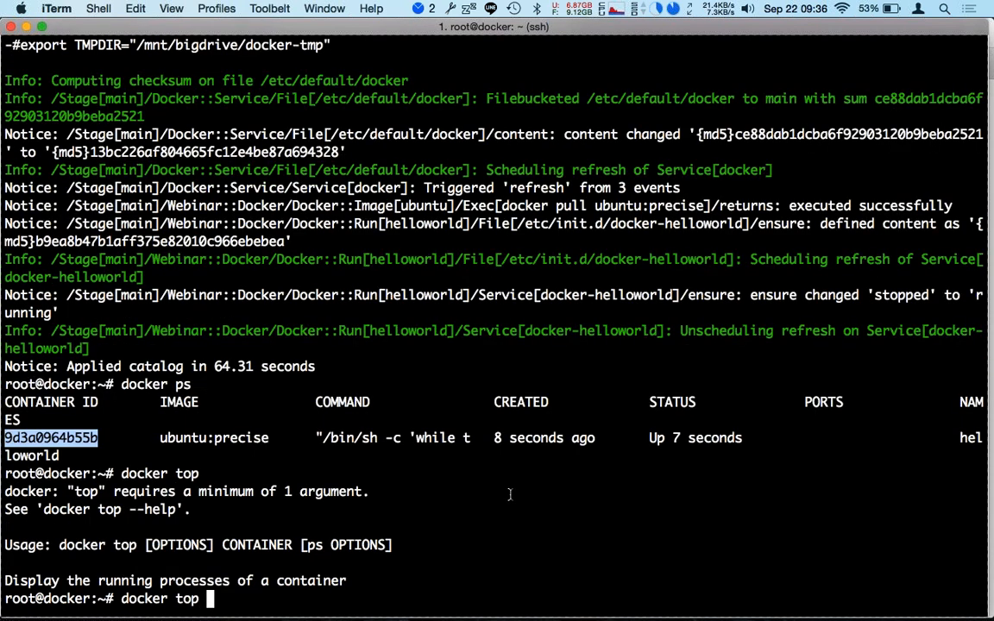
{"action": "type", "text": "9d3a0964b55b"}
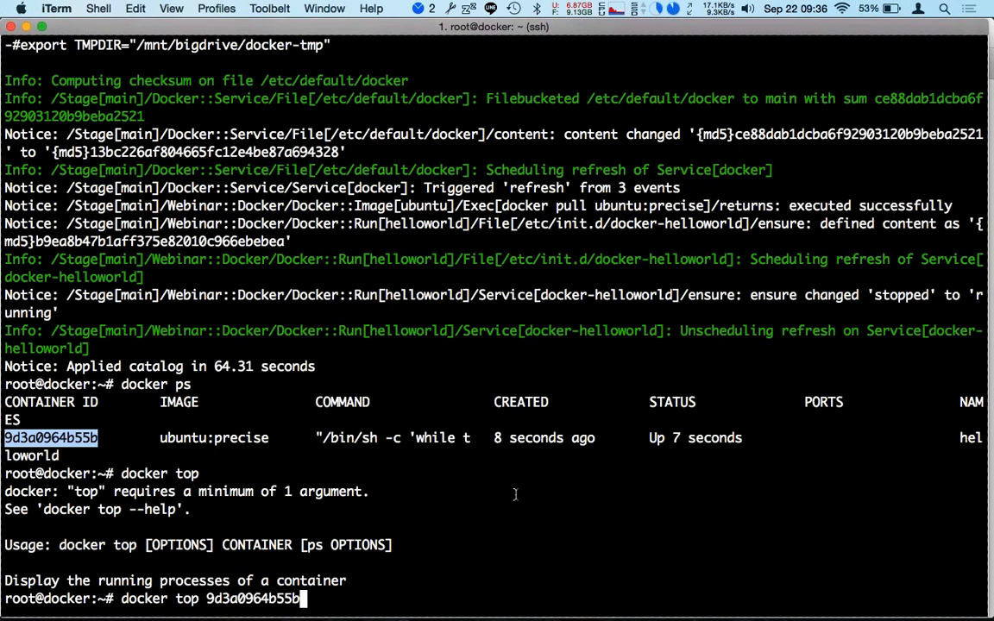
{"action": "key", "text": "Return"}
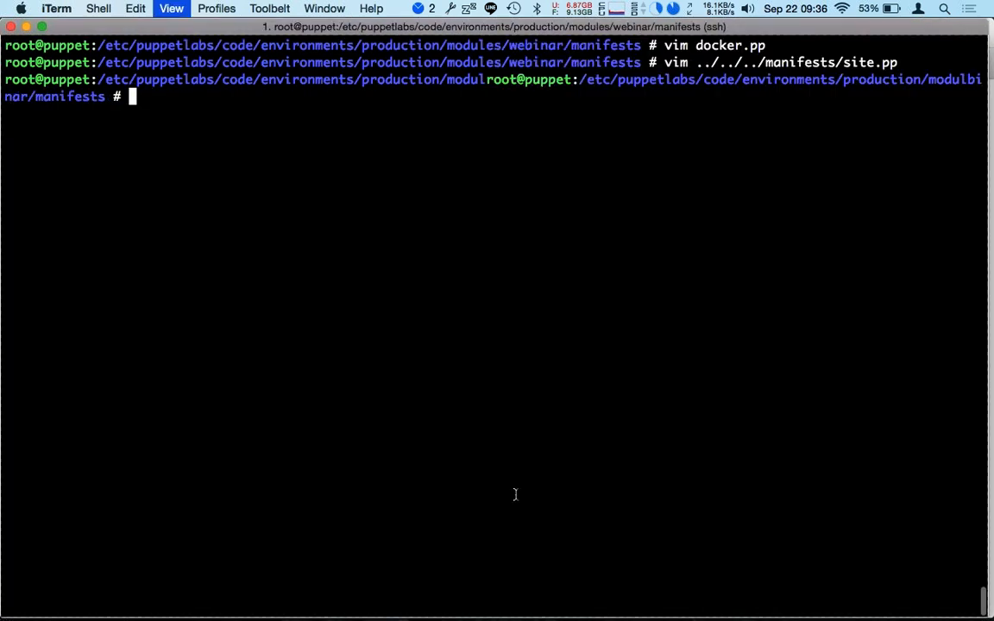
- Open docker.pp in vim, review the helloworld-again docker::run settings, and save with :wq
{"action": "type", "text": "vim d"}
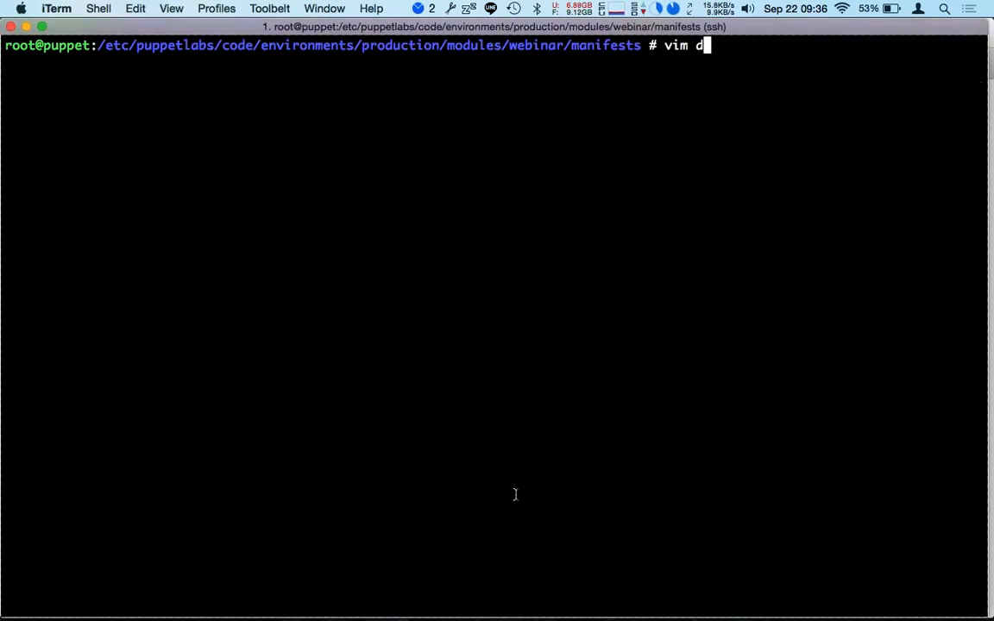
{"action": "type", "text": "ocker.pp"}
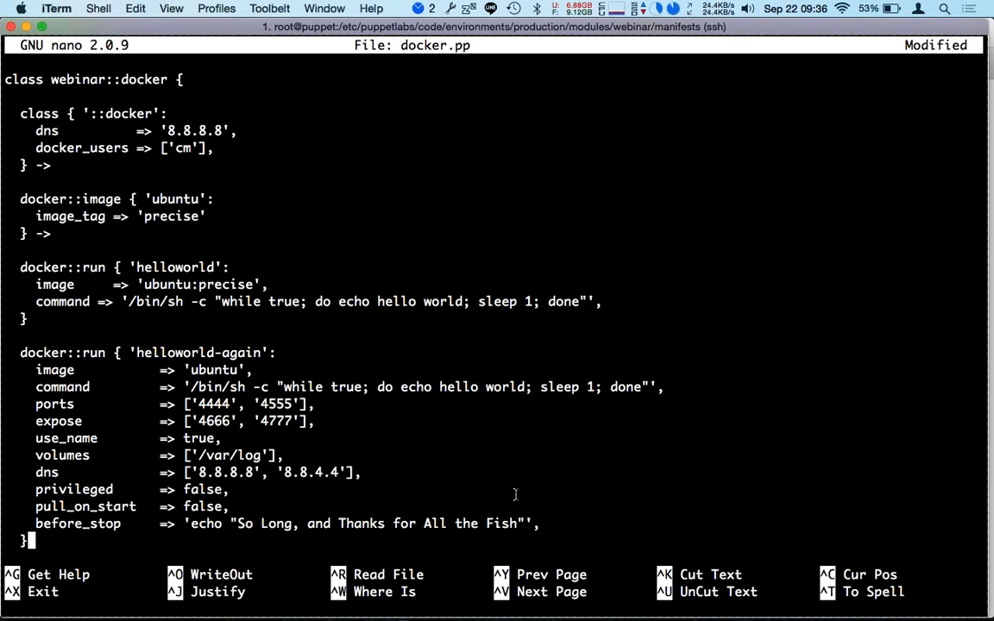
{"action": "key", "text": "ctrl+o"}
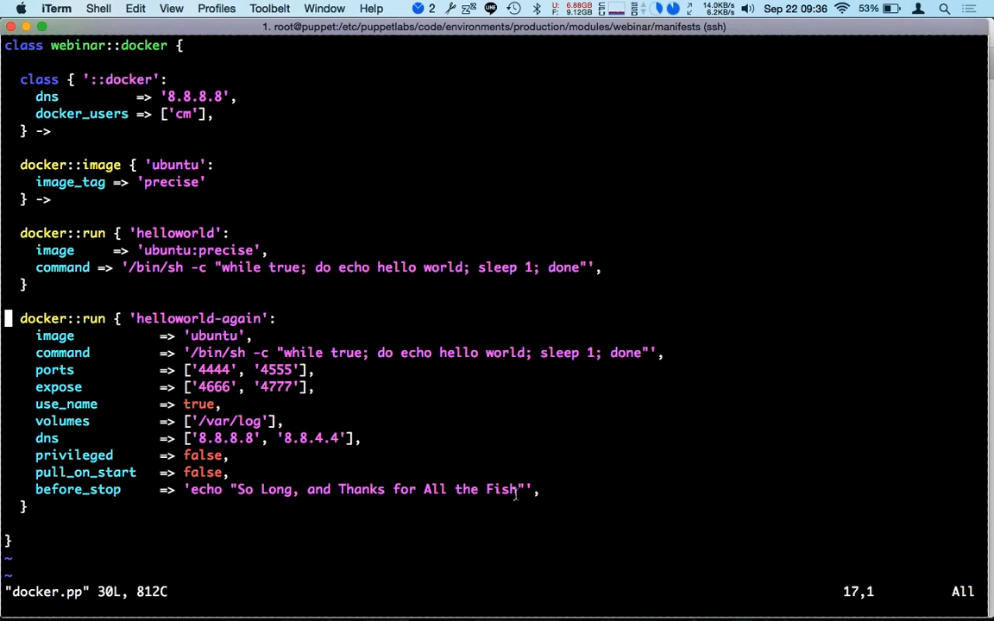
{"action": "key", "text": "Down"}
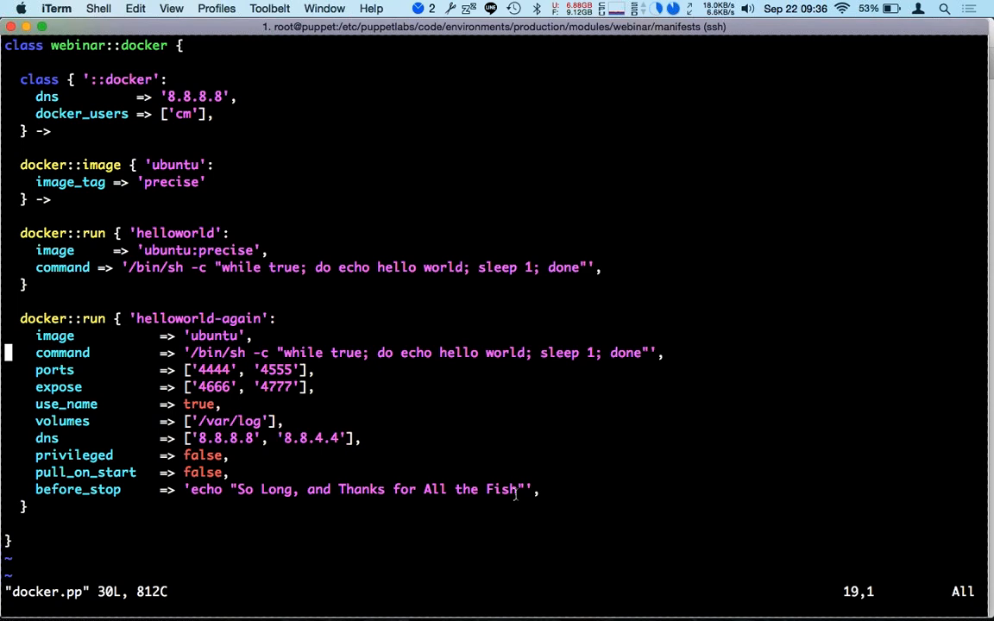
{"action": "key", "text": "Down"}
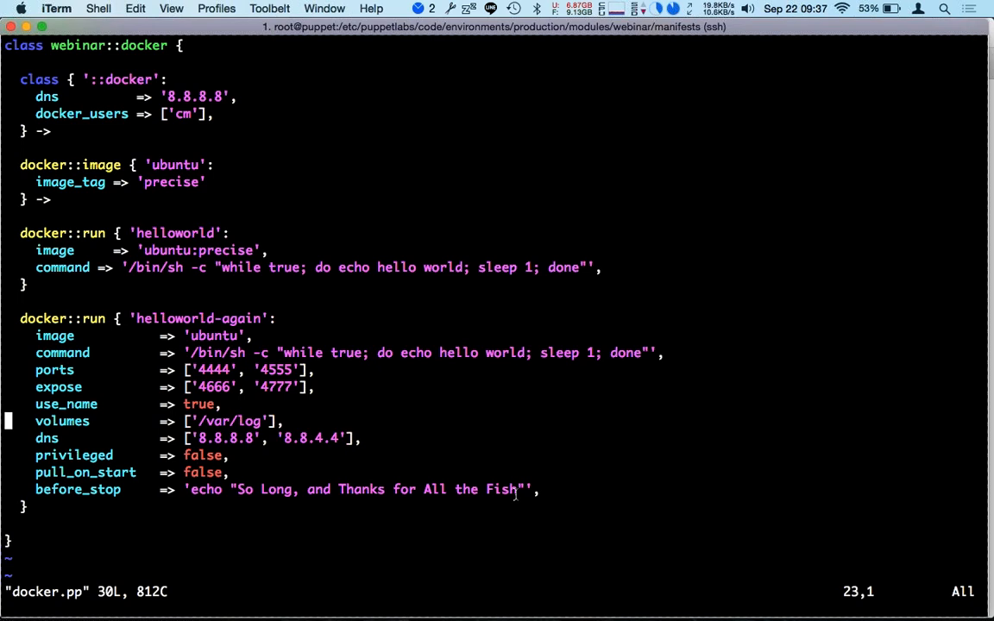
{"action": "key", "text": "Down"}
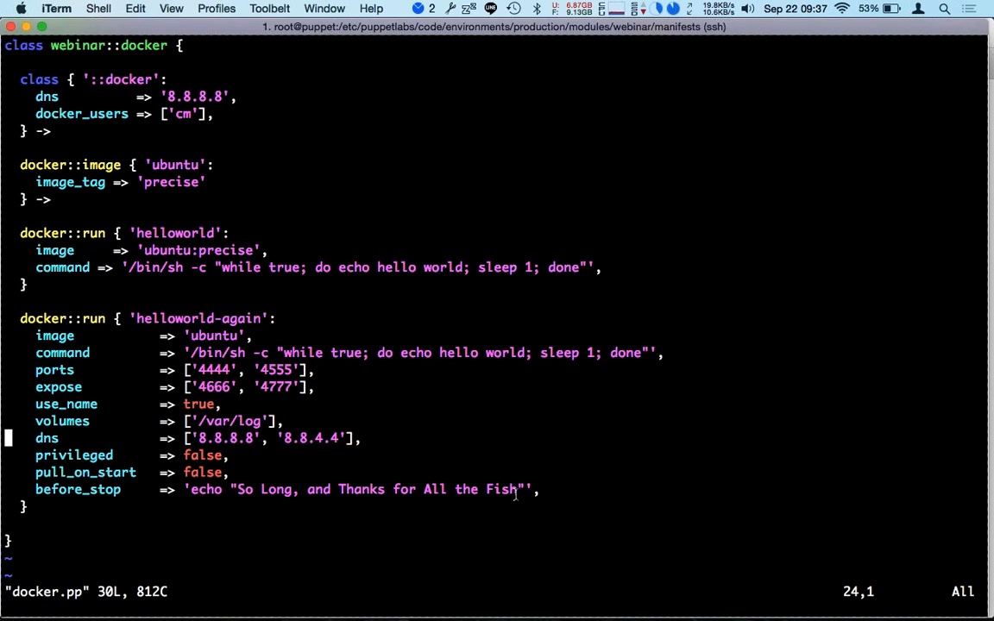
{"action": "key", "text": "Down"}
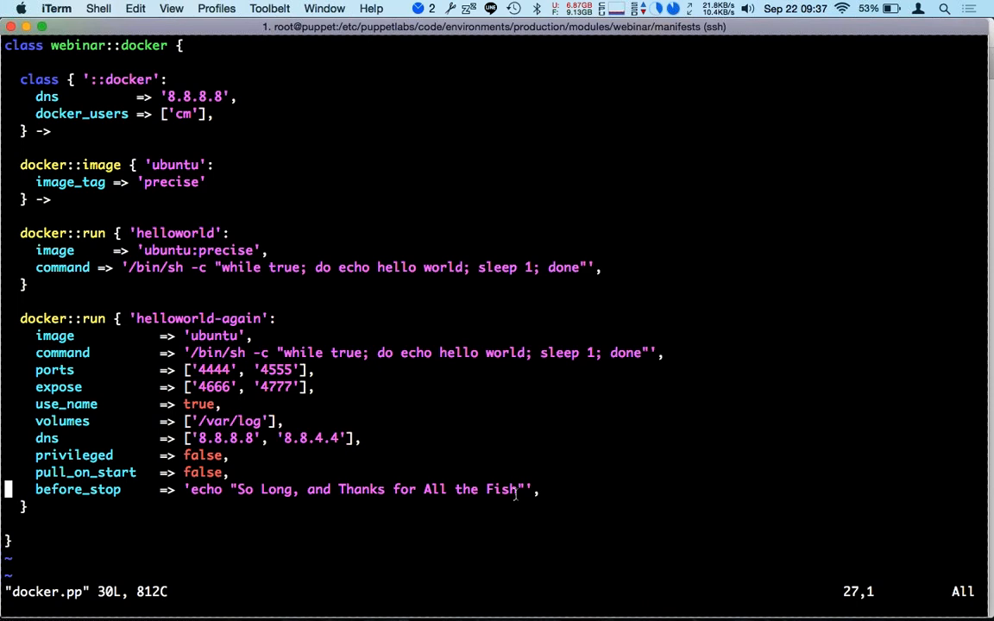
{"action": "type", "text": ":wq"}
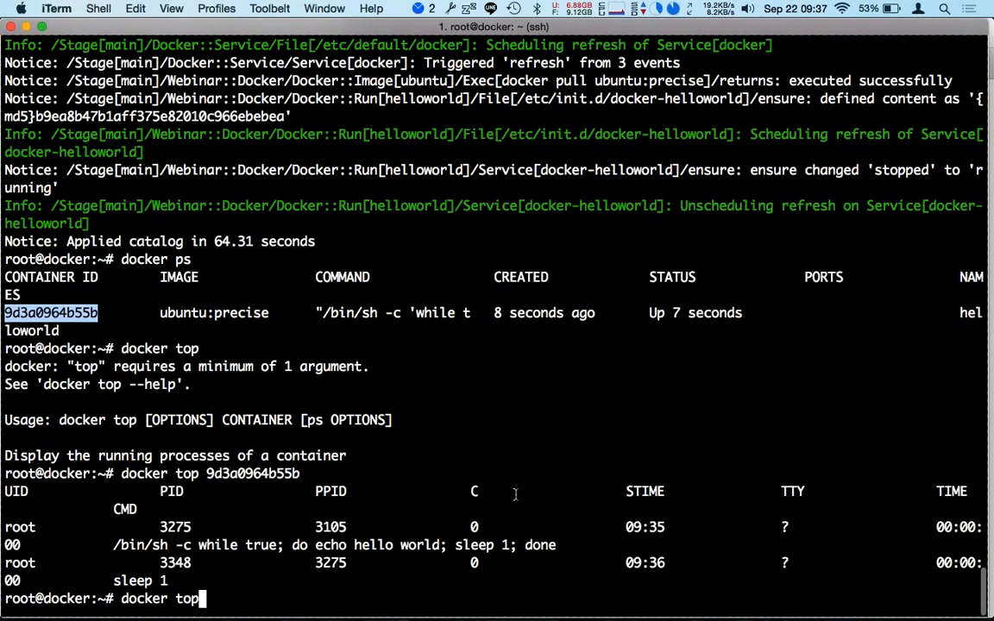
- Run 'puppet agent -t' on the docker node, then 'docker ps' to list both containers
{"action": "type", "text": "puppet^C"}
{"action": "type", "text": "puppet agent -t"}
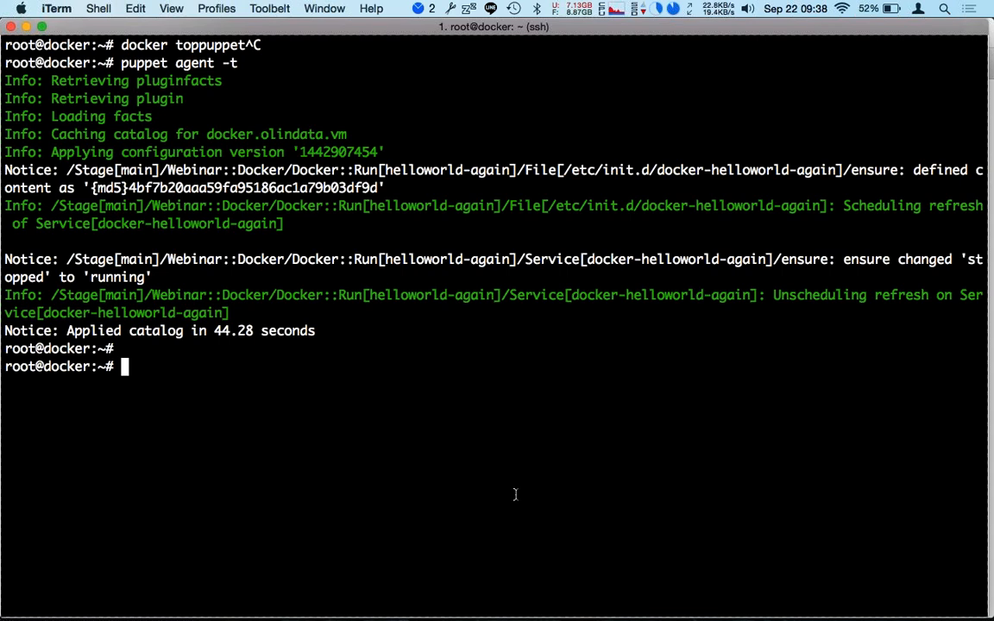
{"action": "type", "text": "doc"}
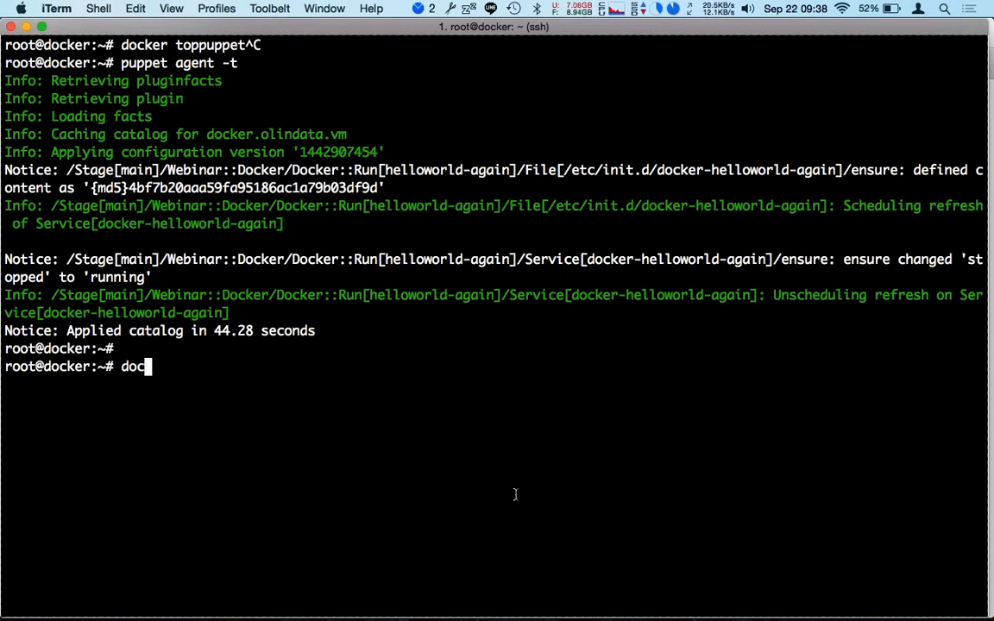
{"action": "type", "text": "k"}
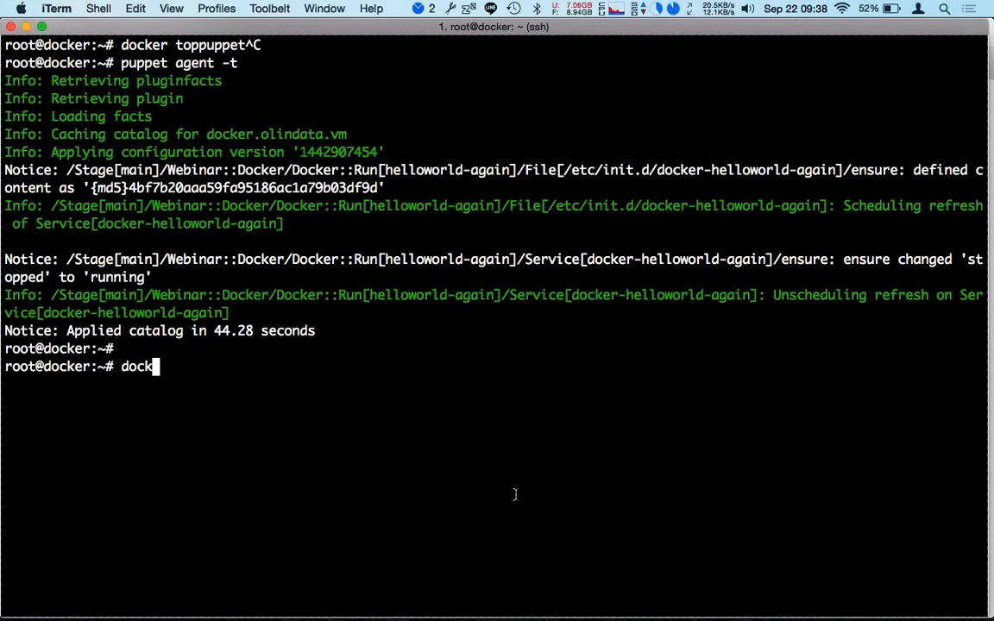
{"action": "type", "text": "er"}
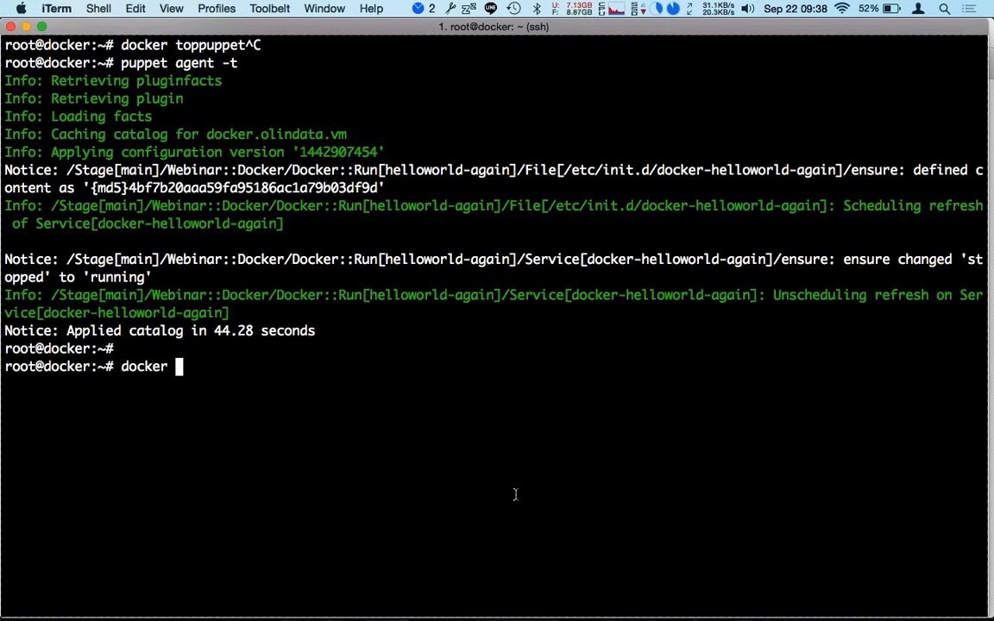
{"action": "type", "text": "ps"}
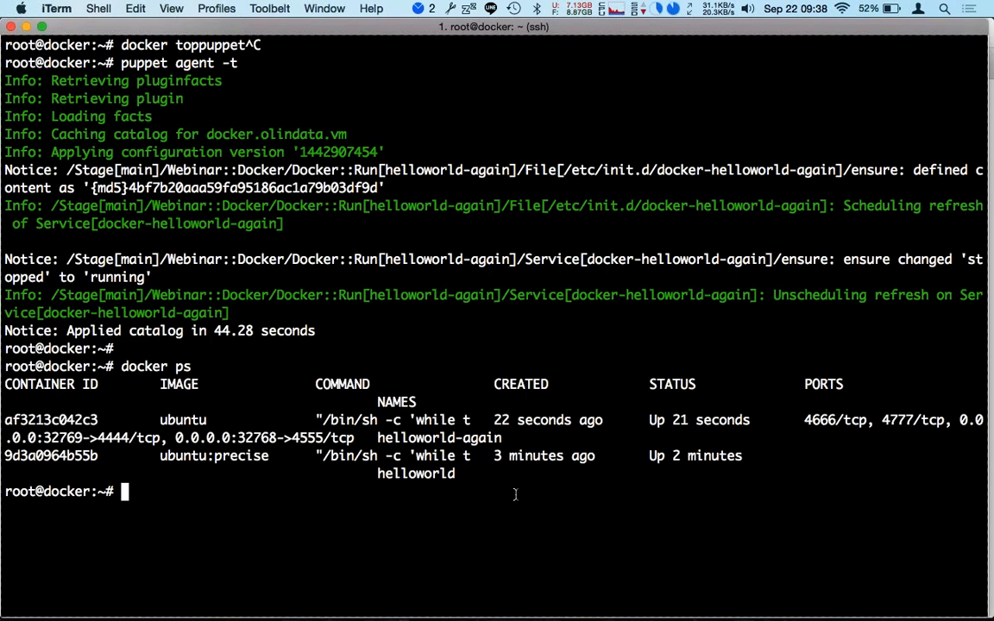
{"action": "mouse_move", "coordinate": [303, 447]}
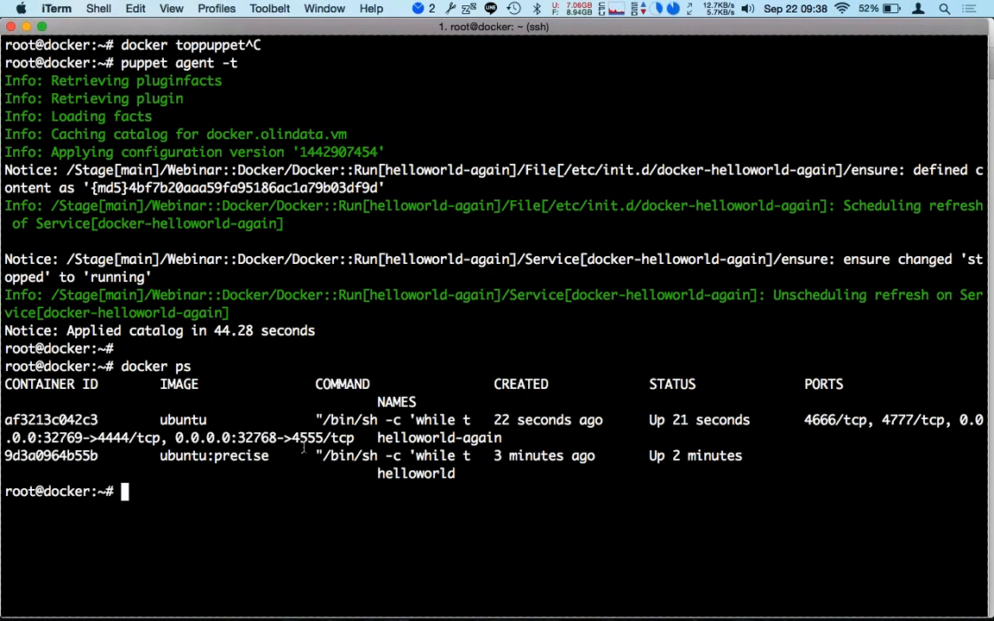
- Run netstat -lnp on the docker node, grep 44444 then unfiltered, showing docker-proxy on 32768–32769
{"action": "type", "text": "d"}
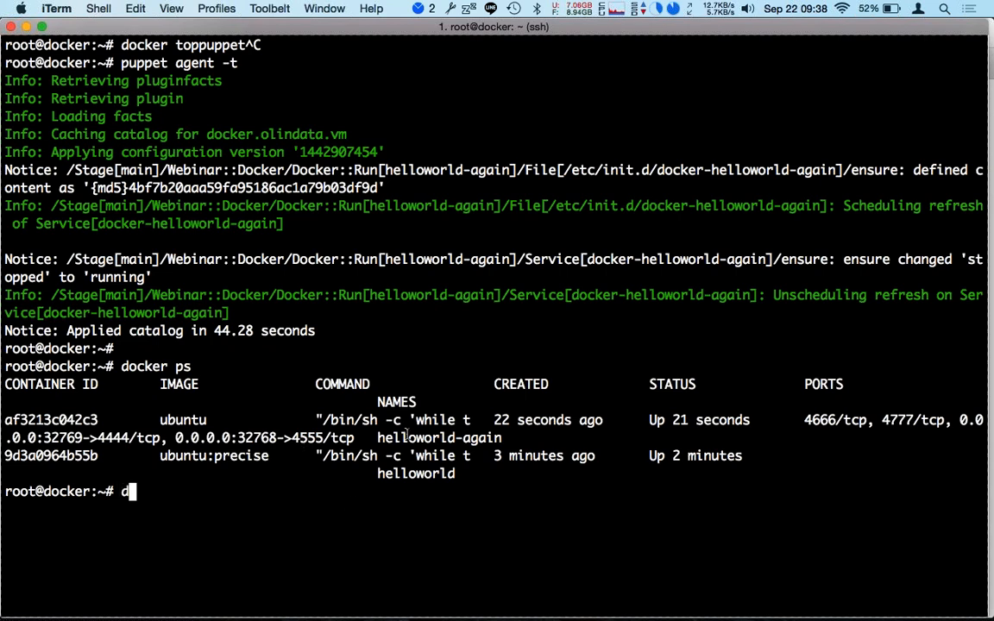
{"action": "type", "text": "ock"}
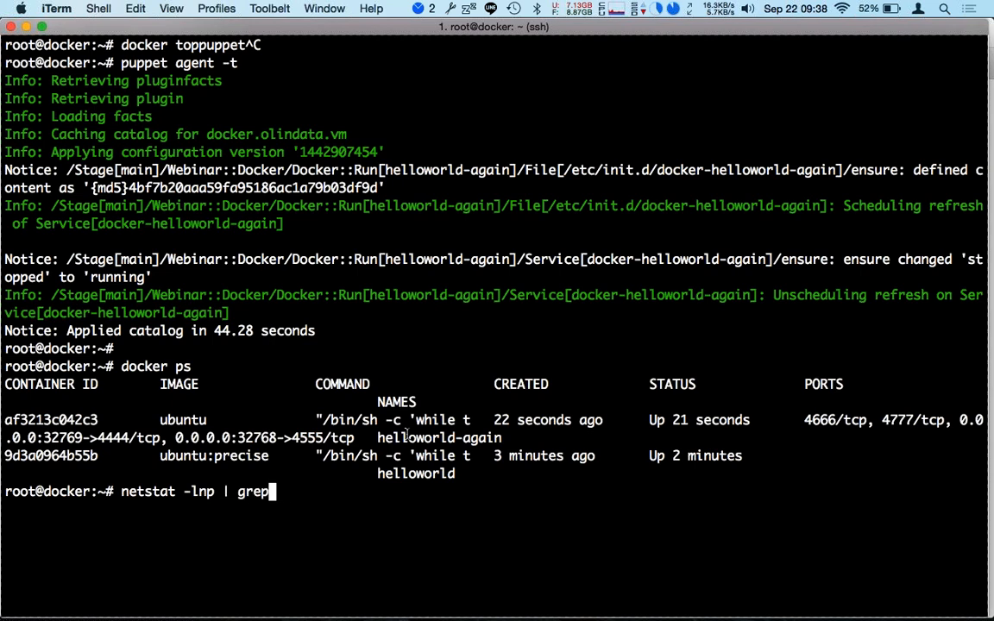
{"action": "type", "text": "44444"}
{"action": "type", "text": "netstat -lnp"}
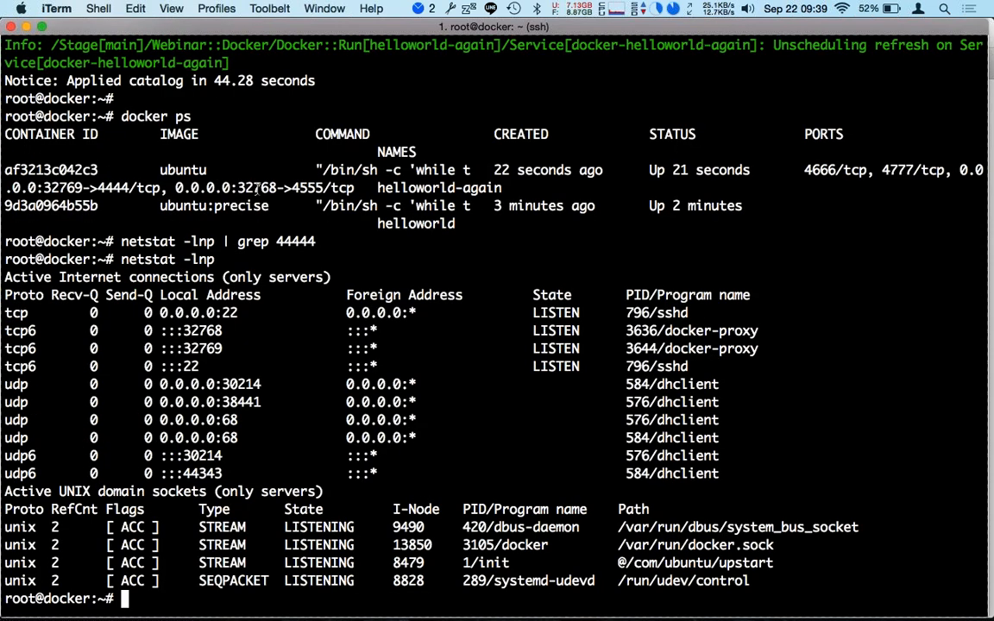
{"action": "double_click", "coordinate": [201, 330]}
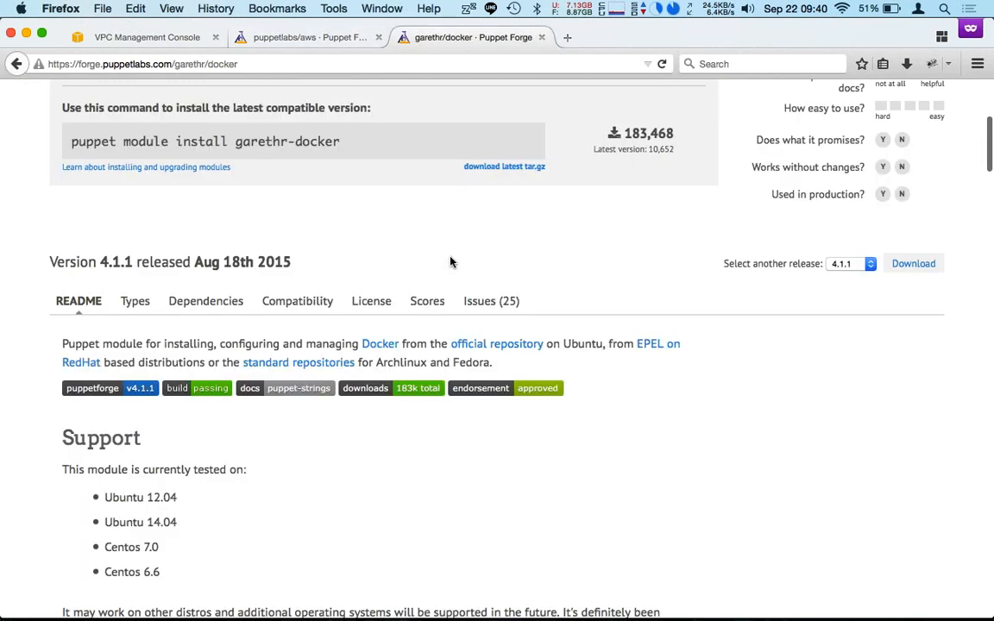
- Scroll the garethr/docker Forge page past image, container and registry examples to Exec
{"action": "scroll", "scroll_direction": "down", "scroll_amount": 3}
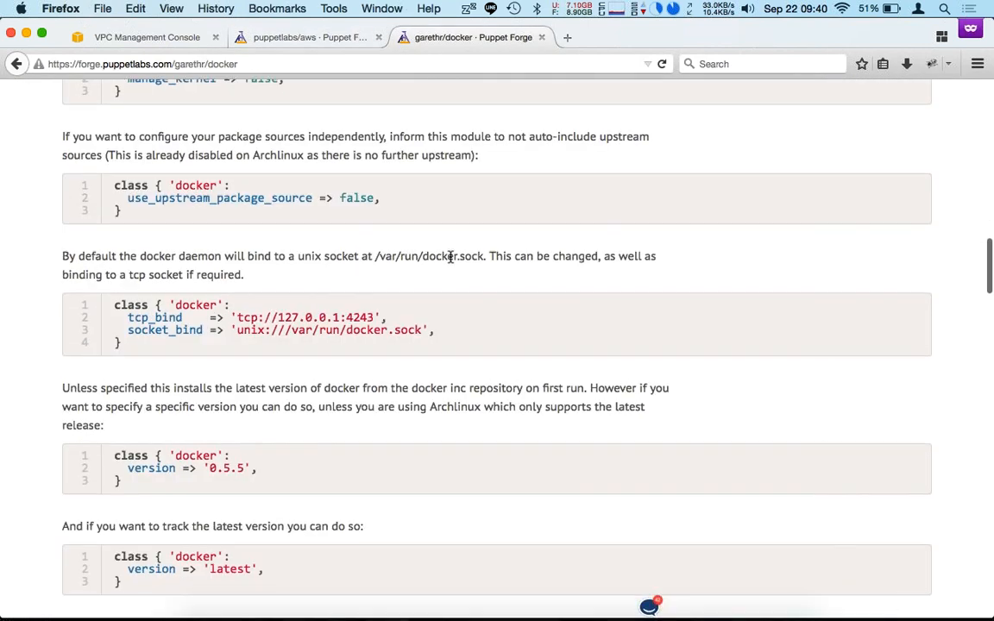
{"action": "scroll", "scroll_direction": "down", "scroll_amount": 3}
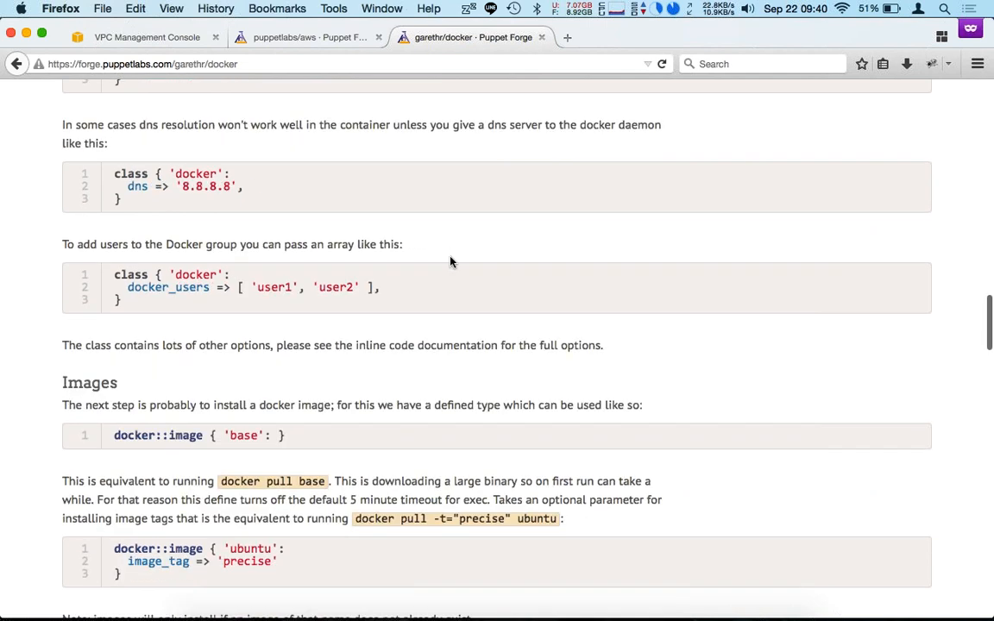
{"action": "scroll", "scroll_direction": "down", "scroll_amount": 3}
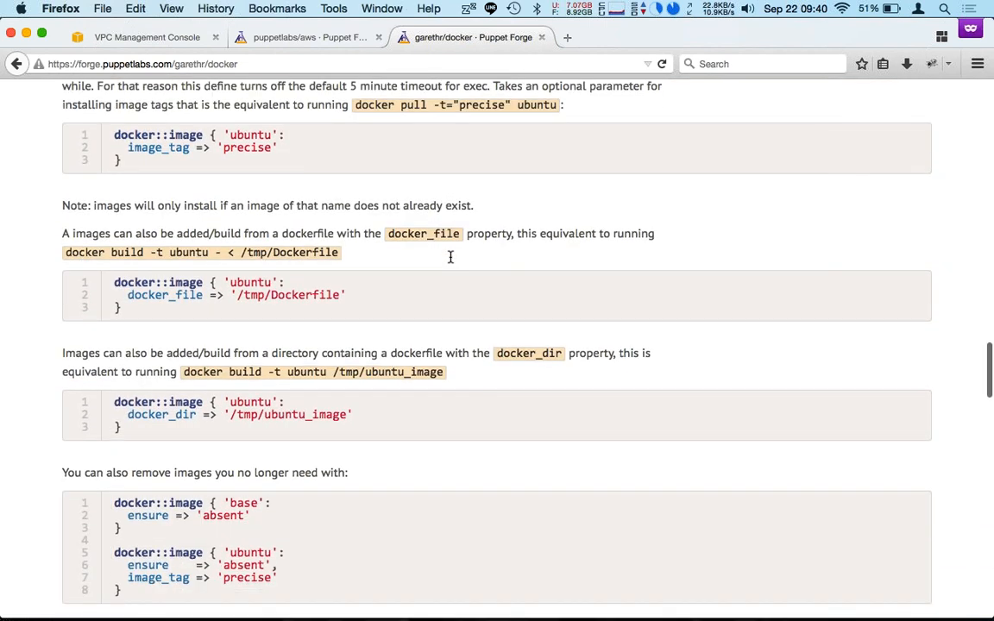
{"action": "scroll", "scroll_direction": "down", "scroll_amount": 3}
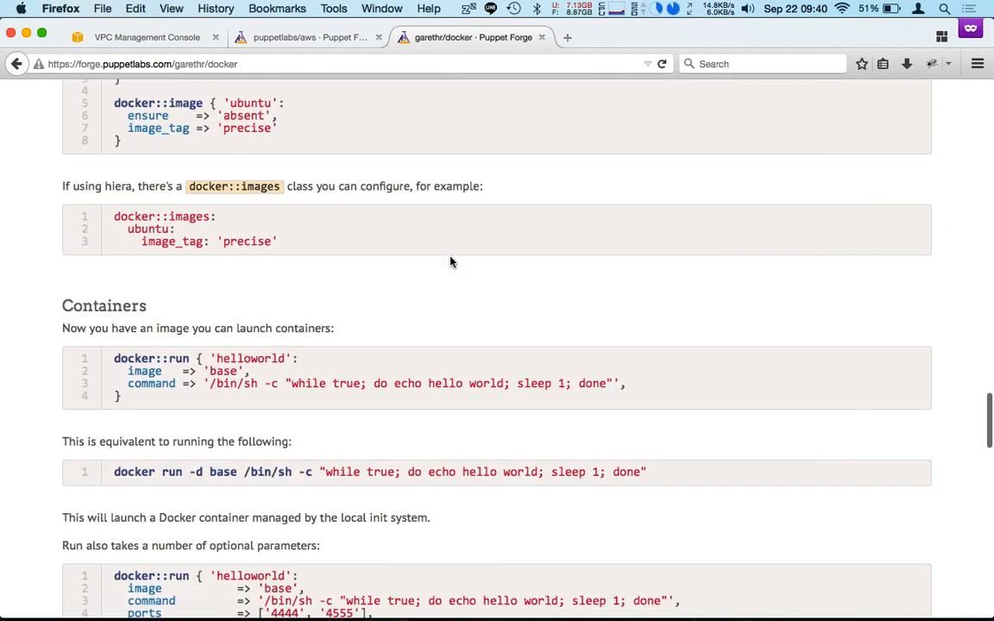
{"action": "scroll", "scroll_direction": "down", "scroll_amount": 3}
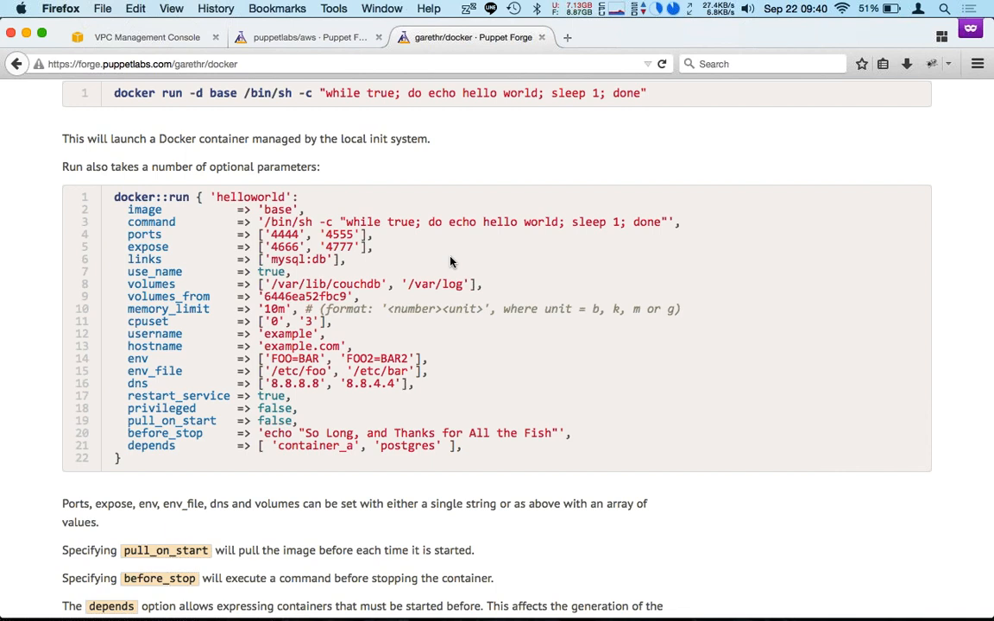
{"action": "scroll", "scroll_direction": "down", "scroll_amount": 3}
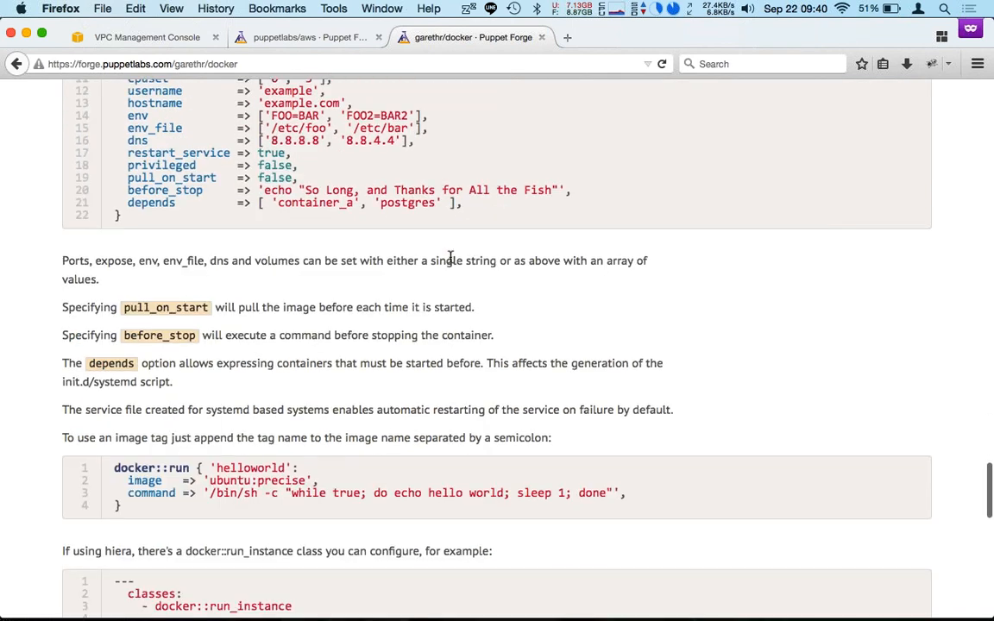
{"action": "scroll", "scroll_direction": "down", "scroll_amount": 3}
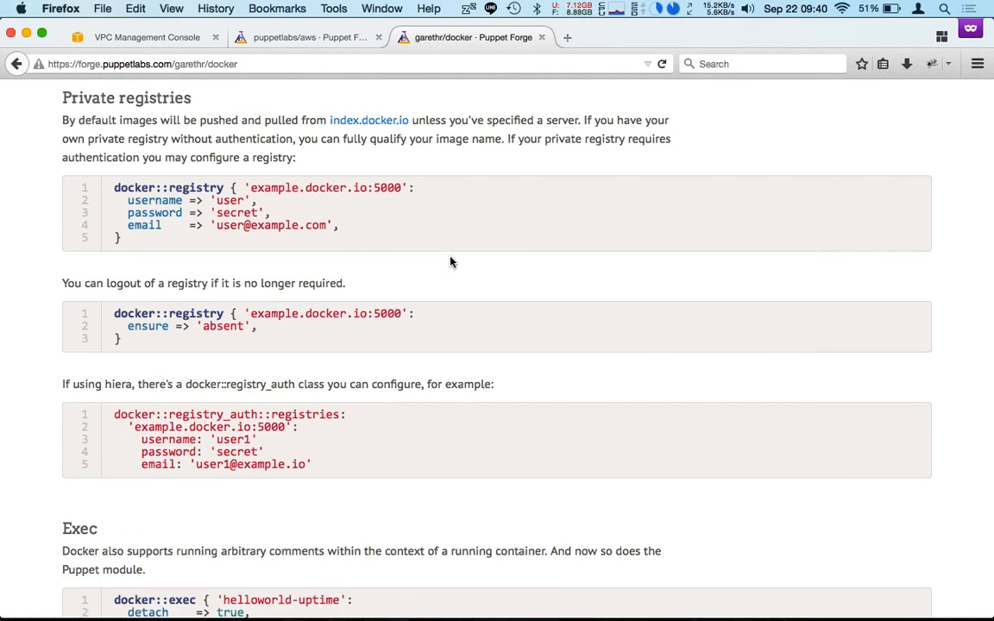
{"action": "scroll", "scroll_direction": "down", "scroll_amount": 3}
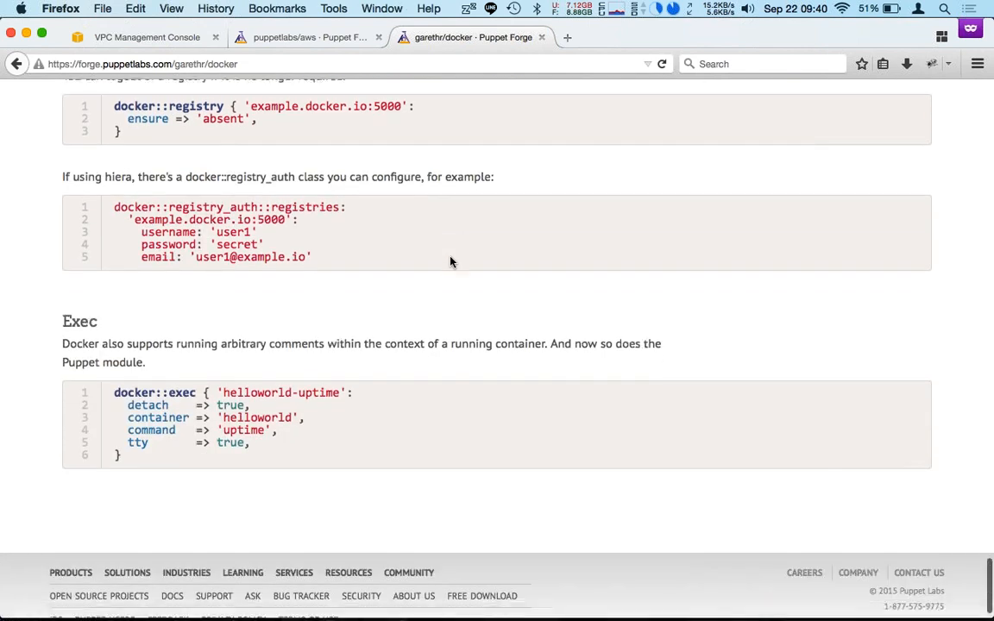
{"action": "scroll", "scroll_direction": "down", "scroll_amount": 3}
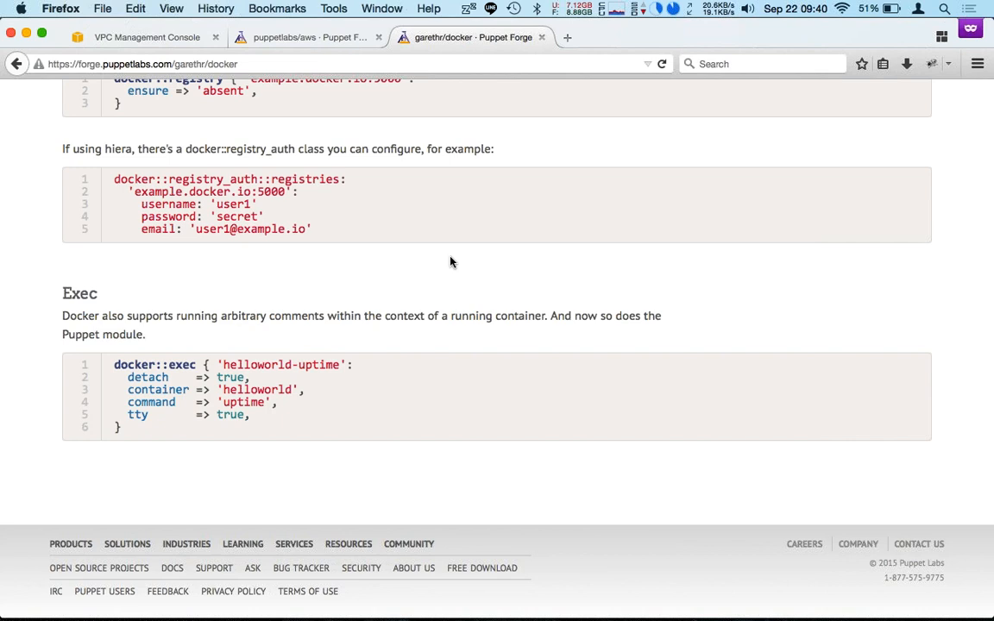
{"action": "scroll", "scroll_direction": "down", "scroll_amount": 3}
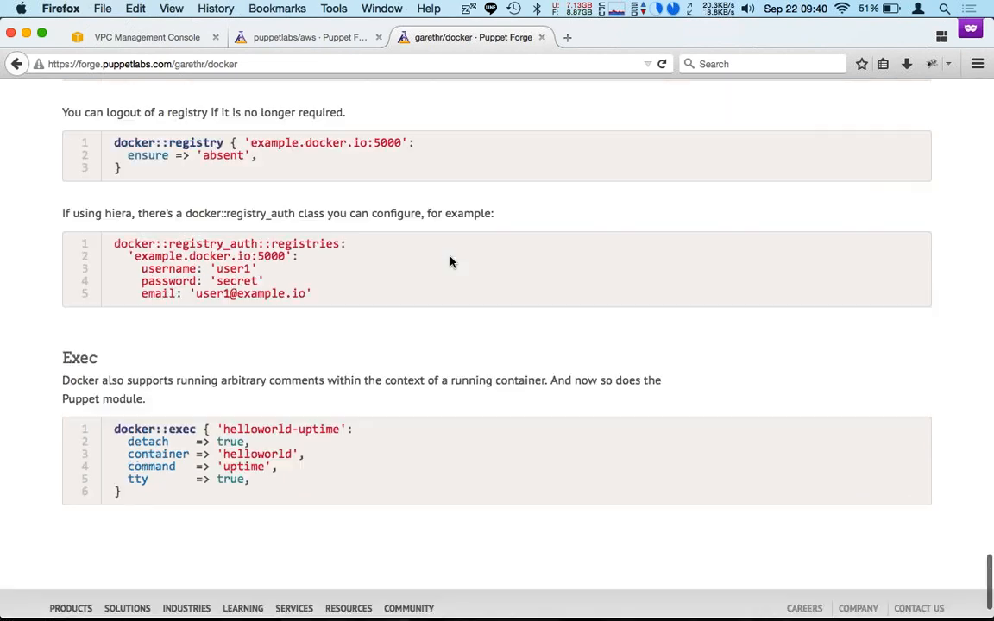
{"action": "scroll", "scroll_direction": "down", "scroll_amount": 3}
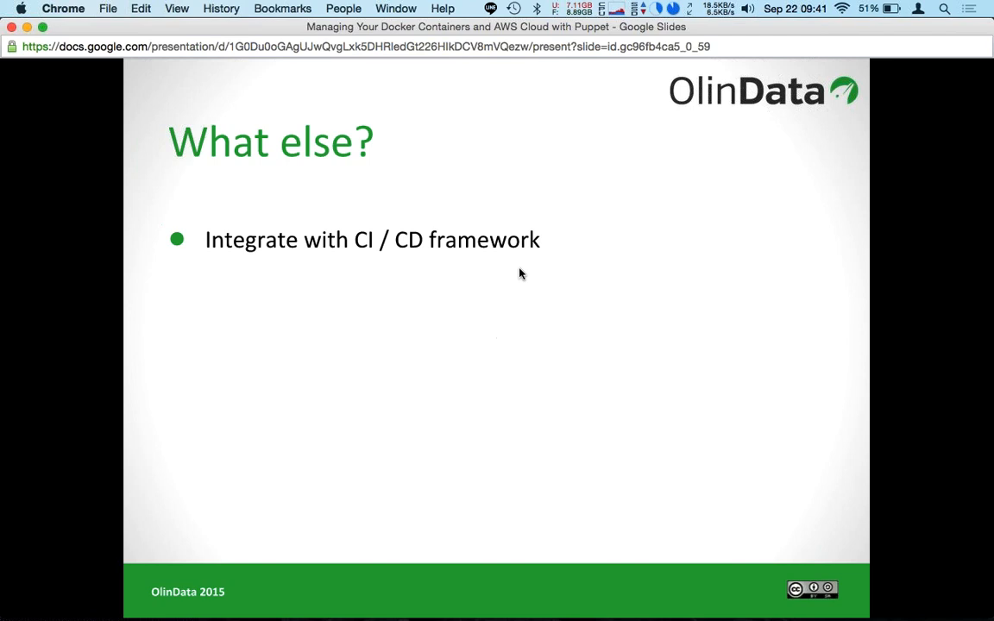
- Reveal the AWS, Docker and 'and many more!' points, then advance to the Q & A slide
{"action": "key", "text": "right"}
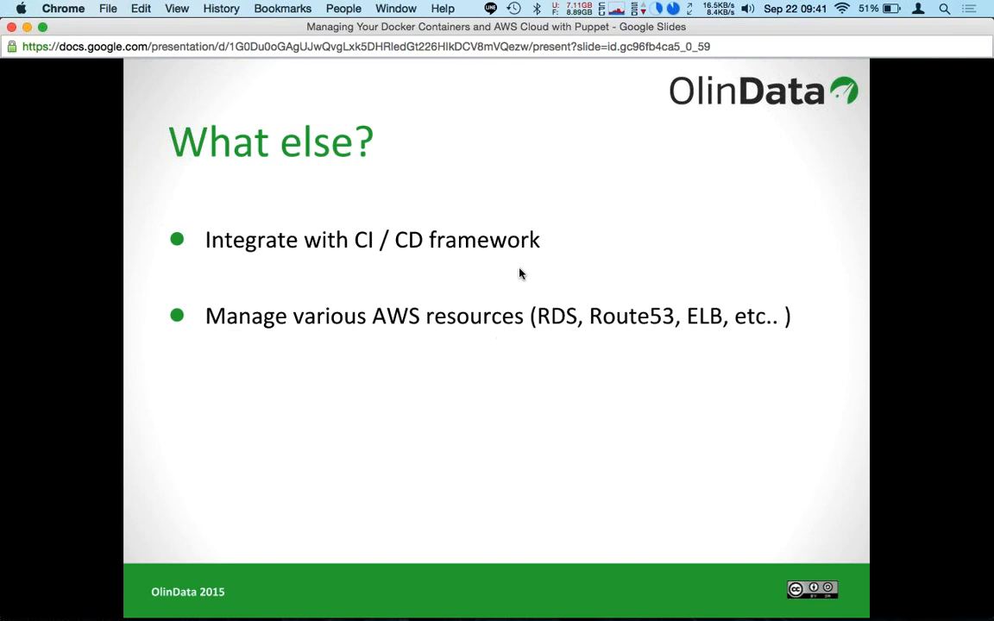
{"action": "key", "text": "right"}
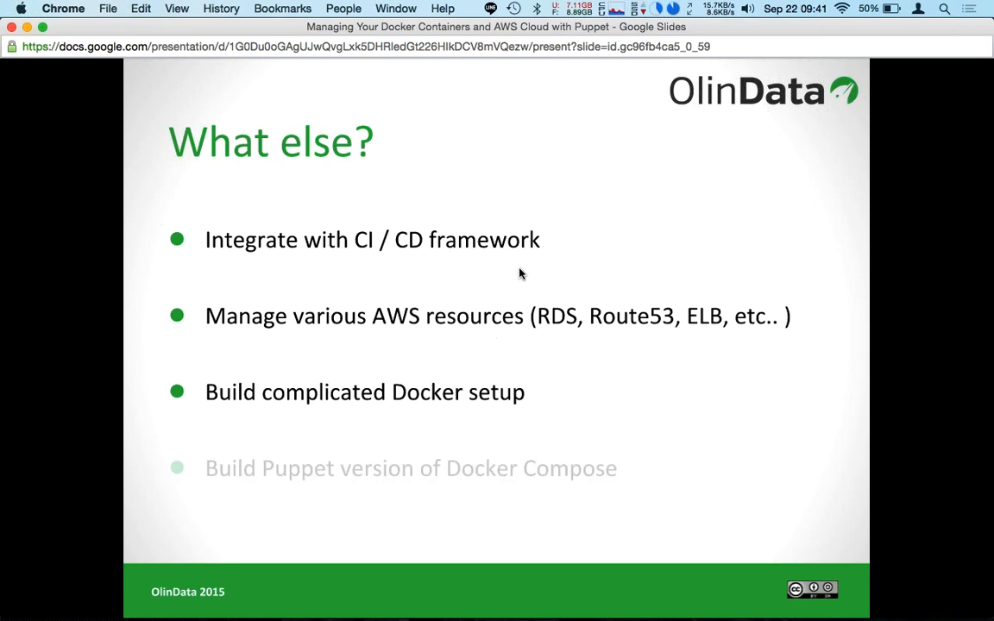
{"action": "key", "text": "right"}
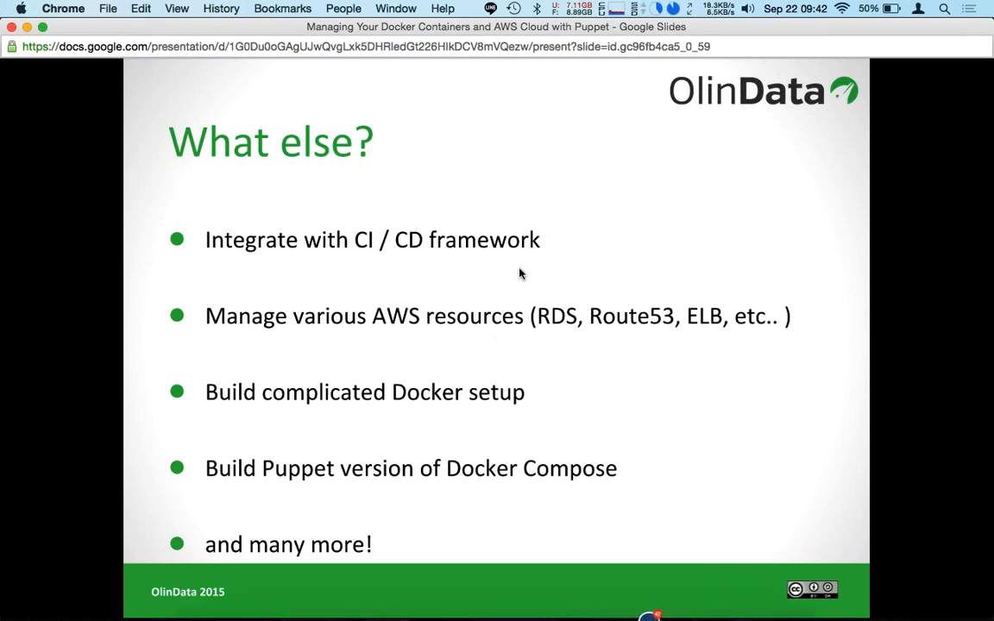
{"action": "key", "text": "right"}
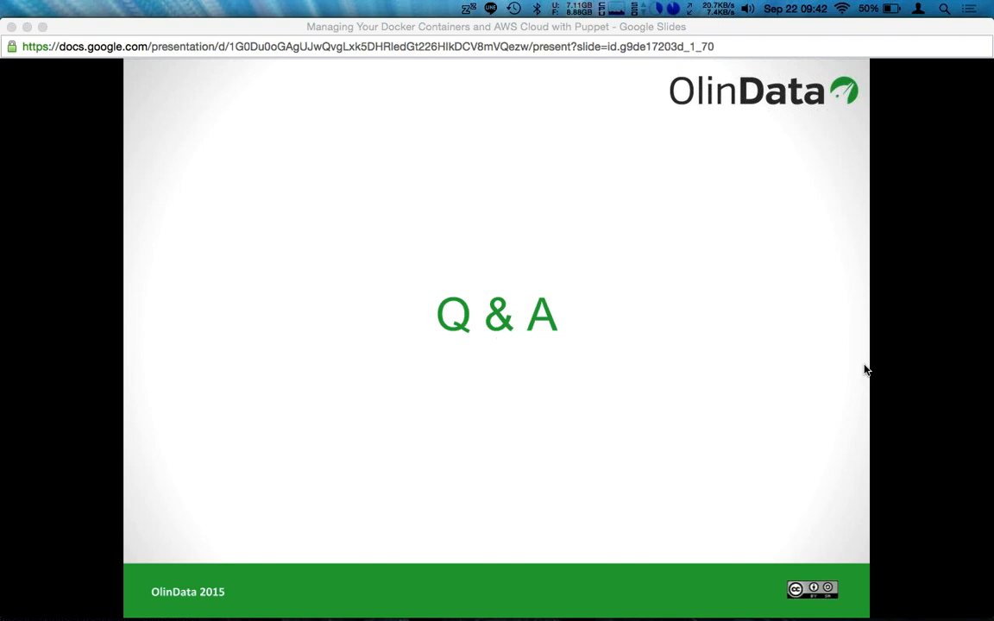
{"action": "mouse_move", "coordinate": [811, 117]}
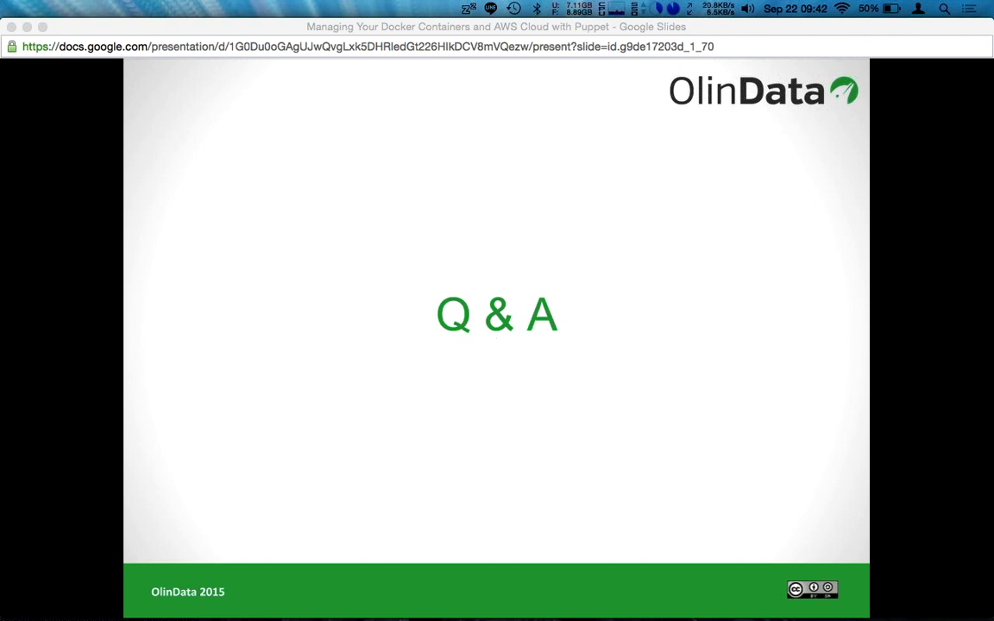
{"action": "mouse_move", "coordinate": [774, 76]}
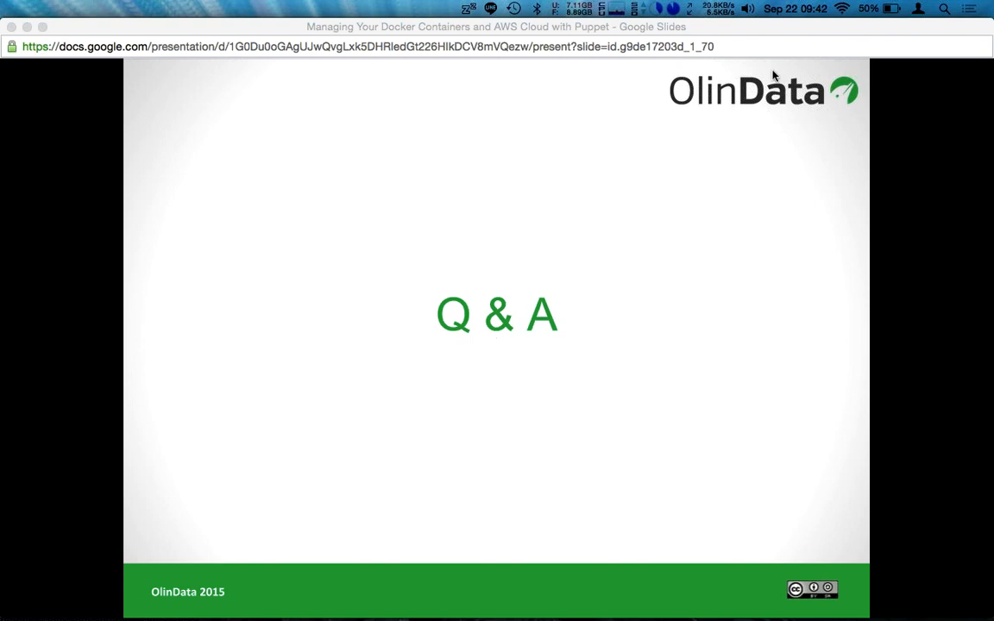
{"action": "mouse_move", "coordinate": [753, 58]}
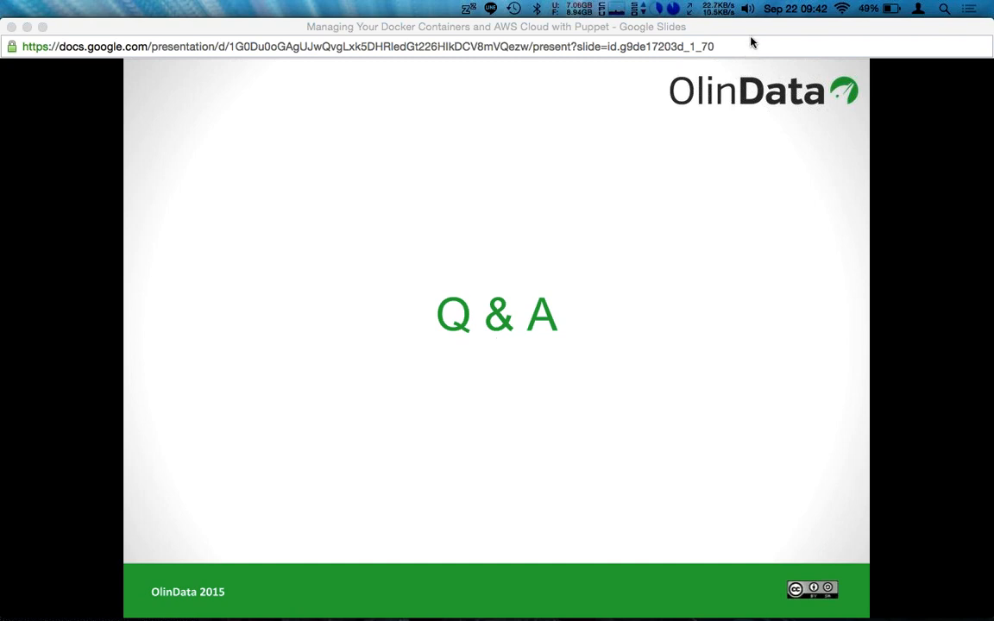
{"action": "mouse_move", "coordinate": [750, 40]}
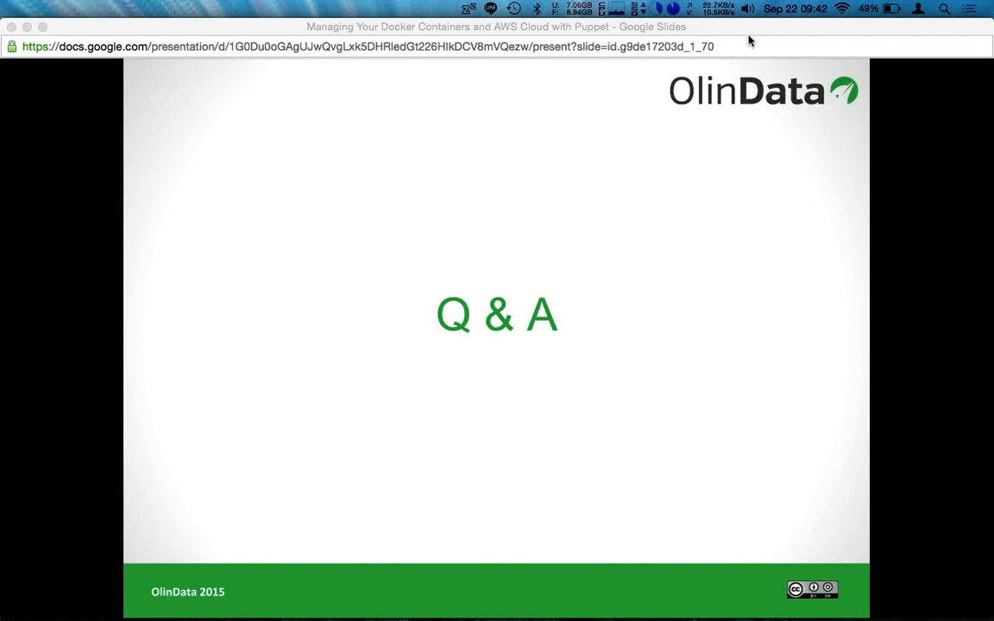
{"action": "mouse_move", "coordinate": [820, 154]}
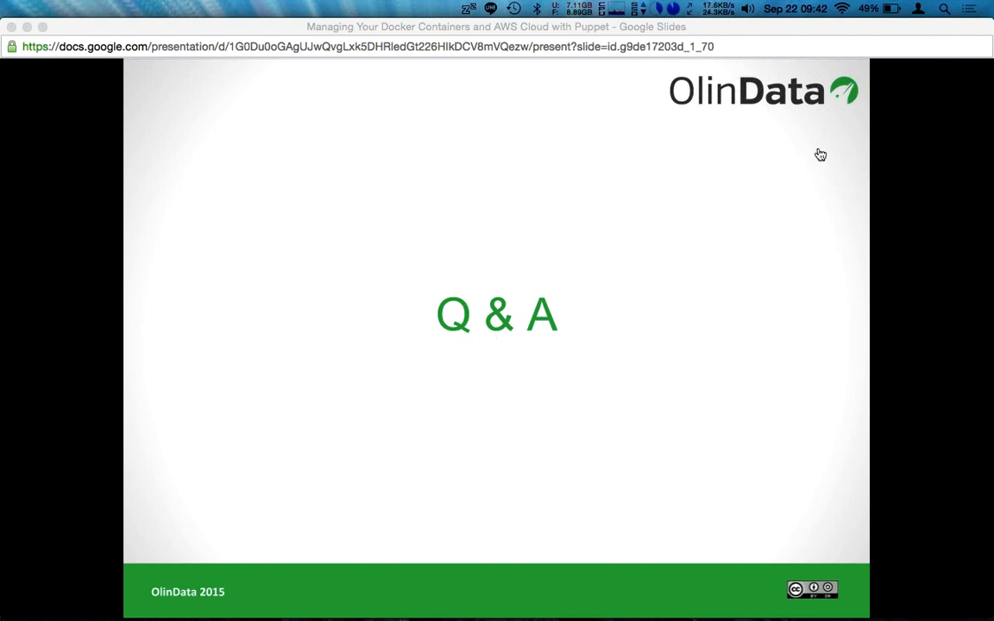
{"action": "mouse_move", "coordinate": [798, 383]}
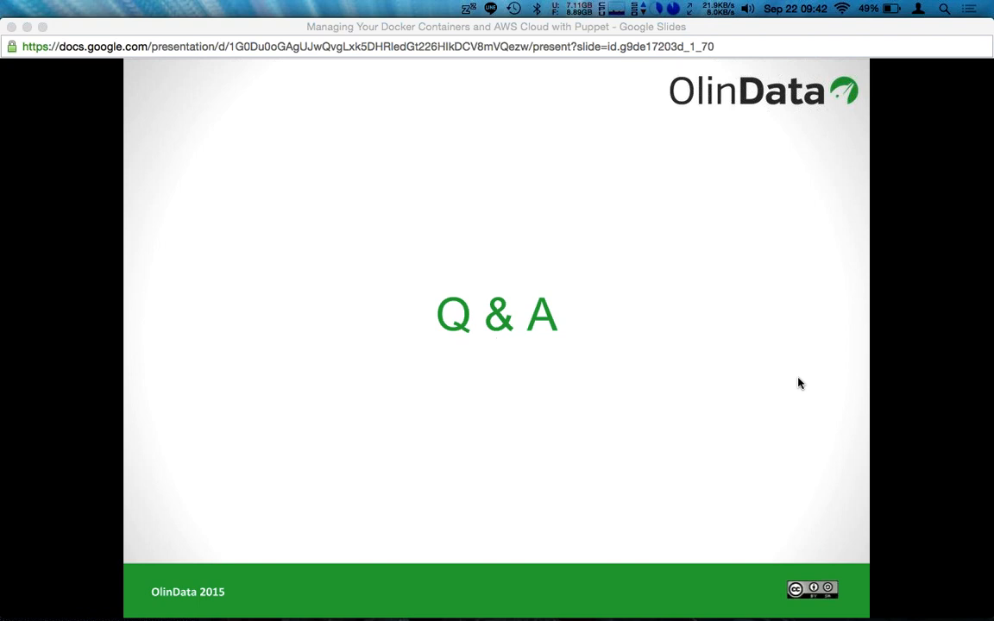
{"action": "mouse_move", "coordinate": [766, 255]}
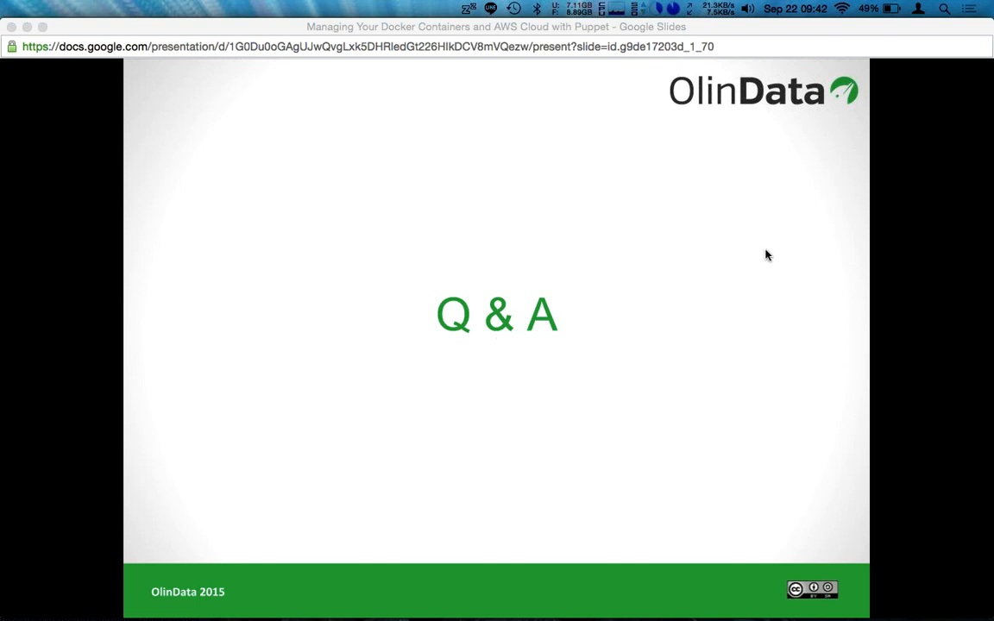
{"action": "mouse_move", "coordinate": [784, 399]}
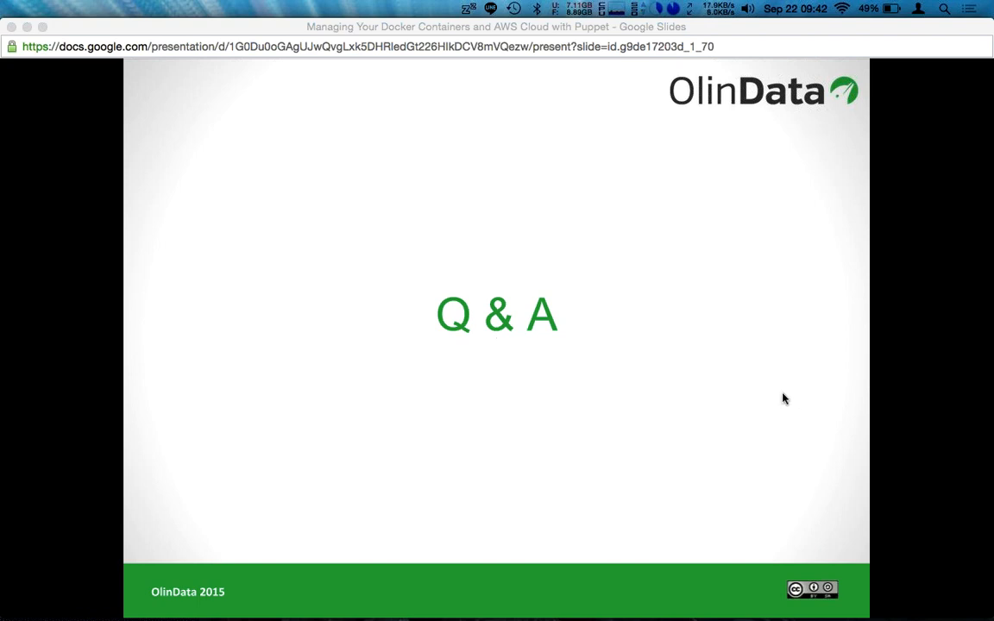
{"action": "mouse_move", "coordinate": [785, 392]}
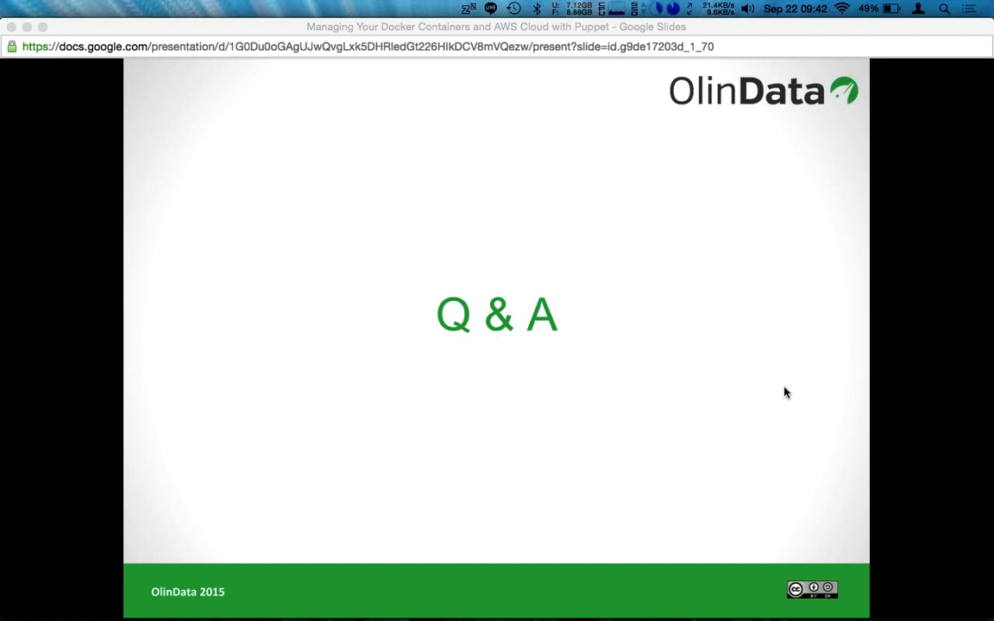
{"action": "mouse_move", "coordinate": [774, 162]}
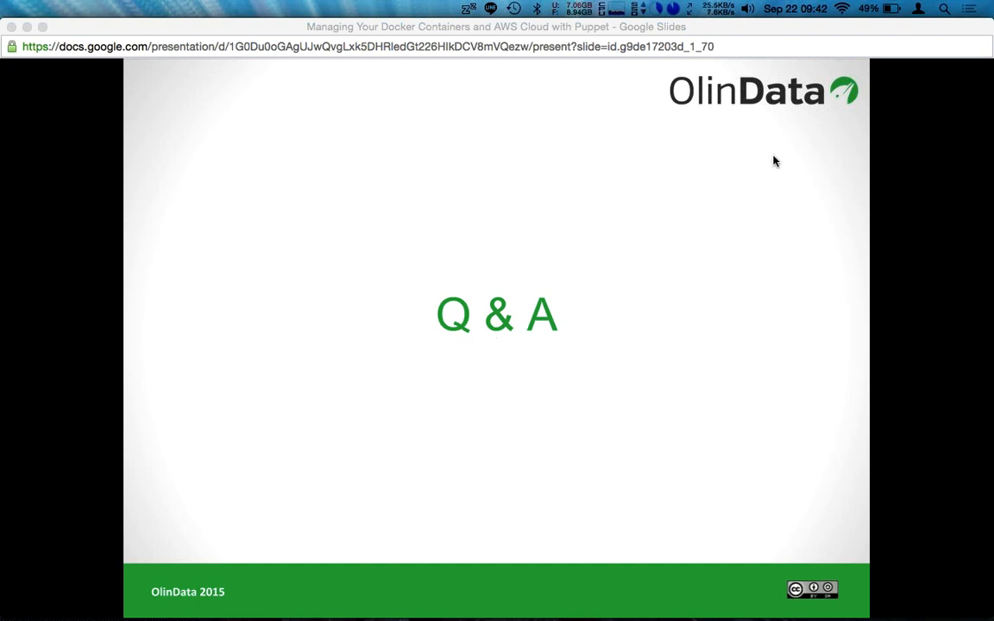
{"action": "mouse_move", "coordinate": [758, 359]}
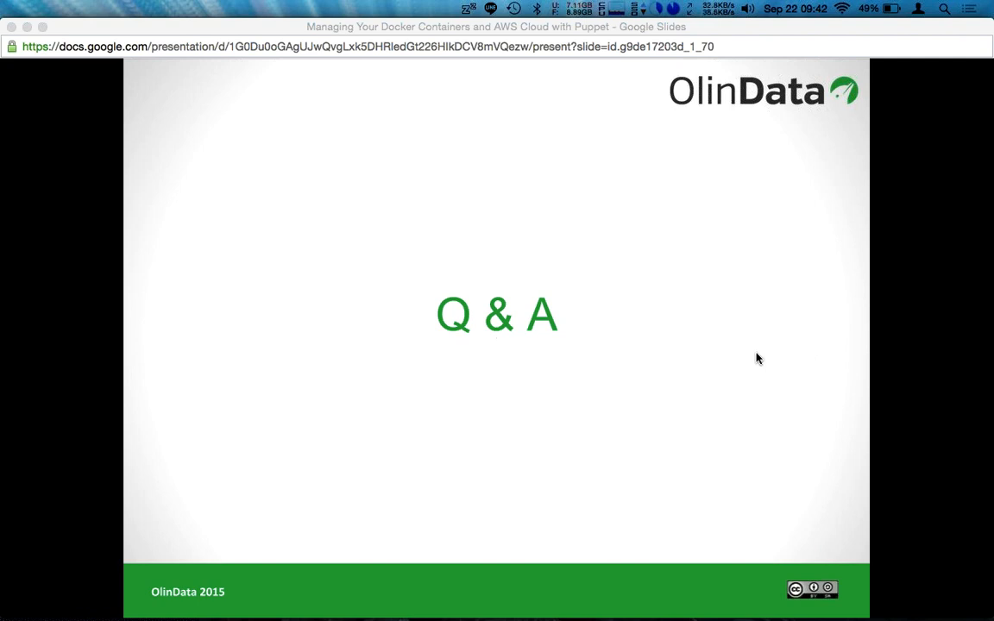
{"action": "mouse_move", "coordinate": [849, 315]}
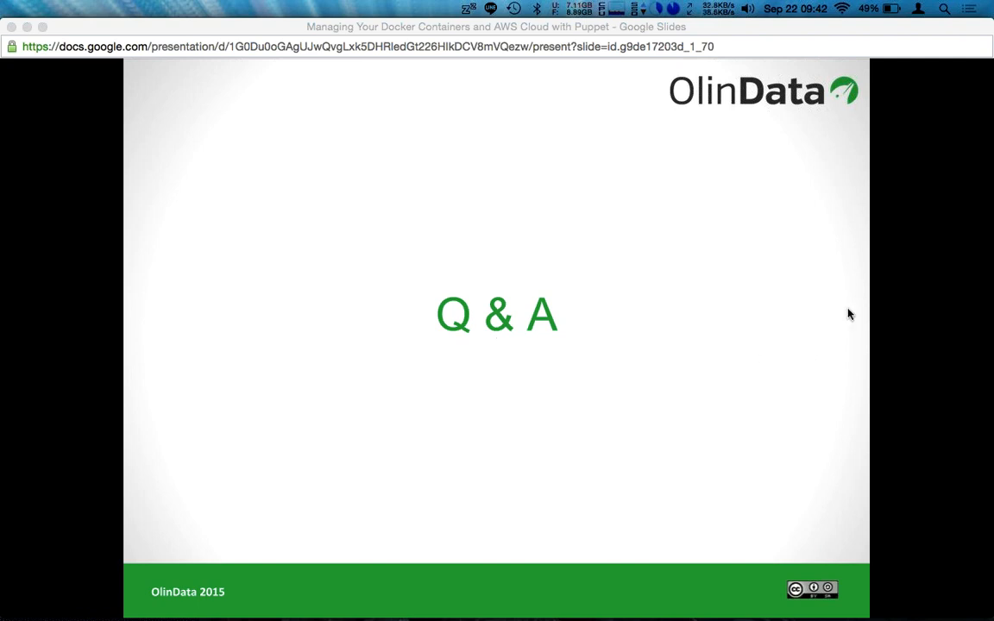
{"action": "mouse_move", "coordinate": [751, 335]}
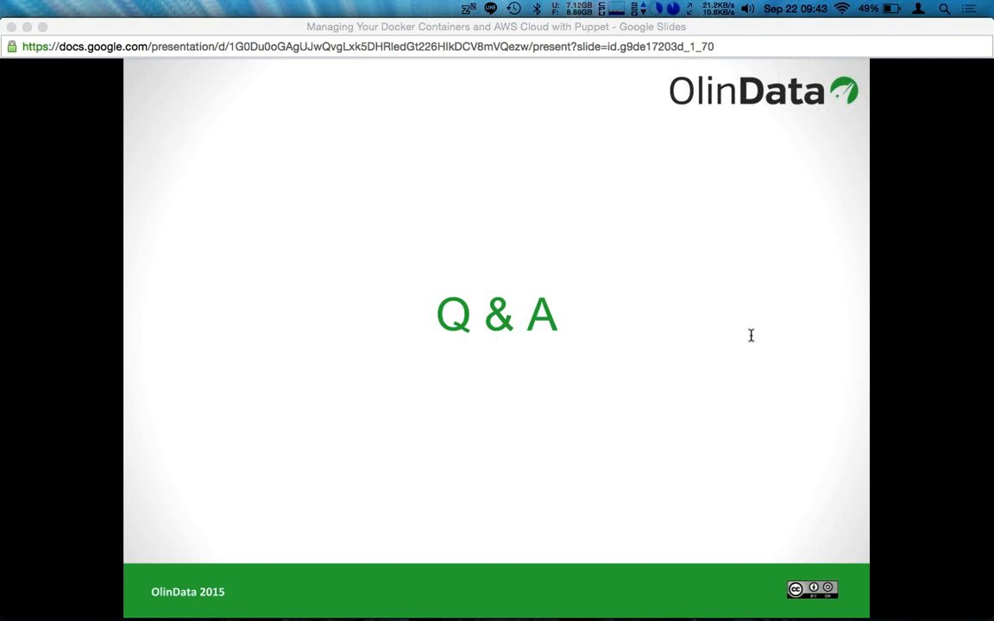
{"action": "mouse_move", "coordinate": [759, 237]}
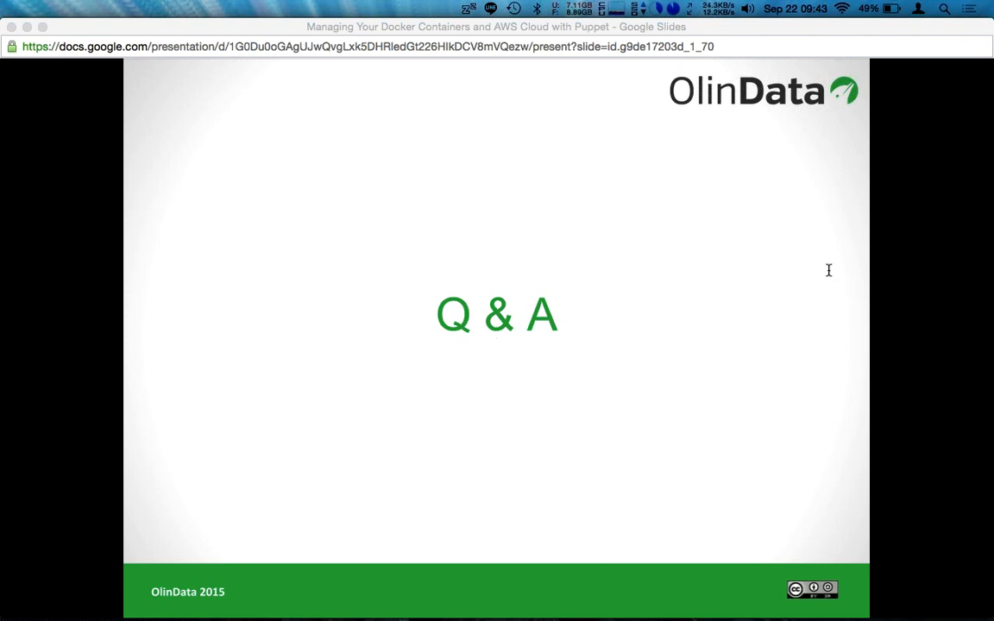
{"action": "mouse_move", "coordinate": [805, 290]}
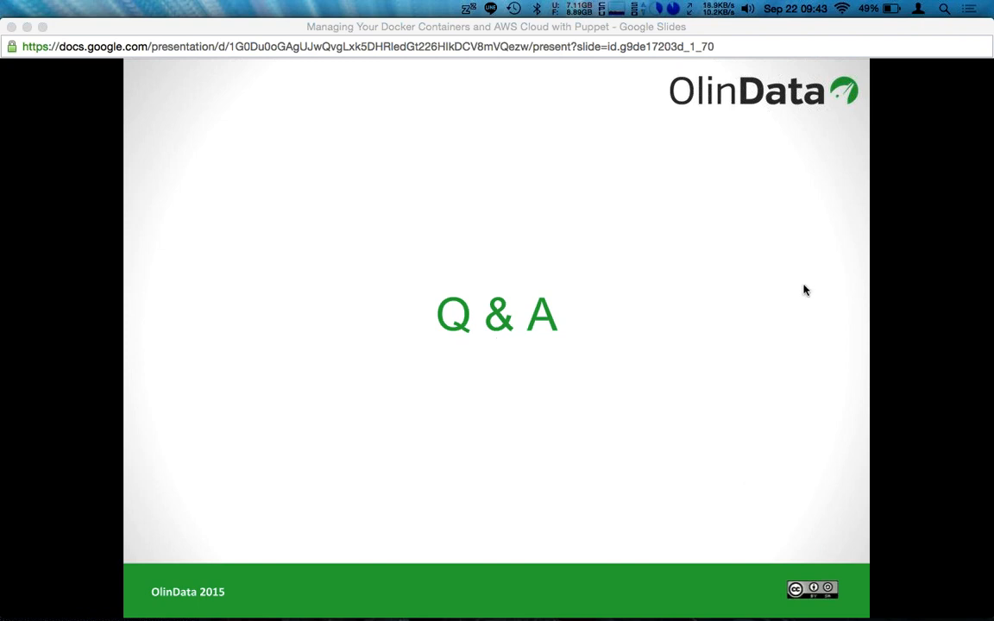
{"action": "mouse_move", "coordinate": [805, 305]}
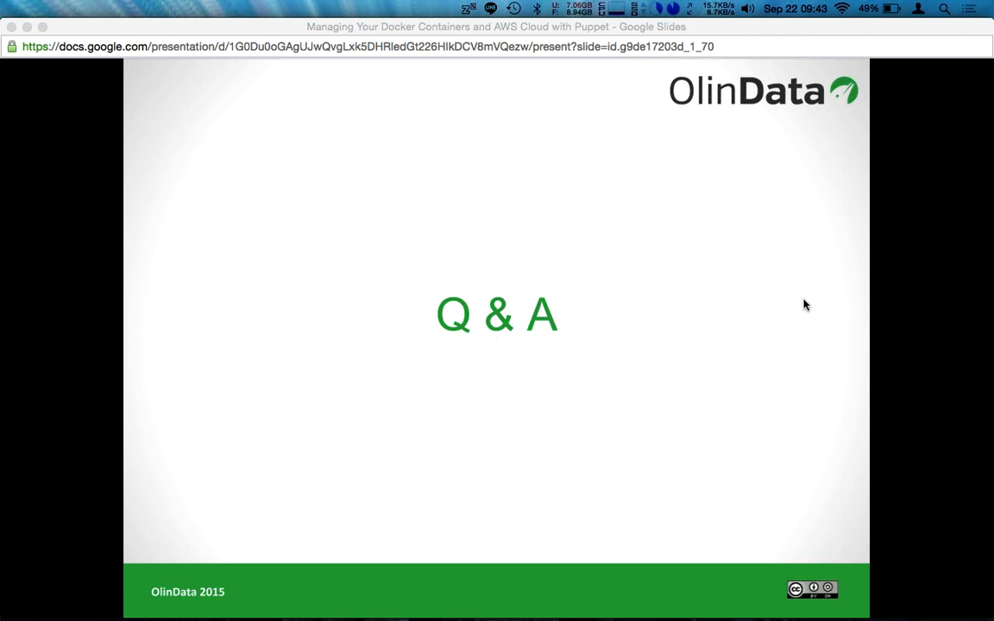
{"action": "mouse_move", "coordinate": [800, 298]}
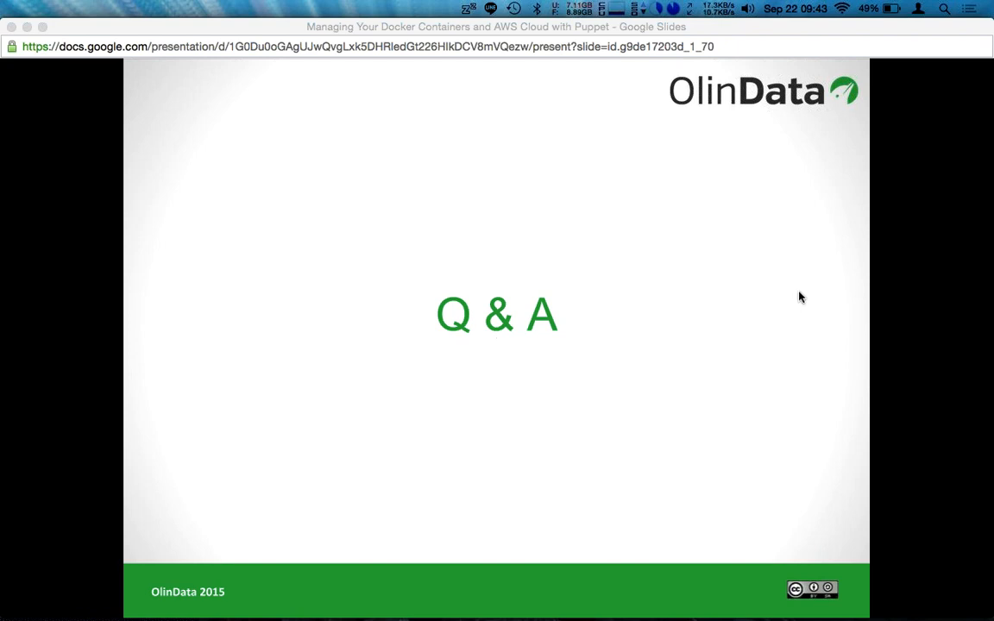
{"action": "mouse_move", "coordinate": [803, 317]}
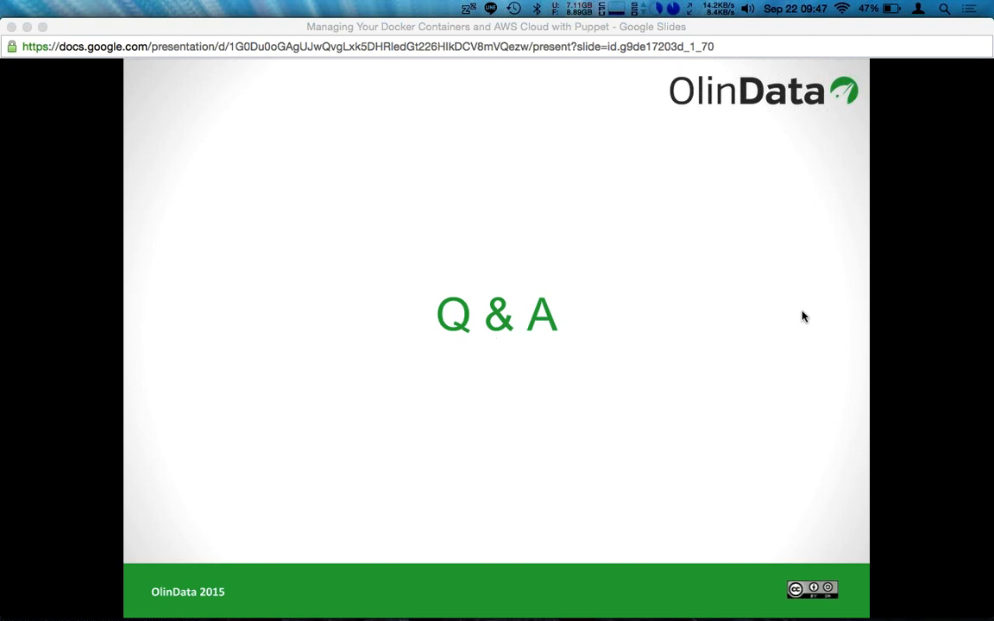
{"action": "mouse_move", "coordinate": [651, 302]}
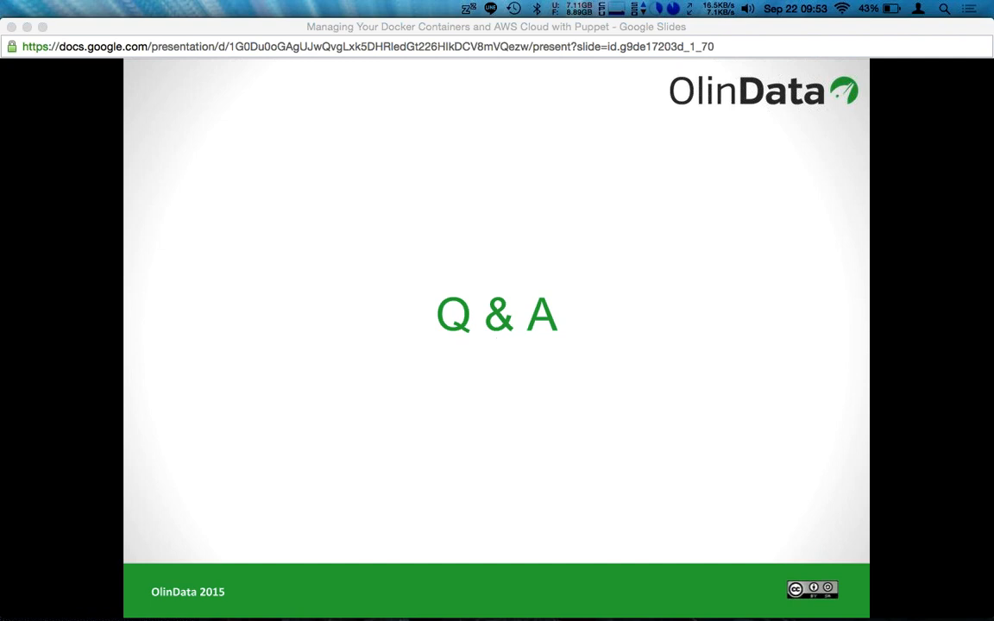
{"action": "mouse_move", "coordinate": [834, 182]}
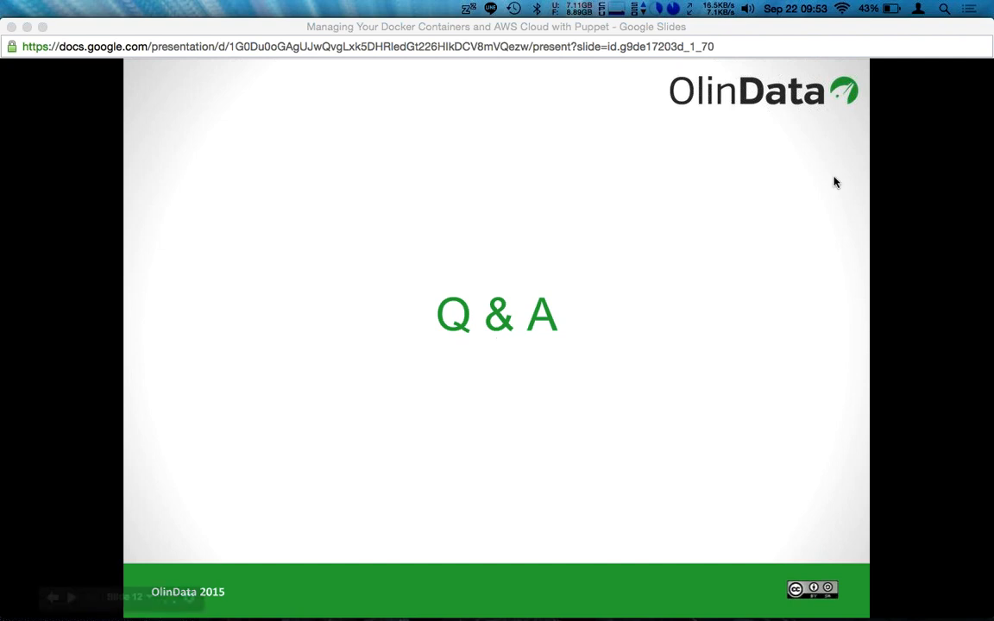
{"action": "mouse_move", "coordinate": [746, 47]}
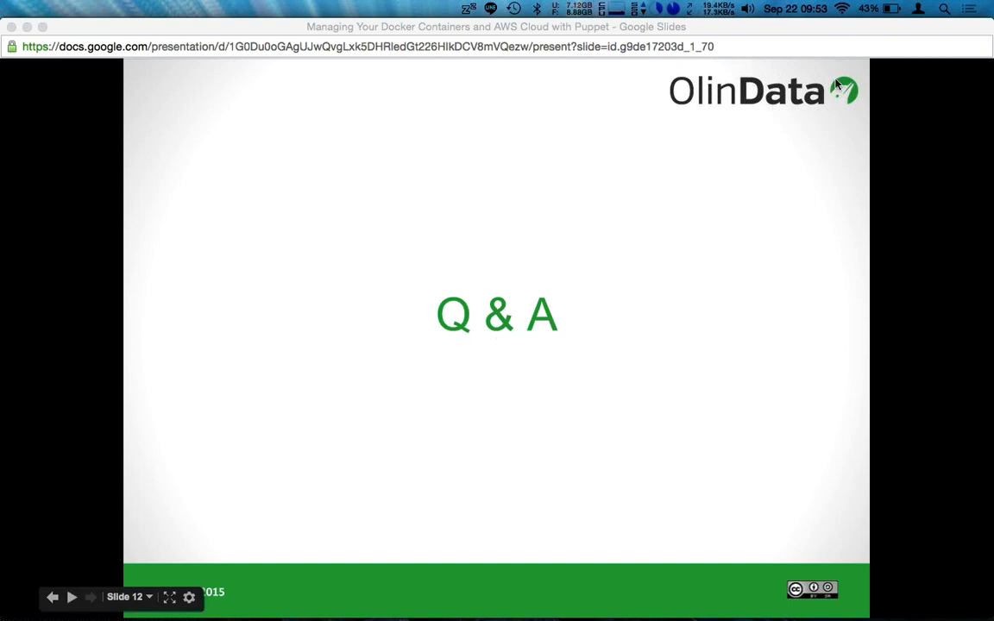
{"action": "mouse_move", "coordinate": [844, 105]}
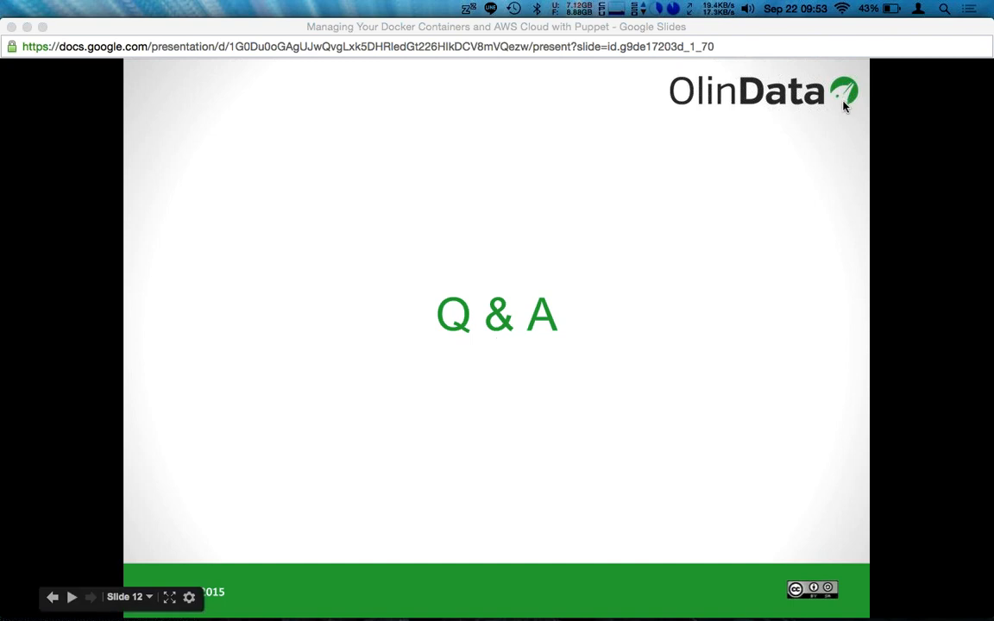